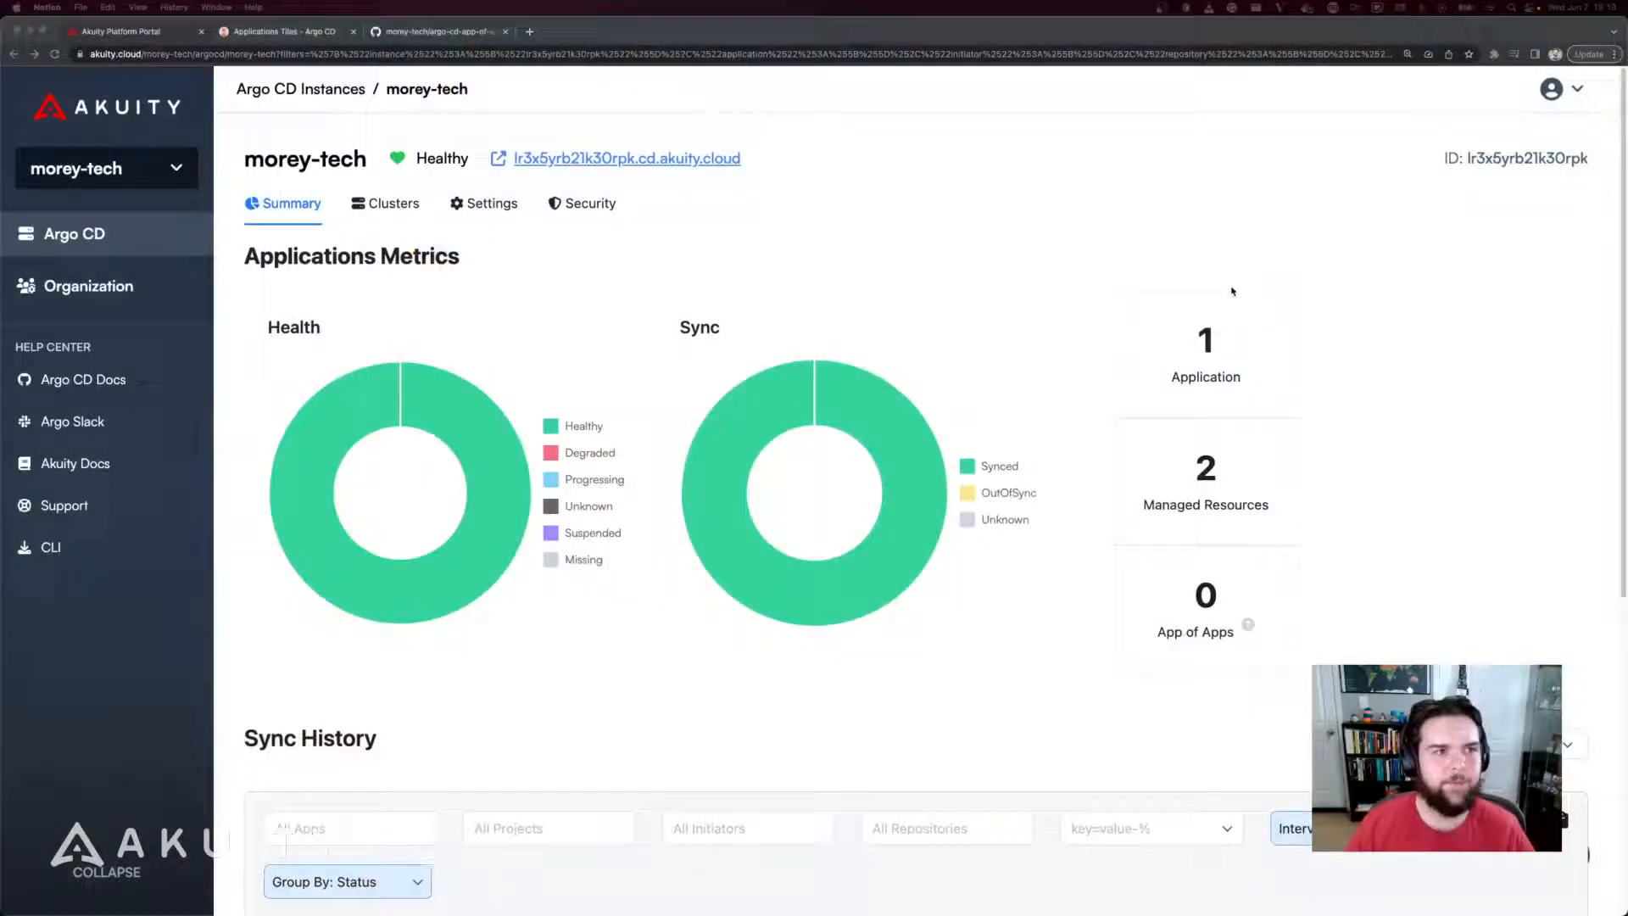
Open the morey-tech Argo CD interface and briefly view the YAML new-application editor before cancelling
click(280, 31)
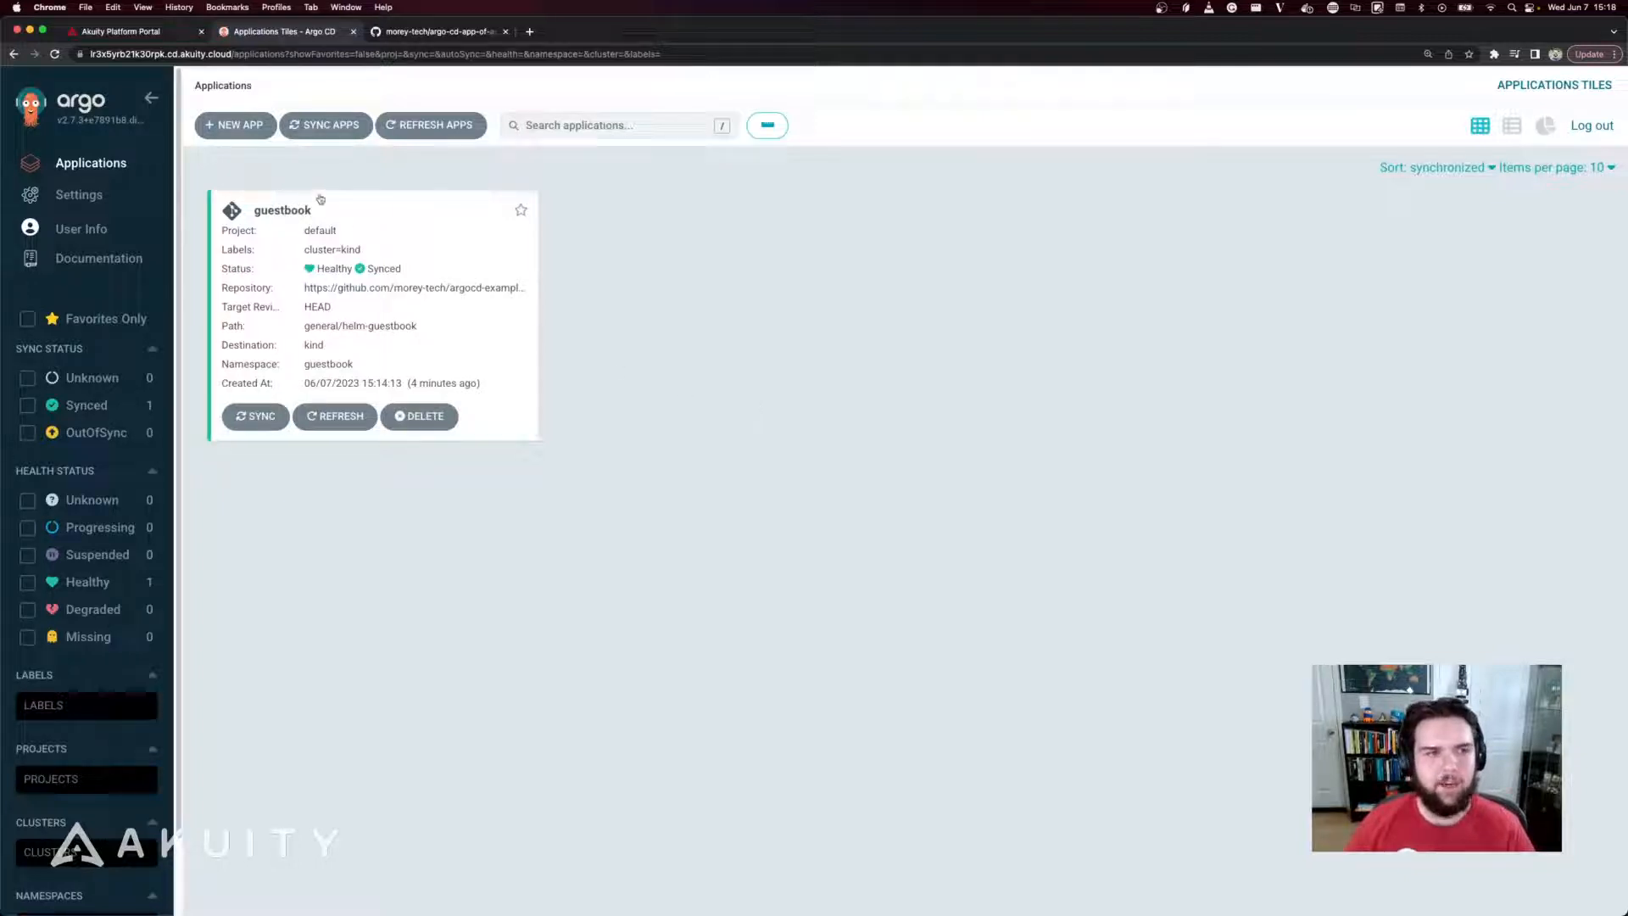
click(234, 124)
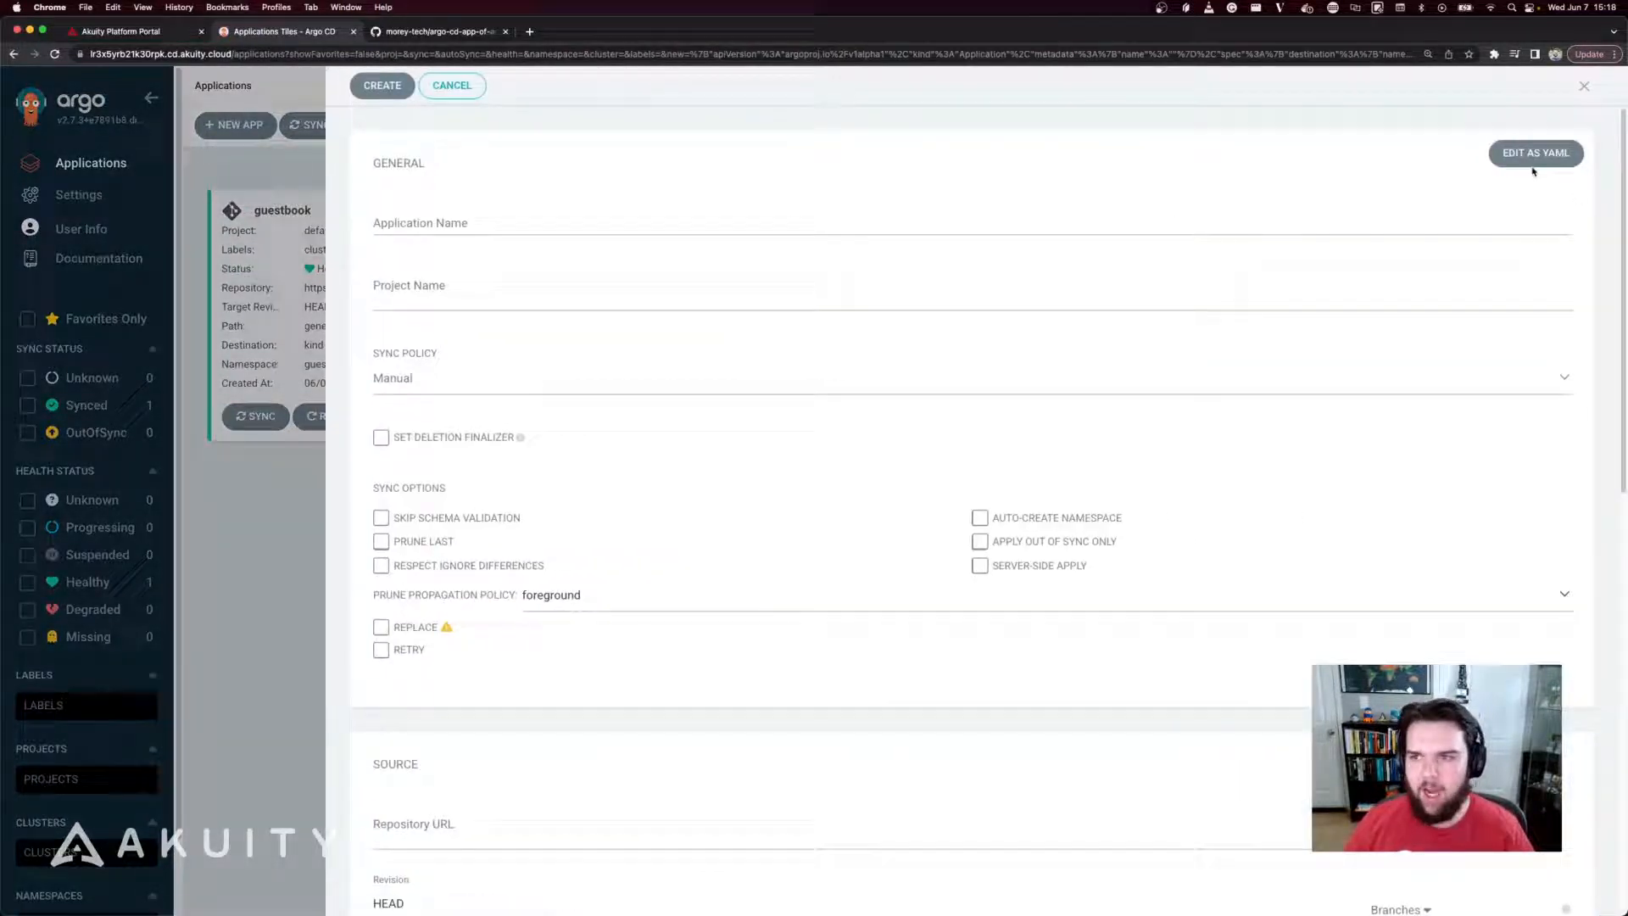
click(1535, 152)
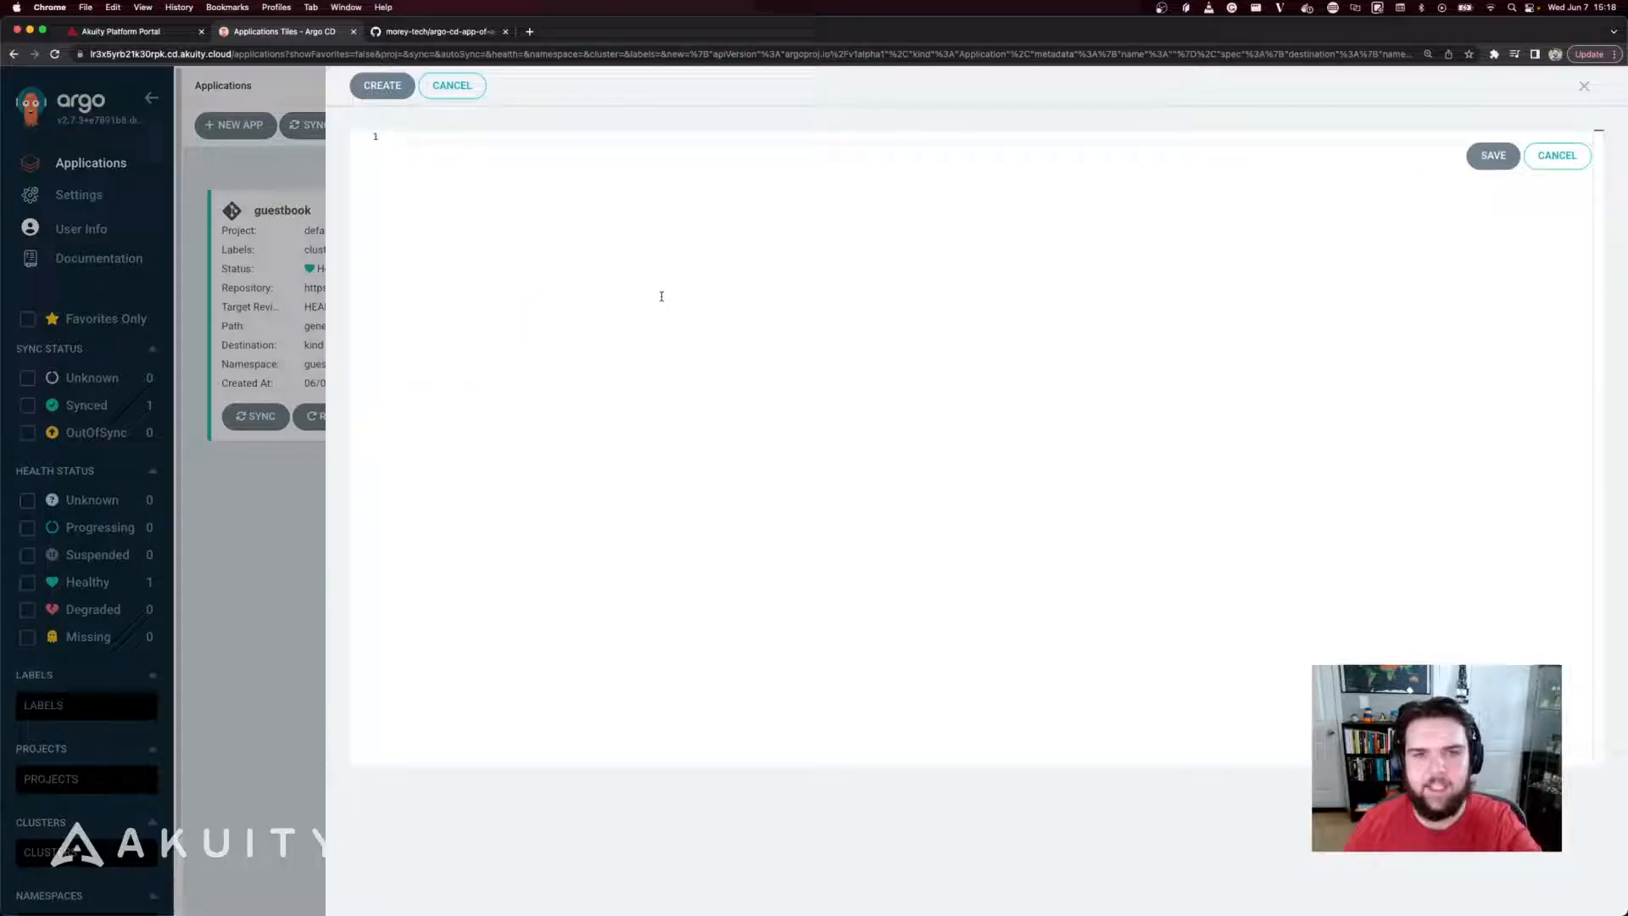
click(452, 84)
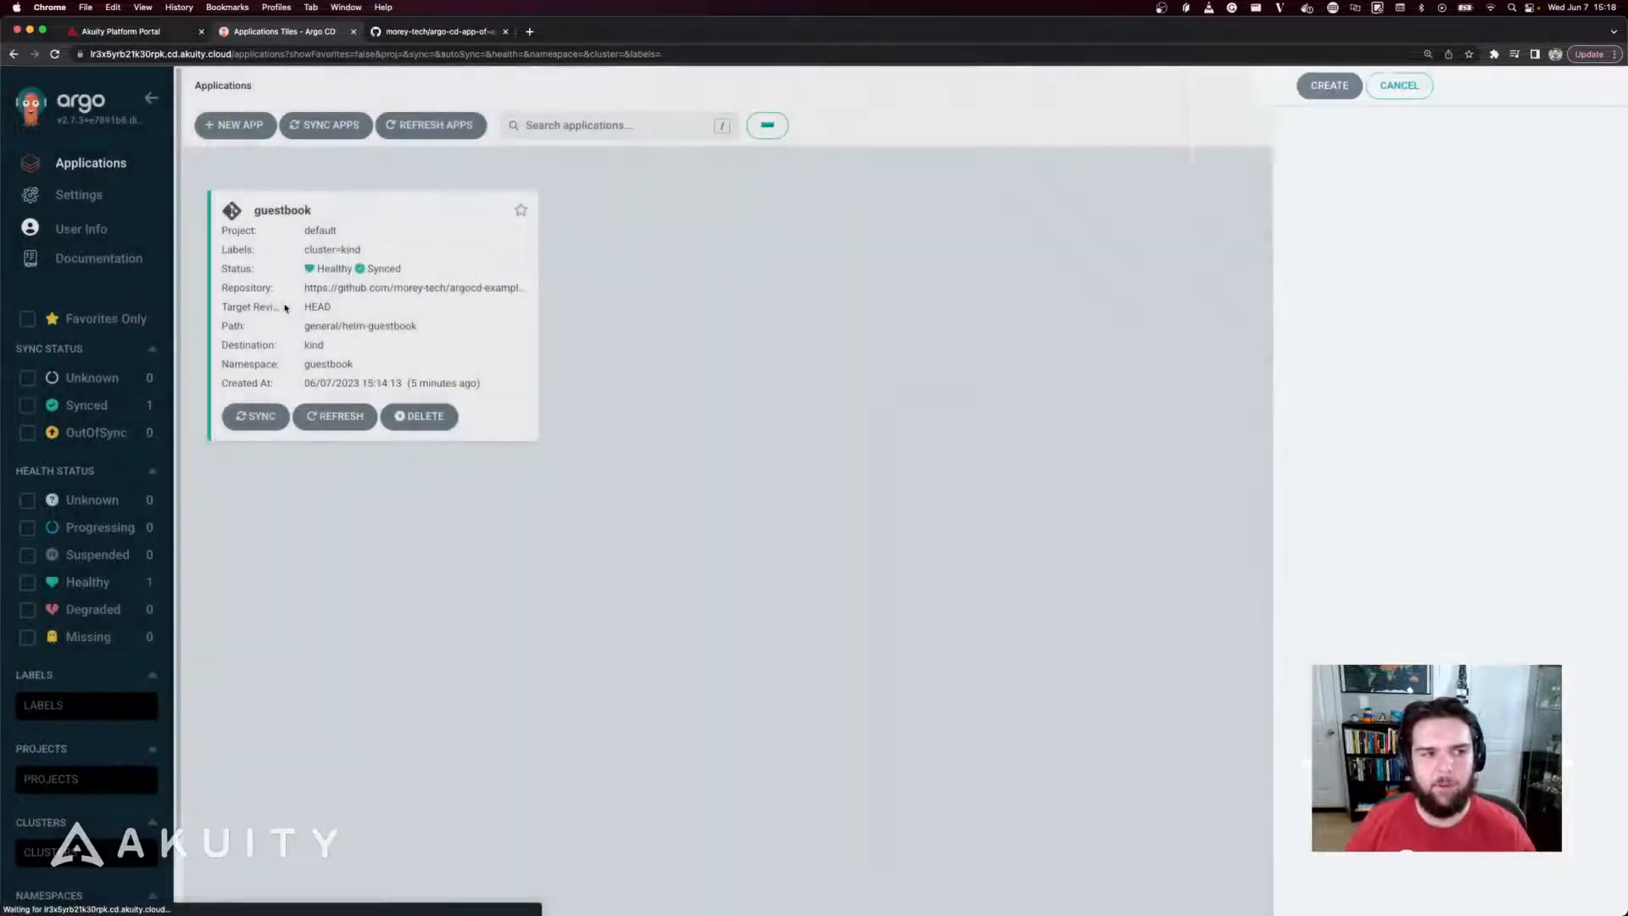
Inspect the guestbook application's resource tree, then return to the applications list
click(282, 211)
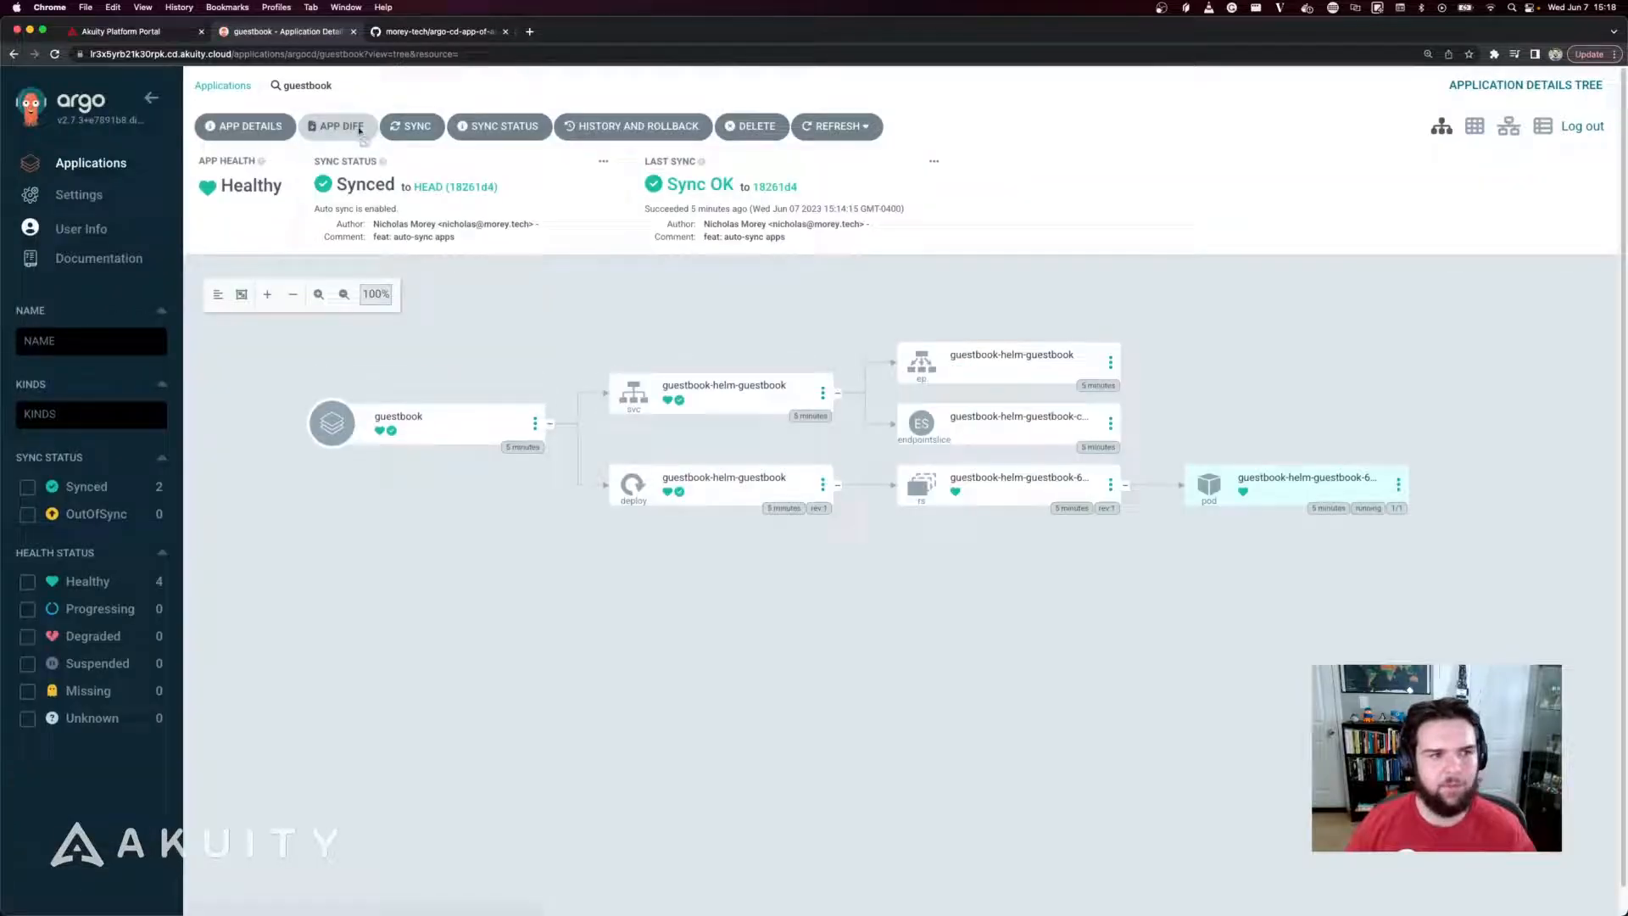
click(336, 125)
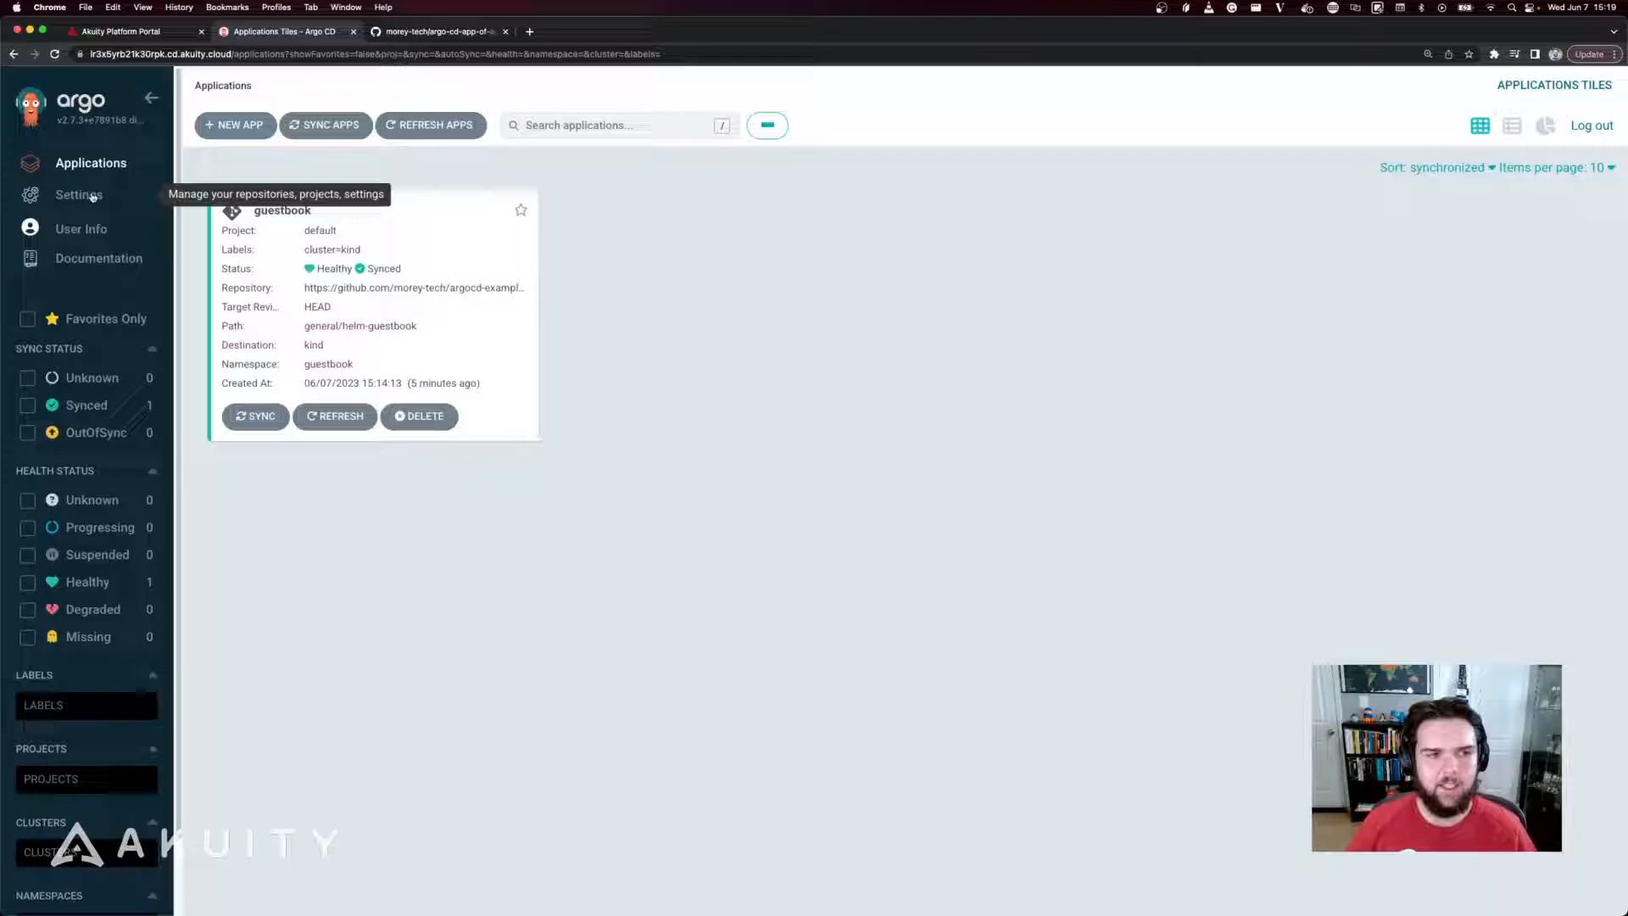
click(78, 193)
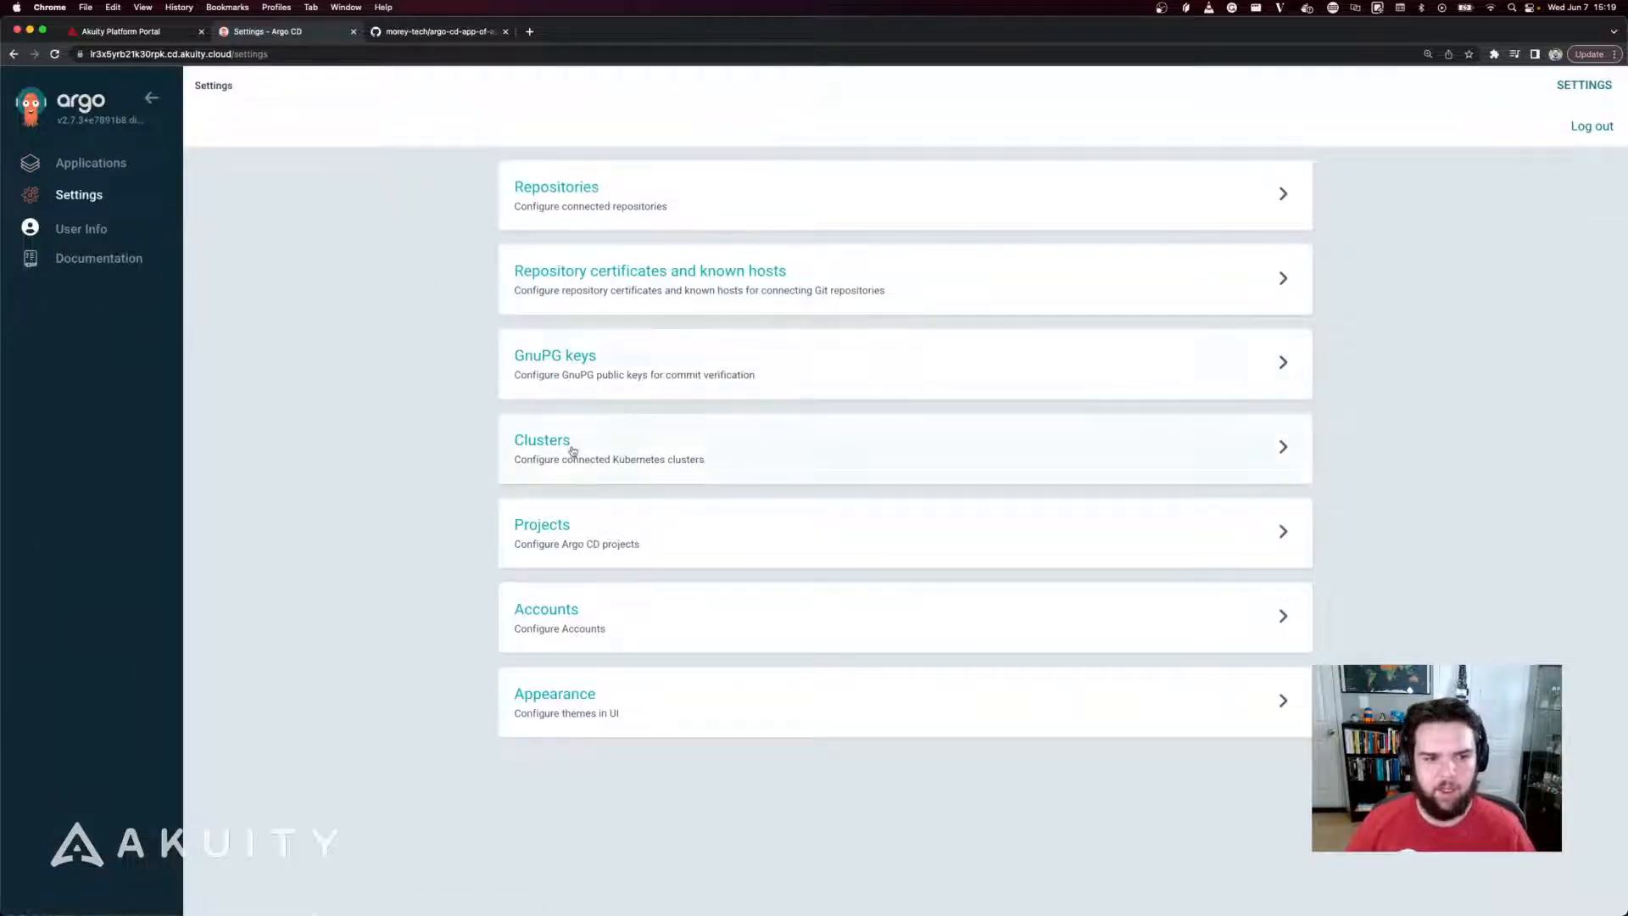
click(543, 439)
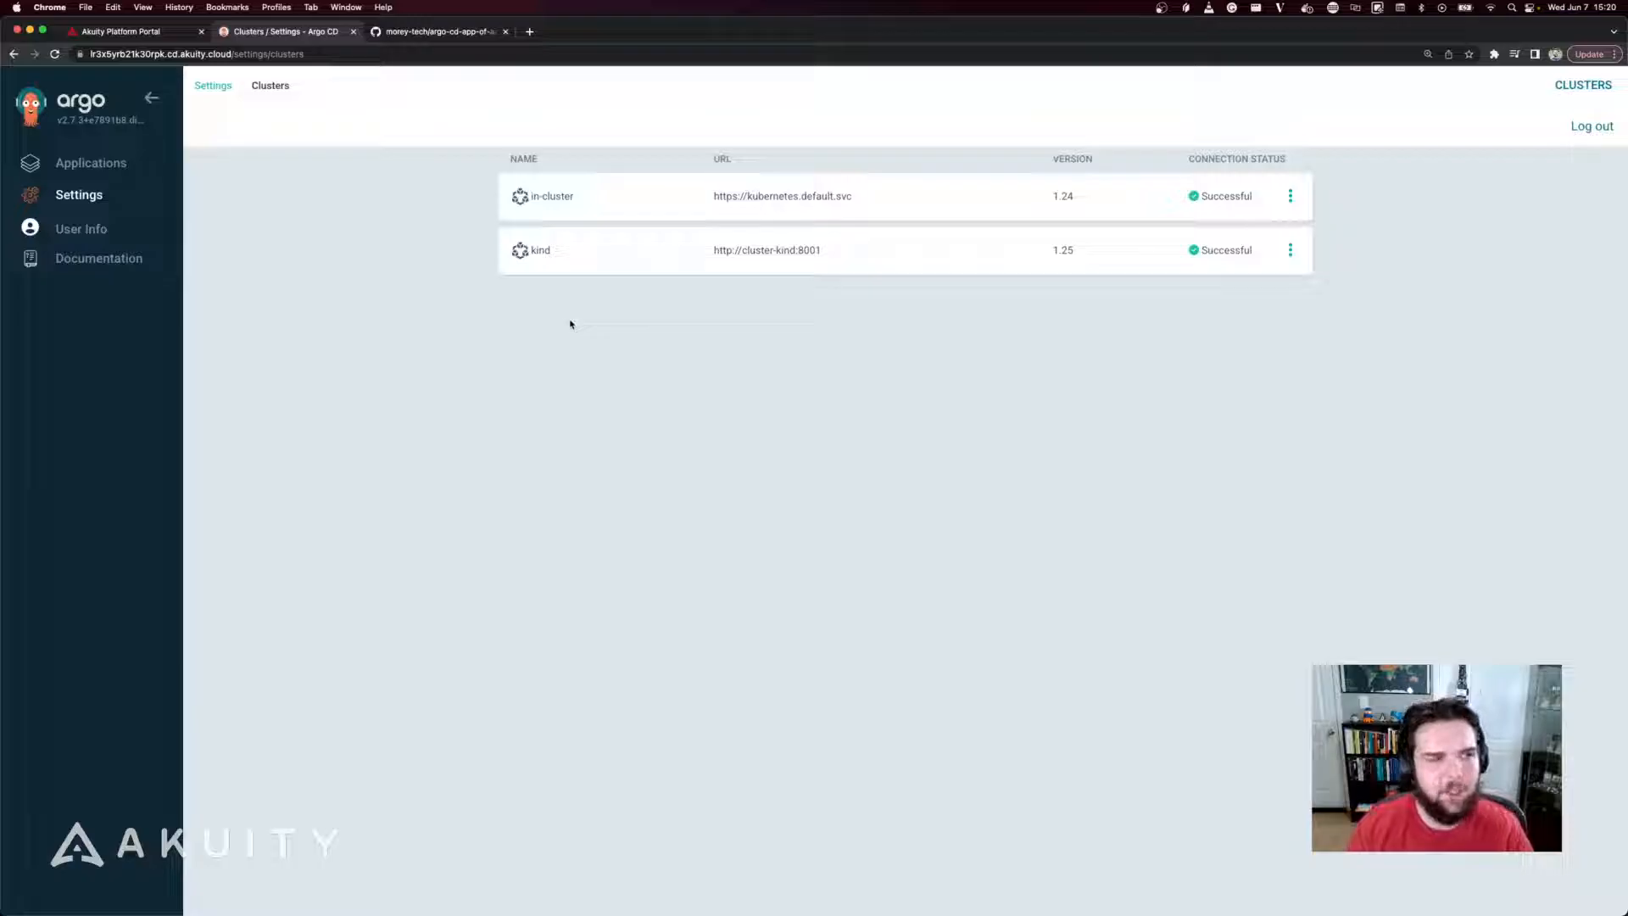
click(90, 162)
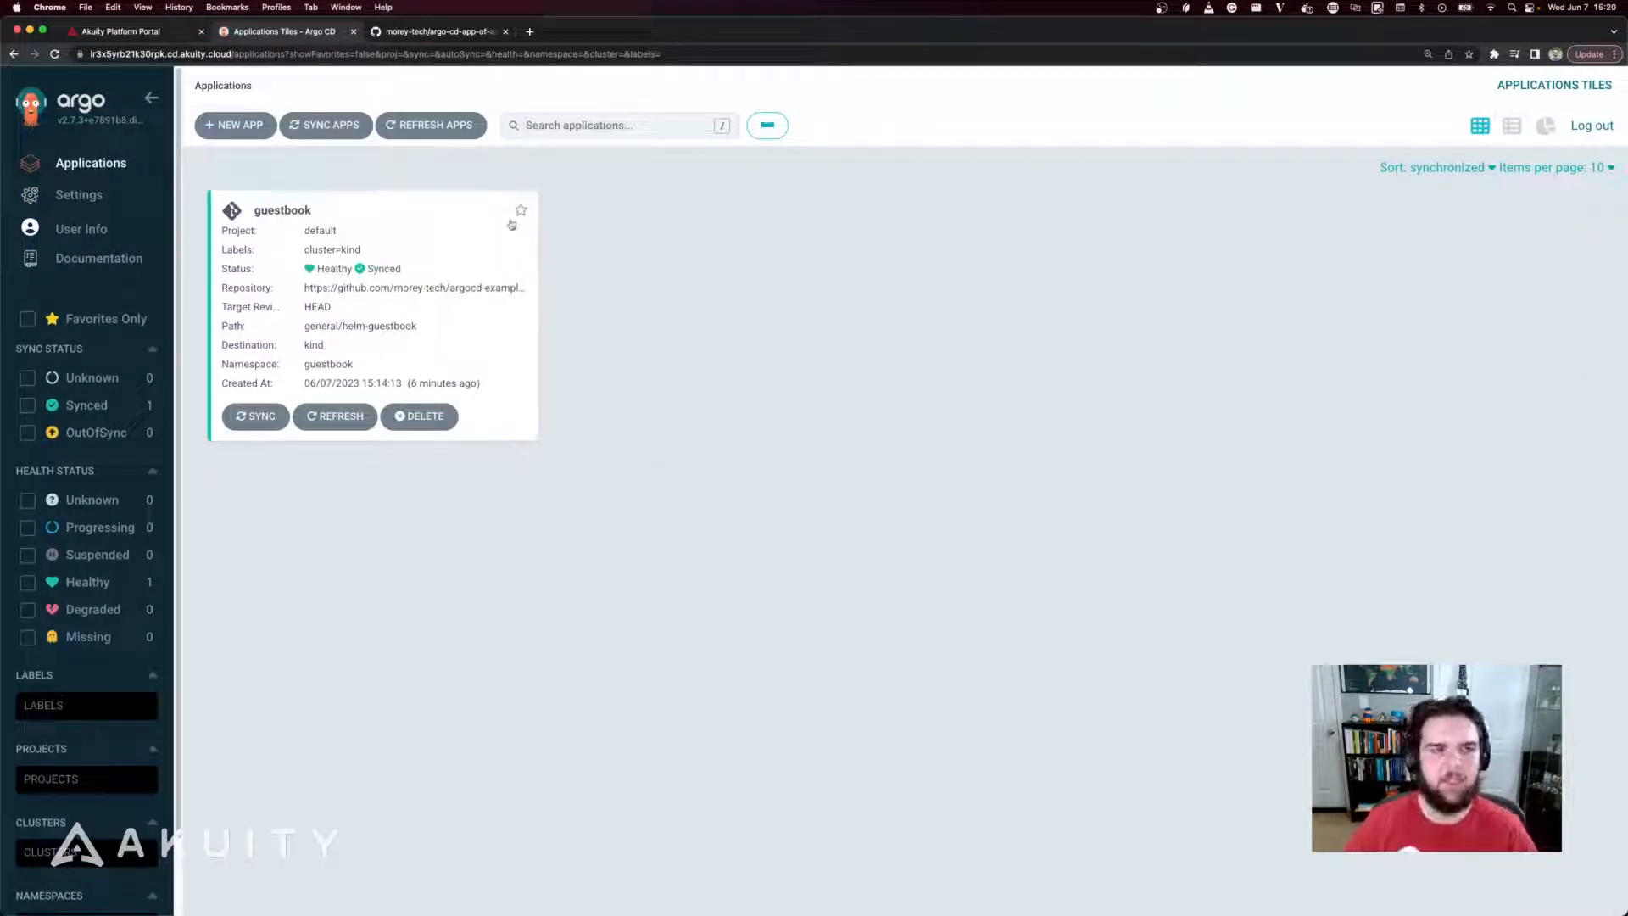
Review apps/cert-manager.yaml in the app-of-apps GitHub repository, including its kind cluster destination
click(436, 30)
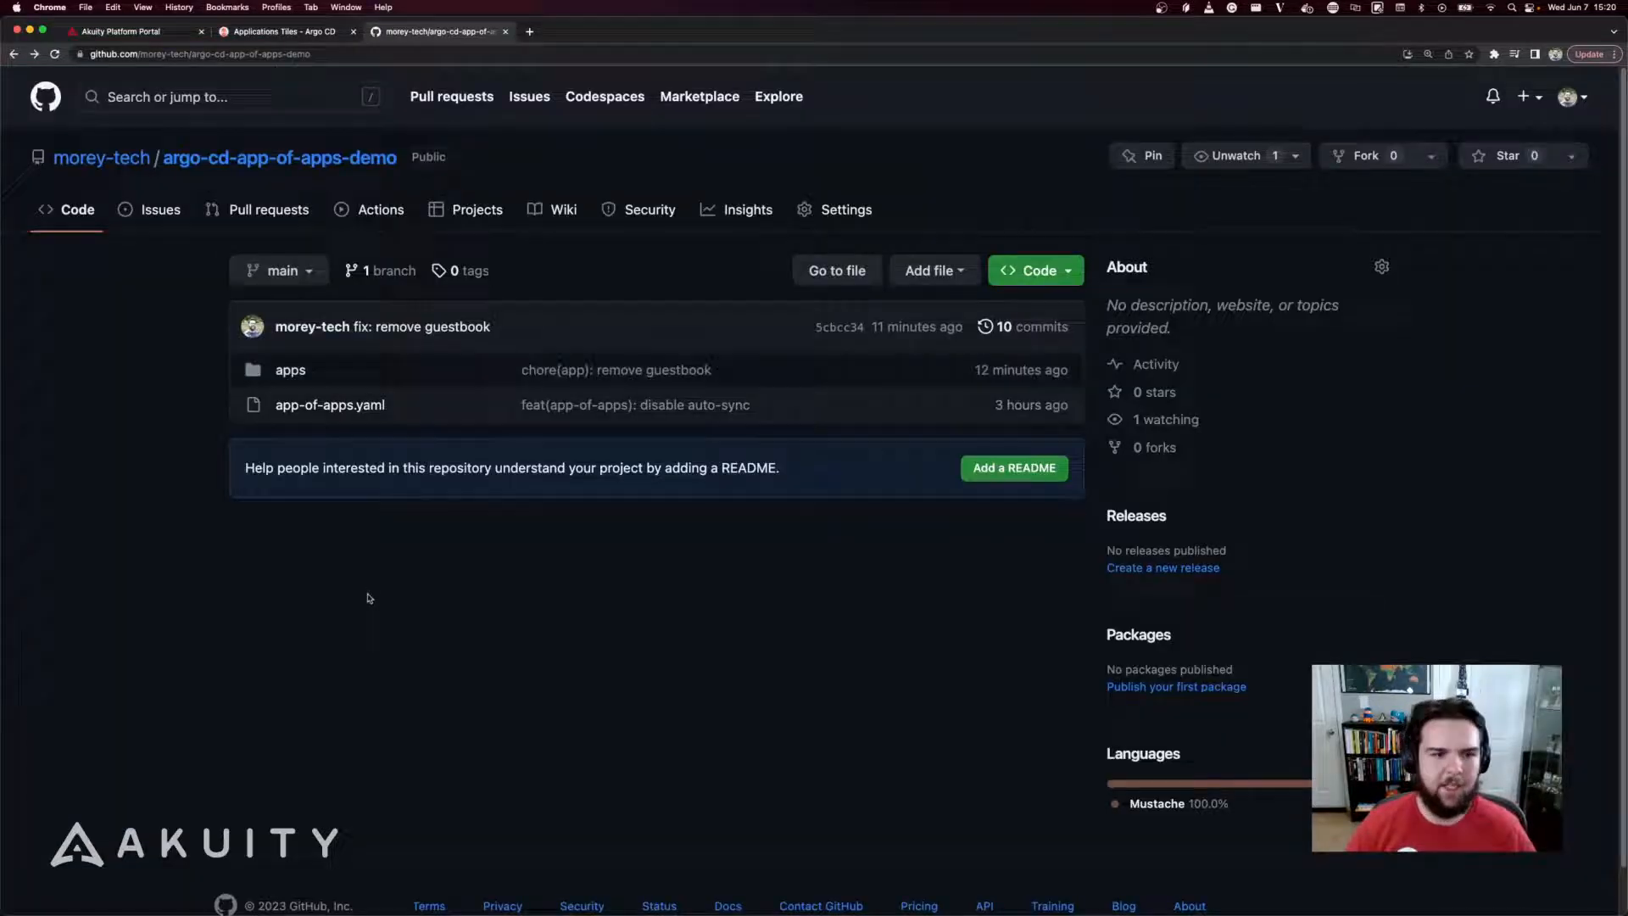
mouse_move(290, 369)
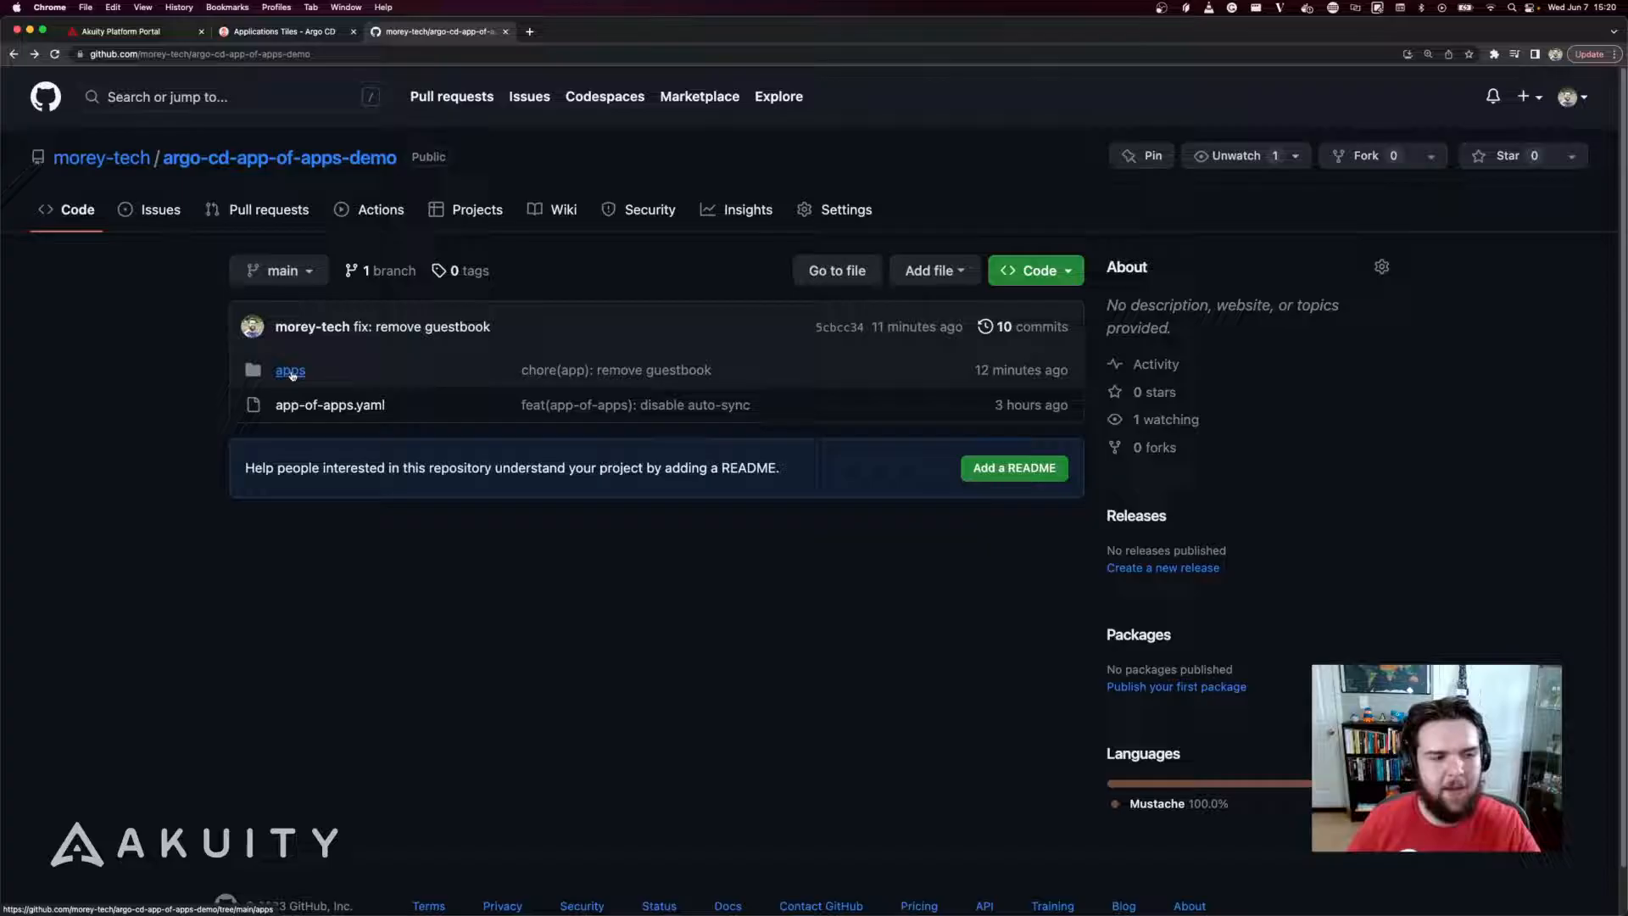
click(290, 370)
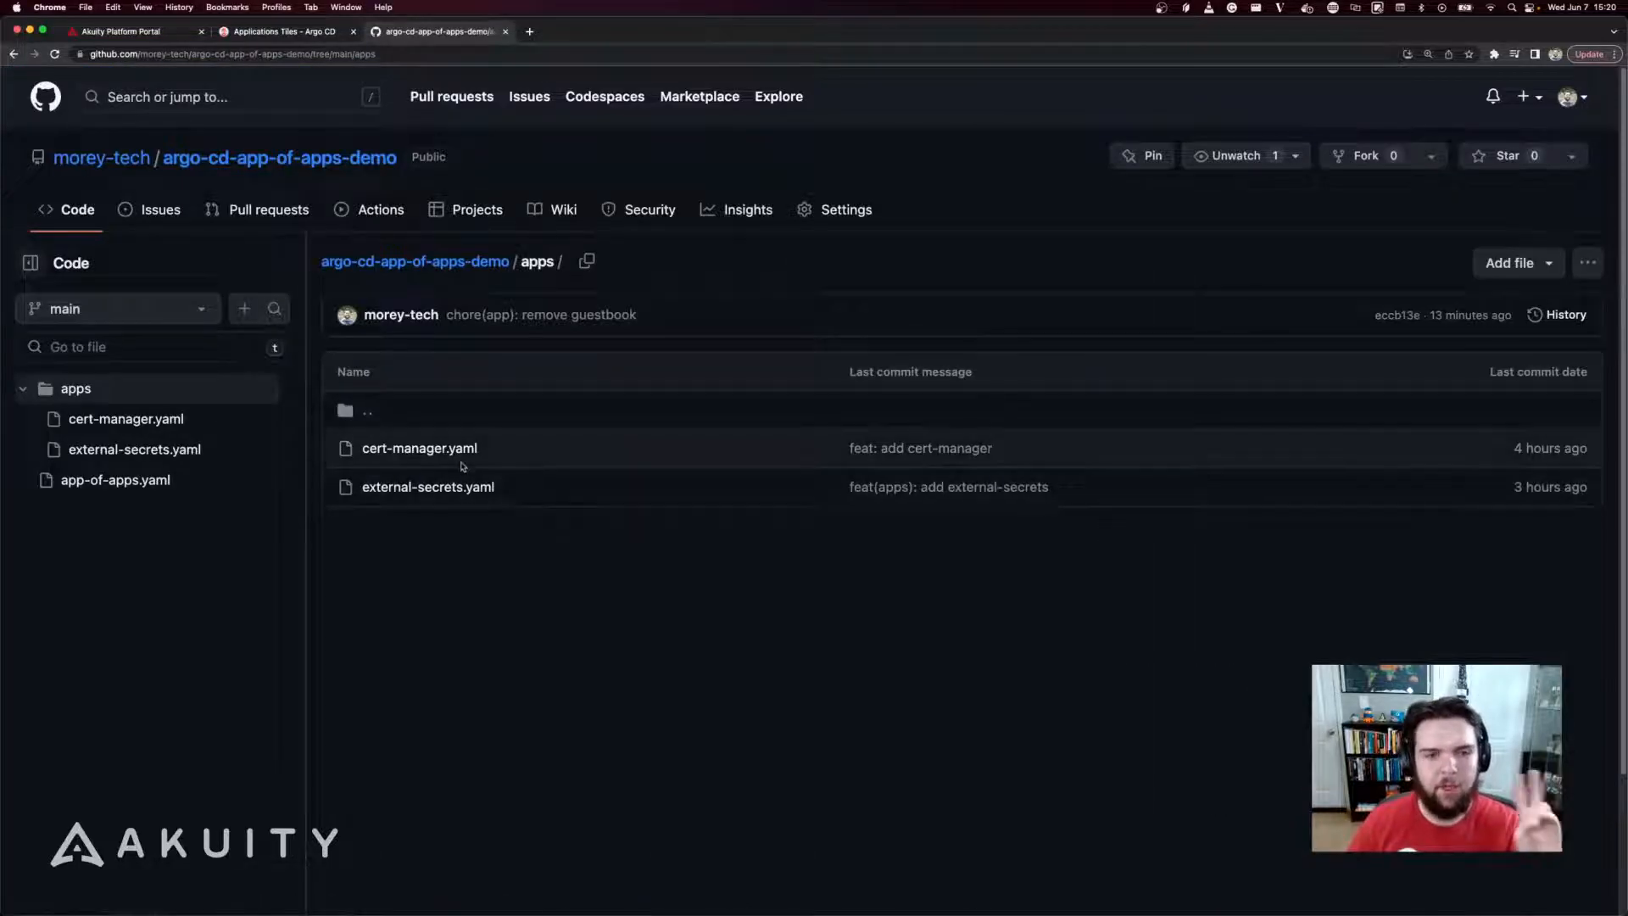
click(419, 448)
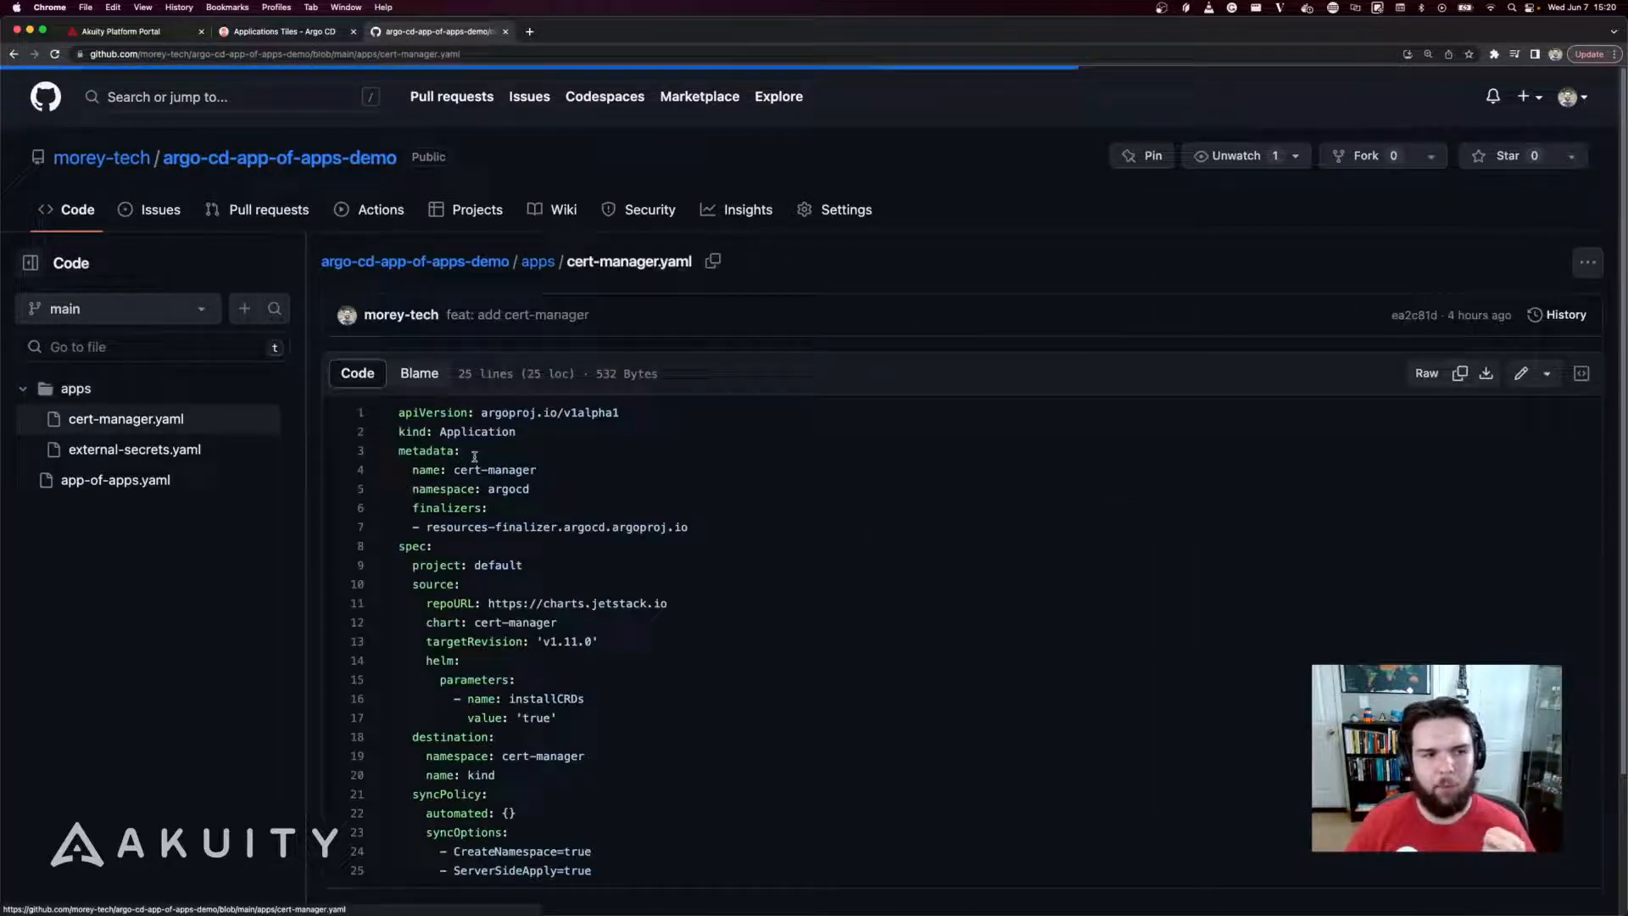
scroll(down, 3)
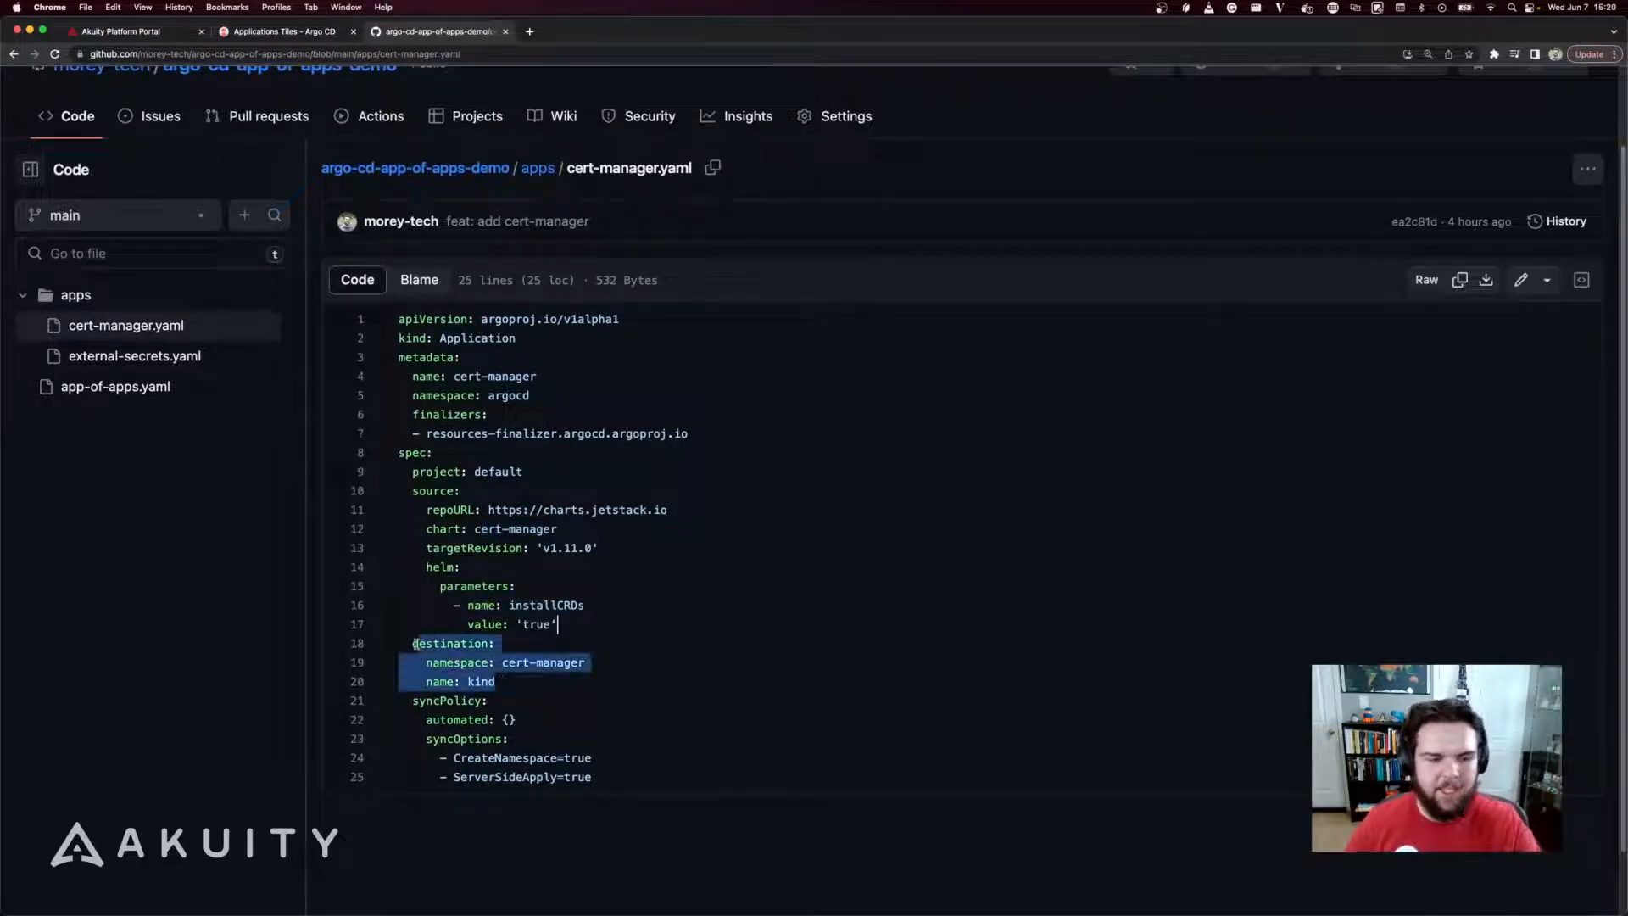
click(509, 738)
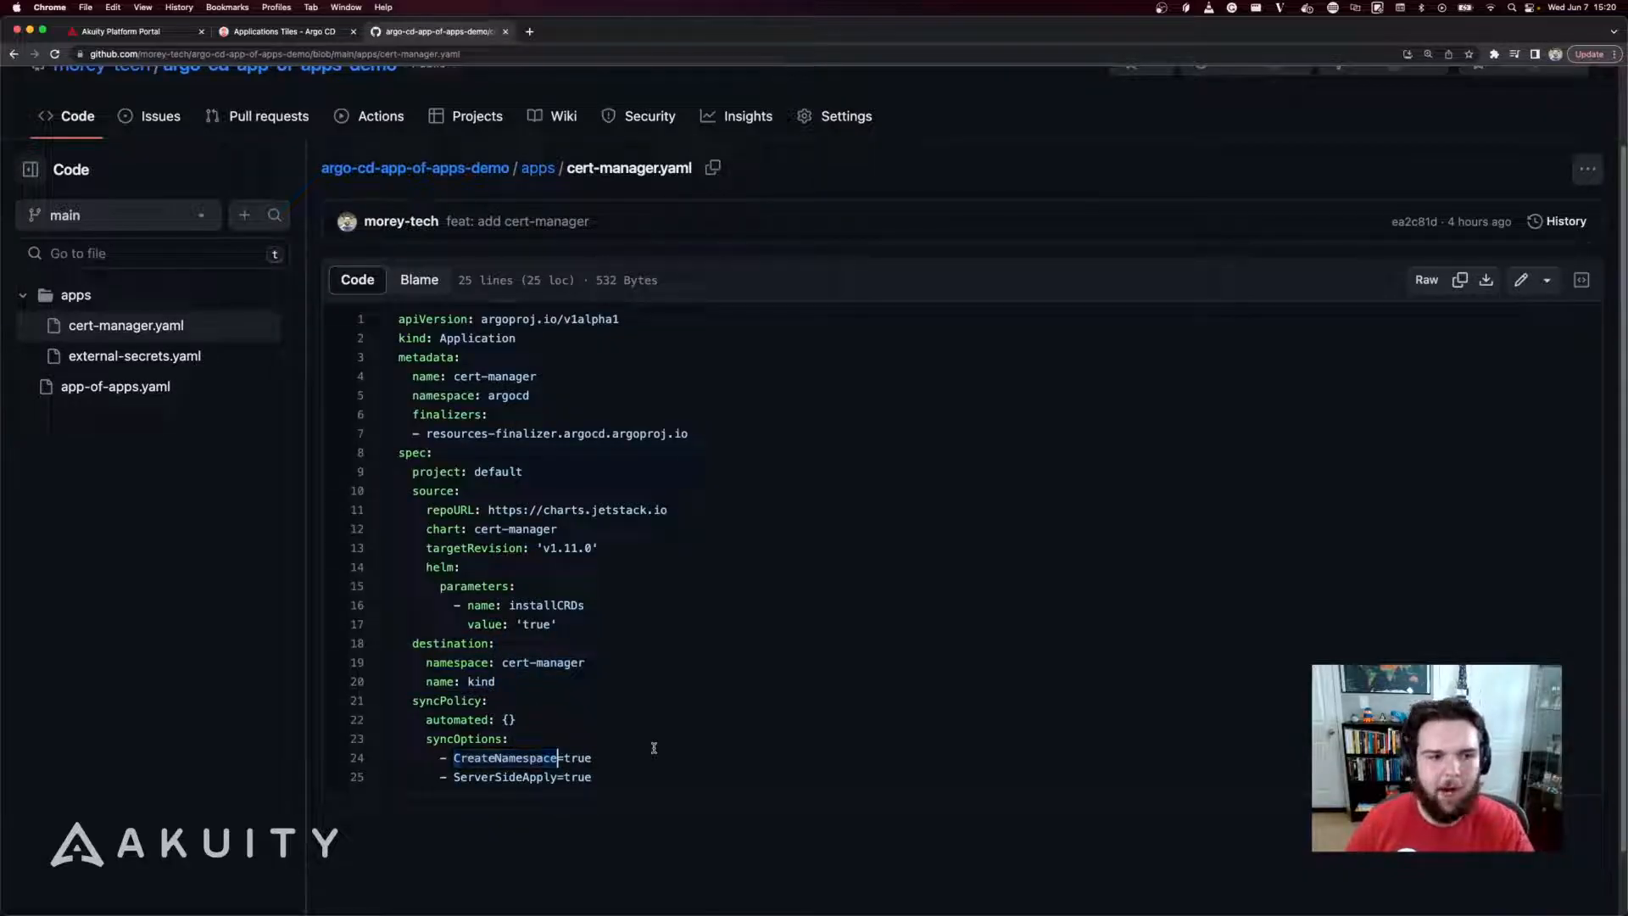
Review apps/external-secrets.yaml, then return to the argo-cd-app-of-apps-demo repository home
click(538, 168)
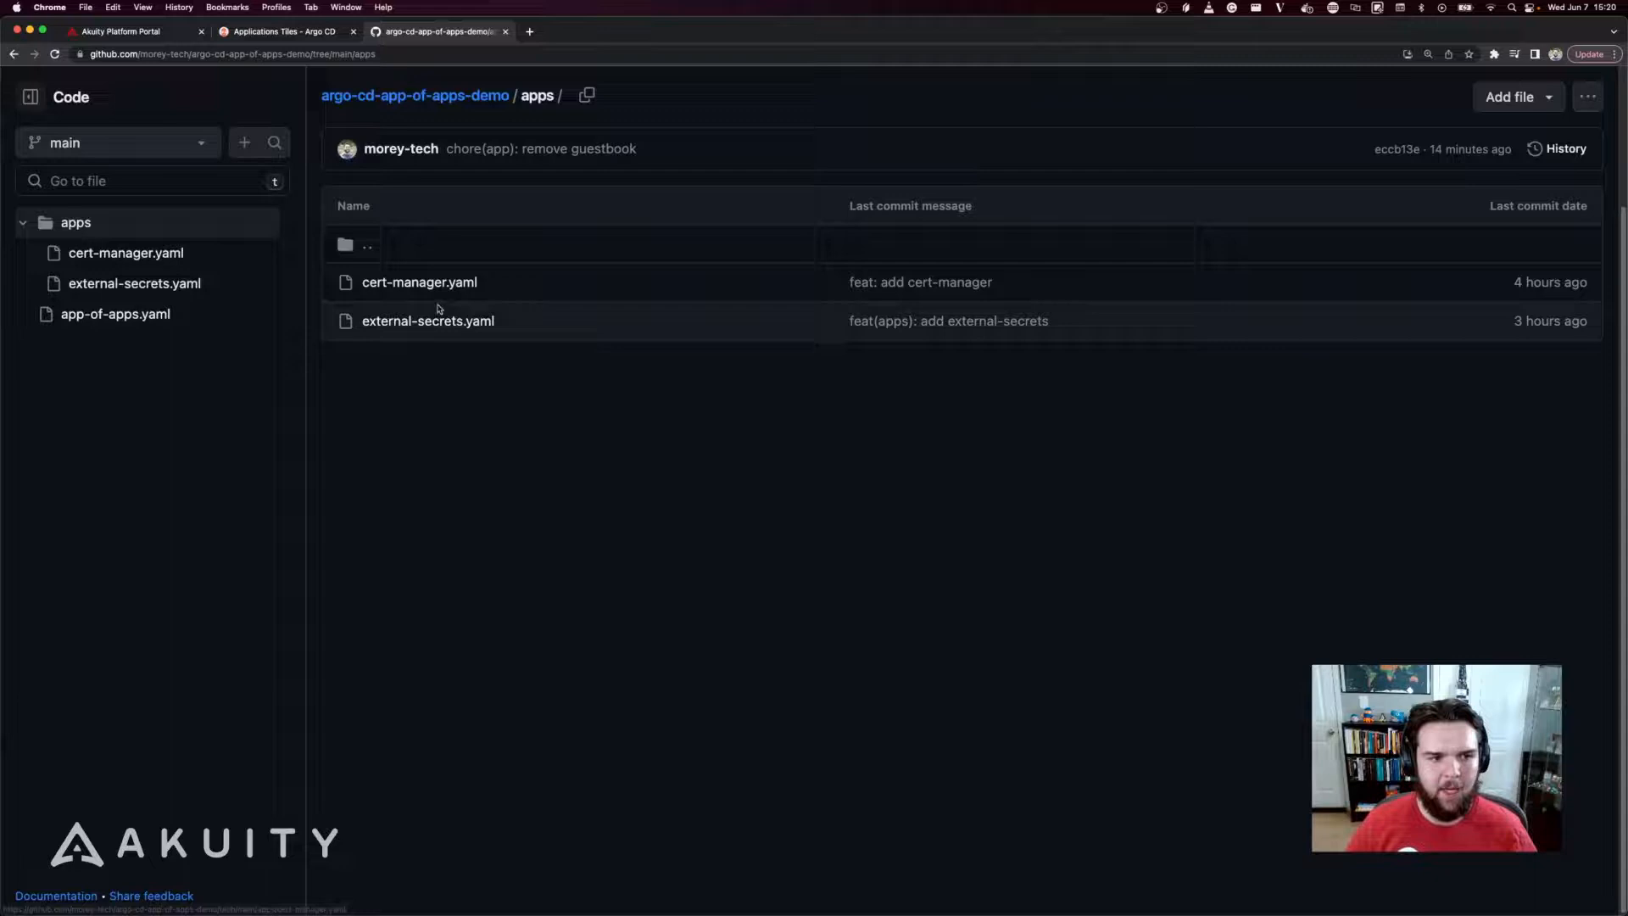
mouse_move(427, 321)
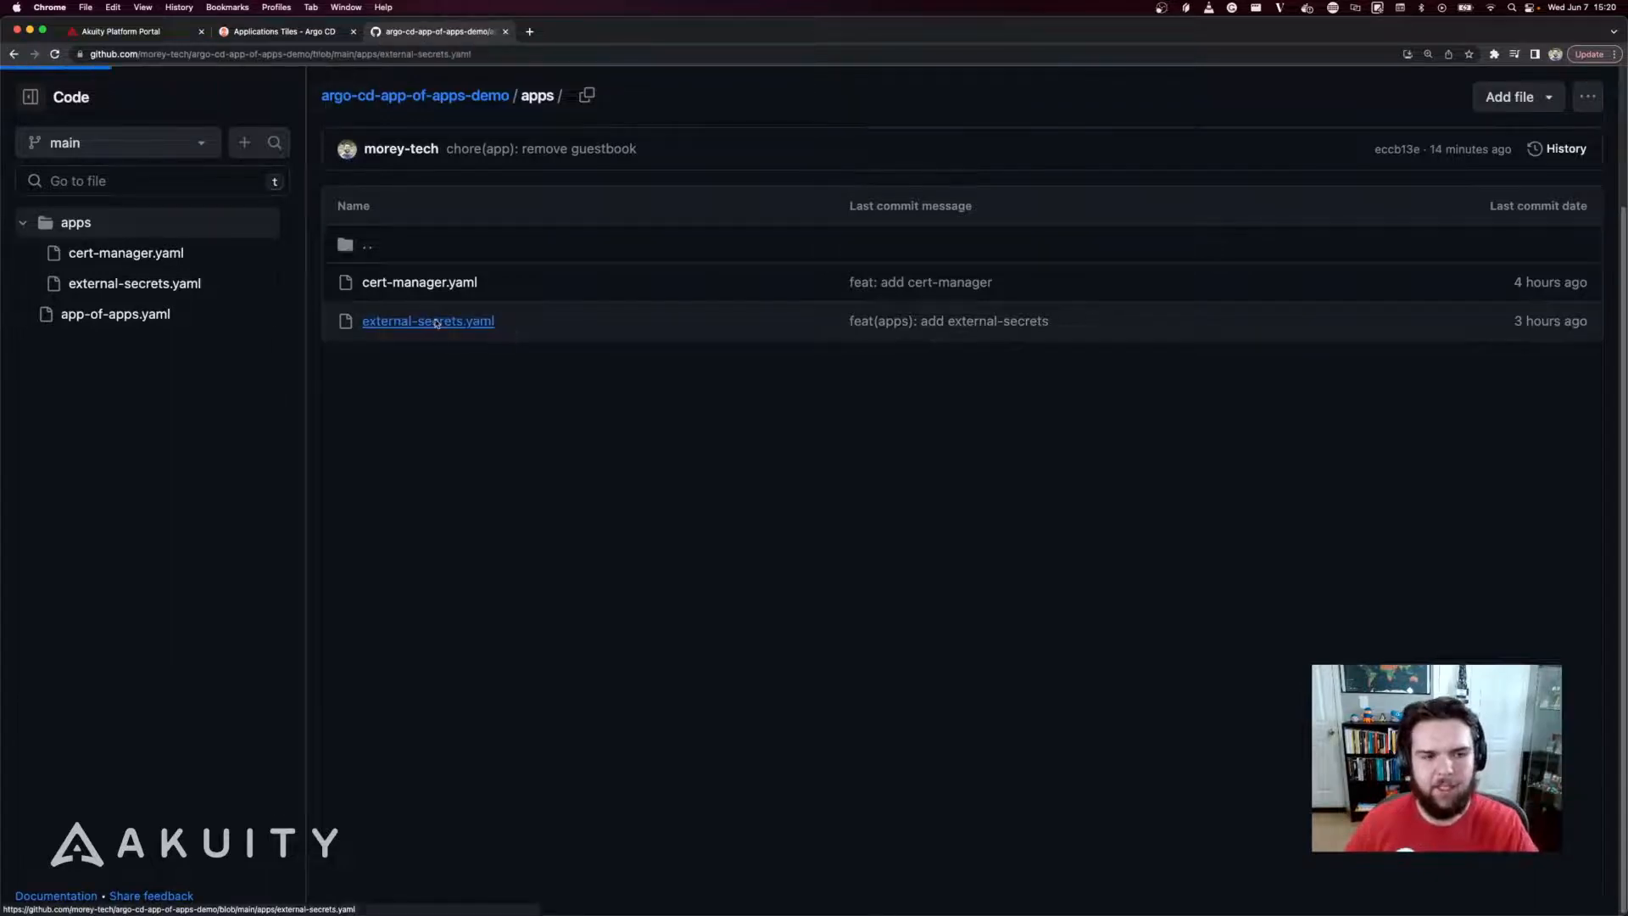
click(427, 321)
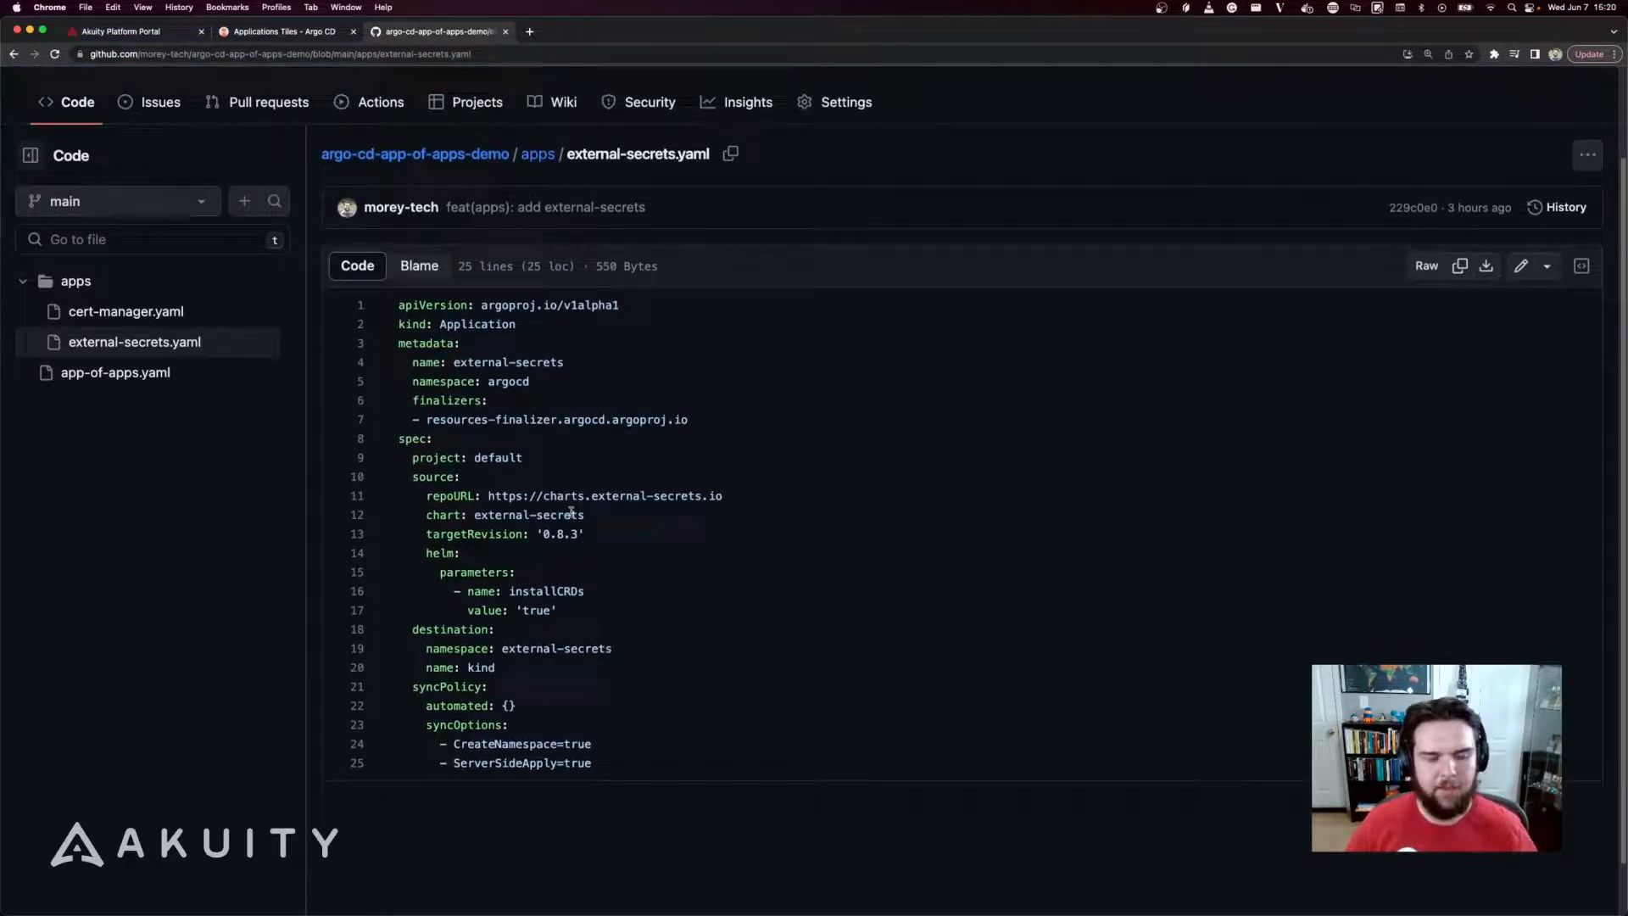
scroll(up, 3)
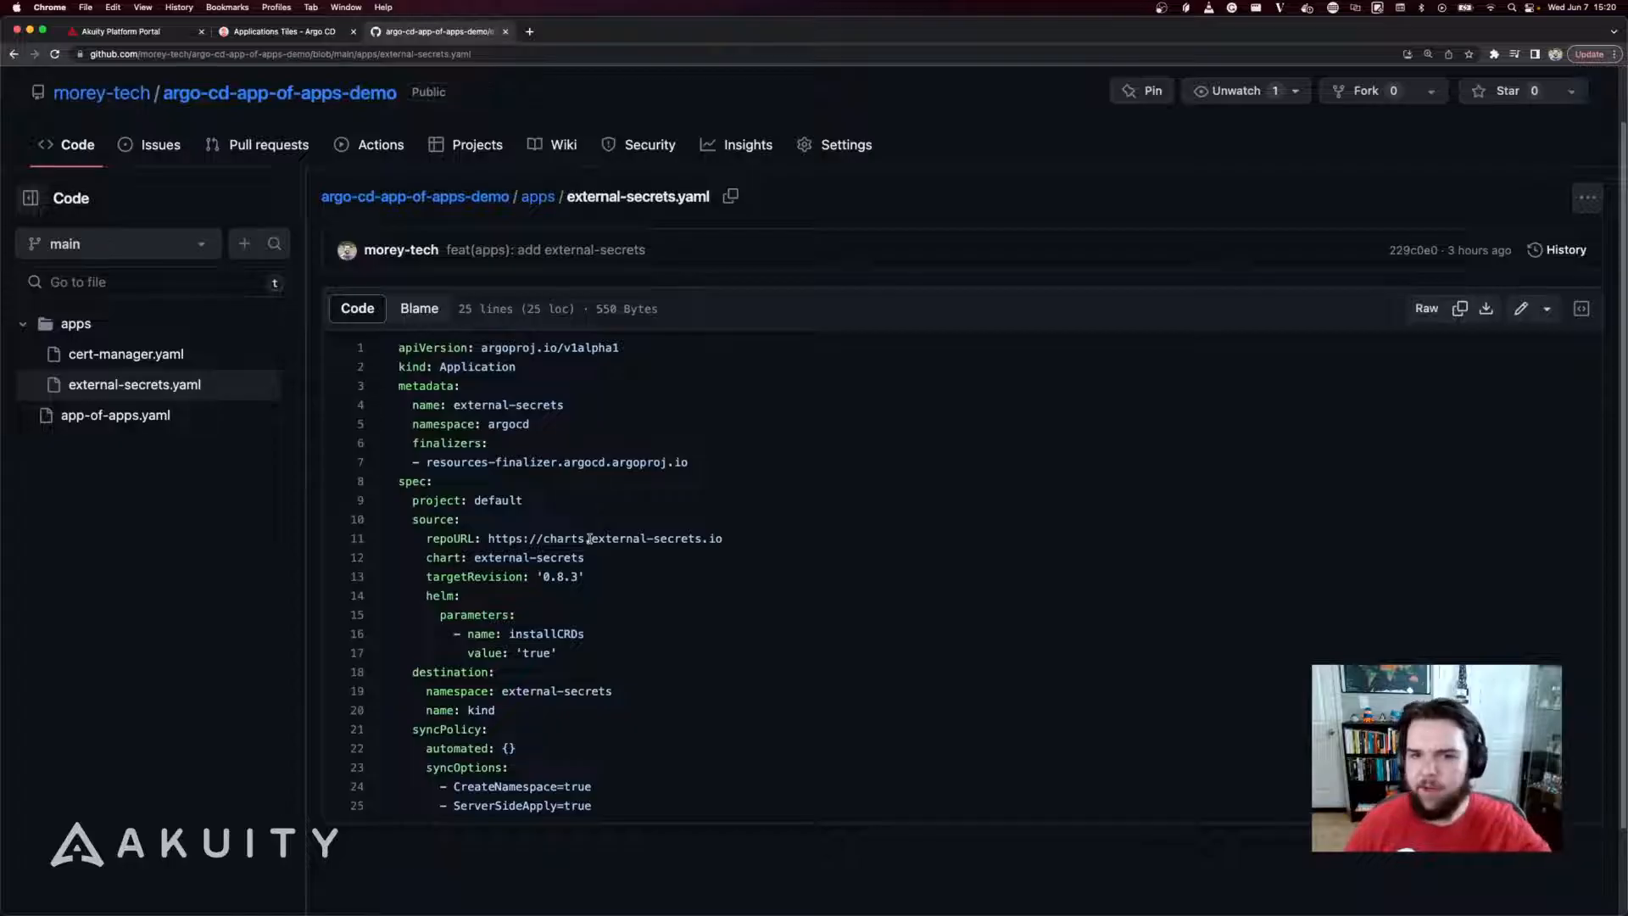
click(279, 91)
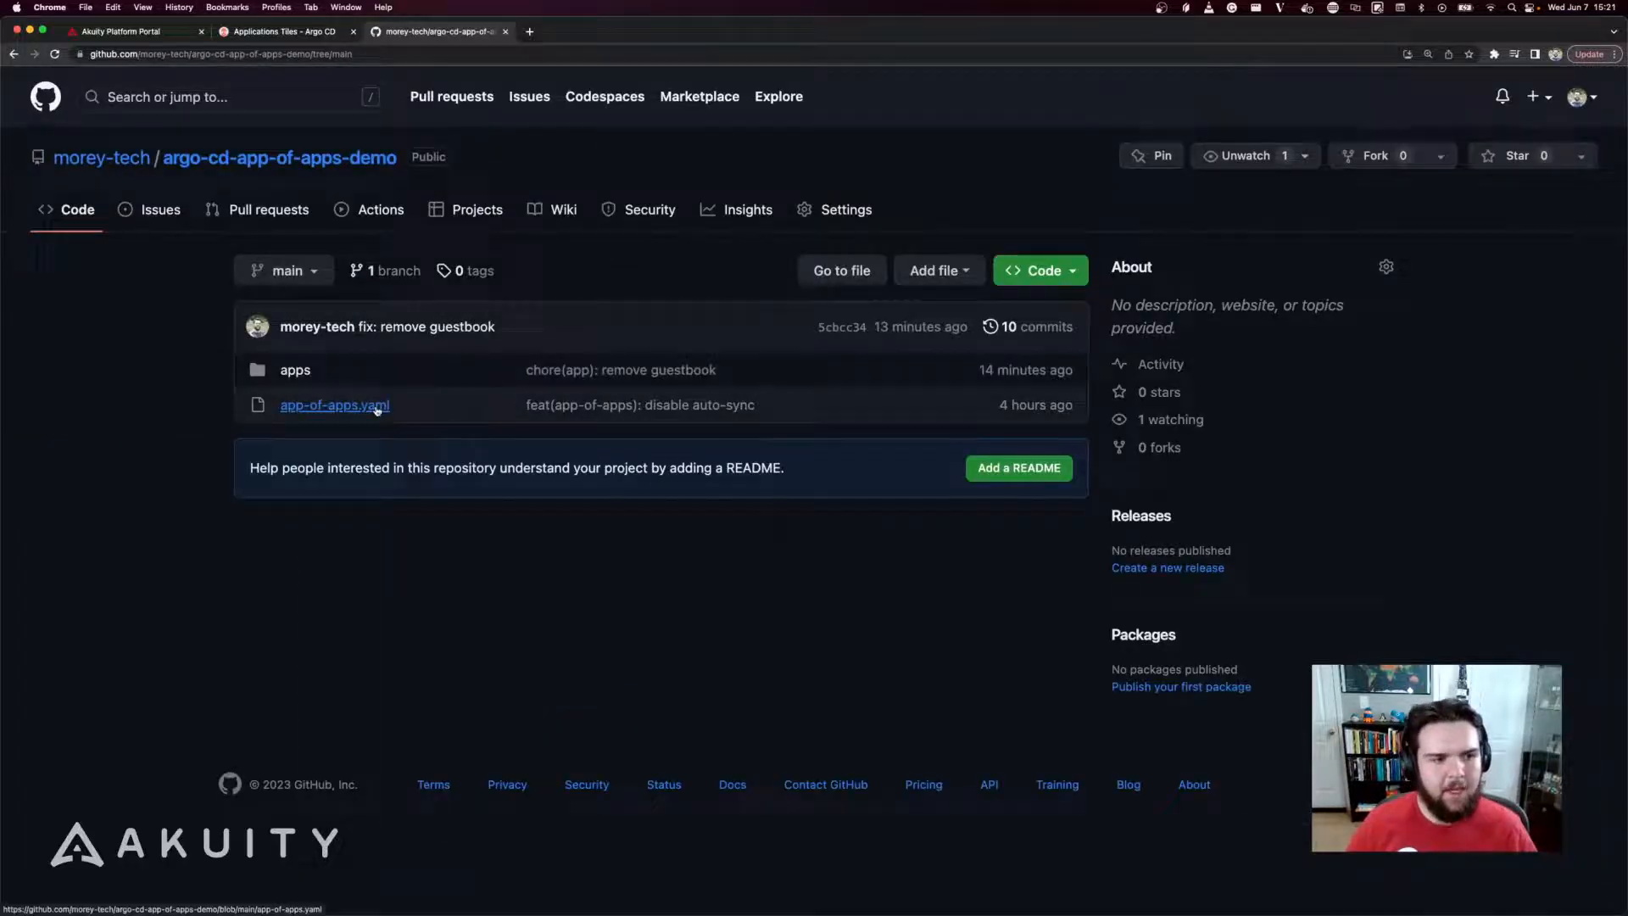
mouse_move(334, 405)
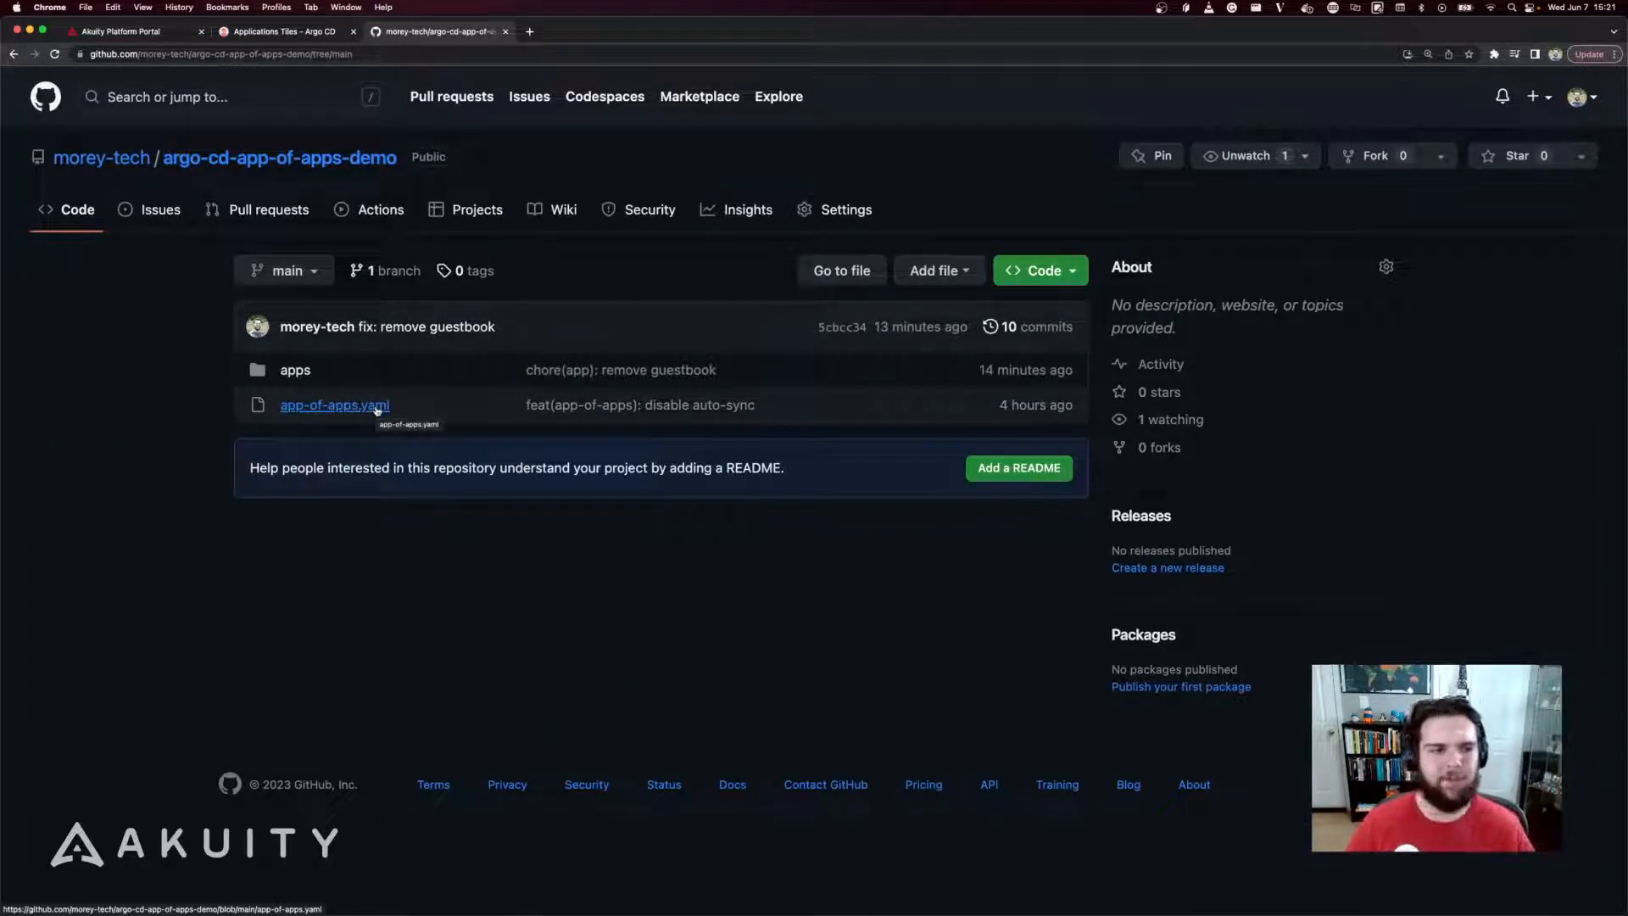
Review app-of-apps.yaml with its apps path and commented-out sync policy, then switch back to Argo CD
click(334, 405)
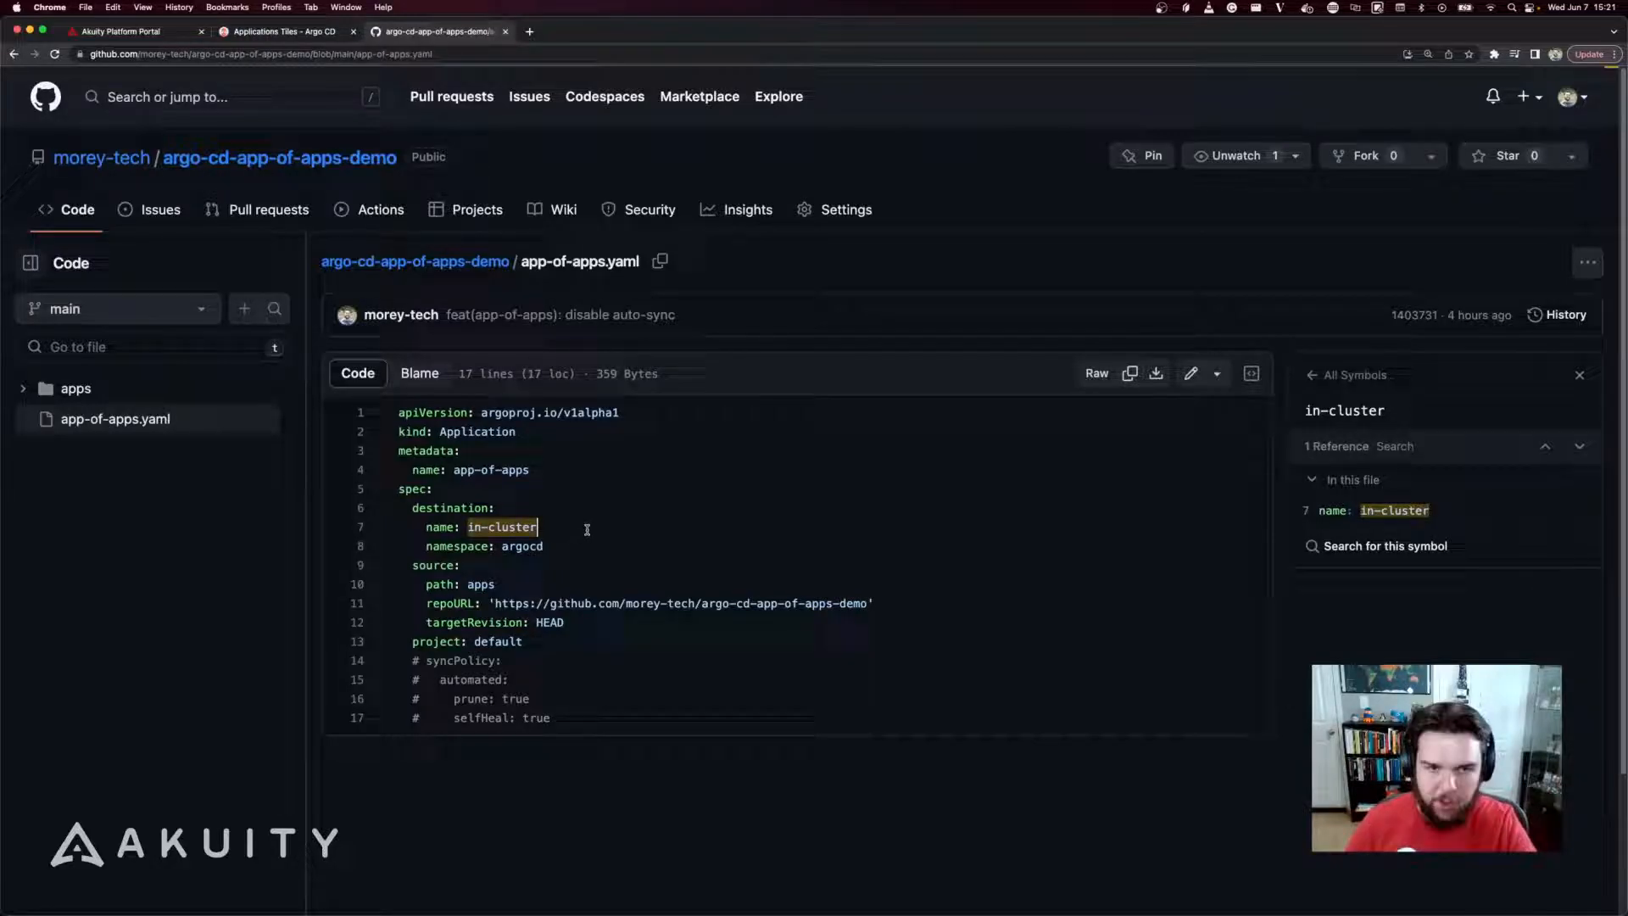
mouse_move(556, 544)
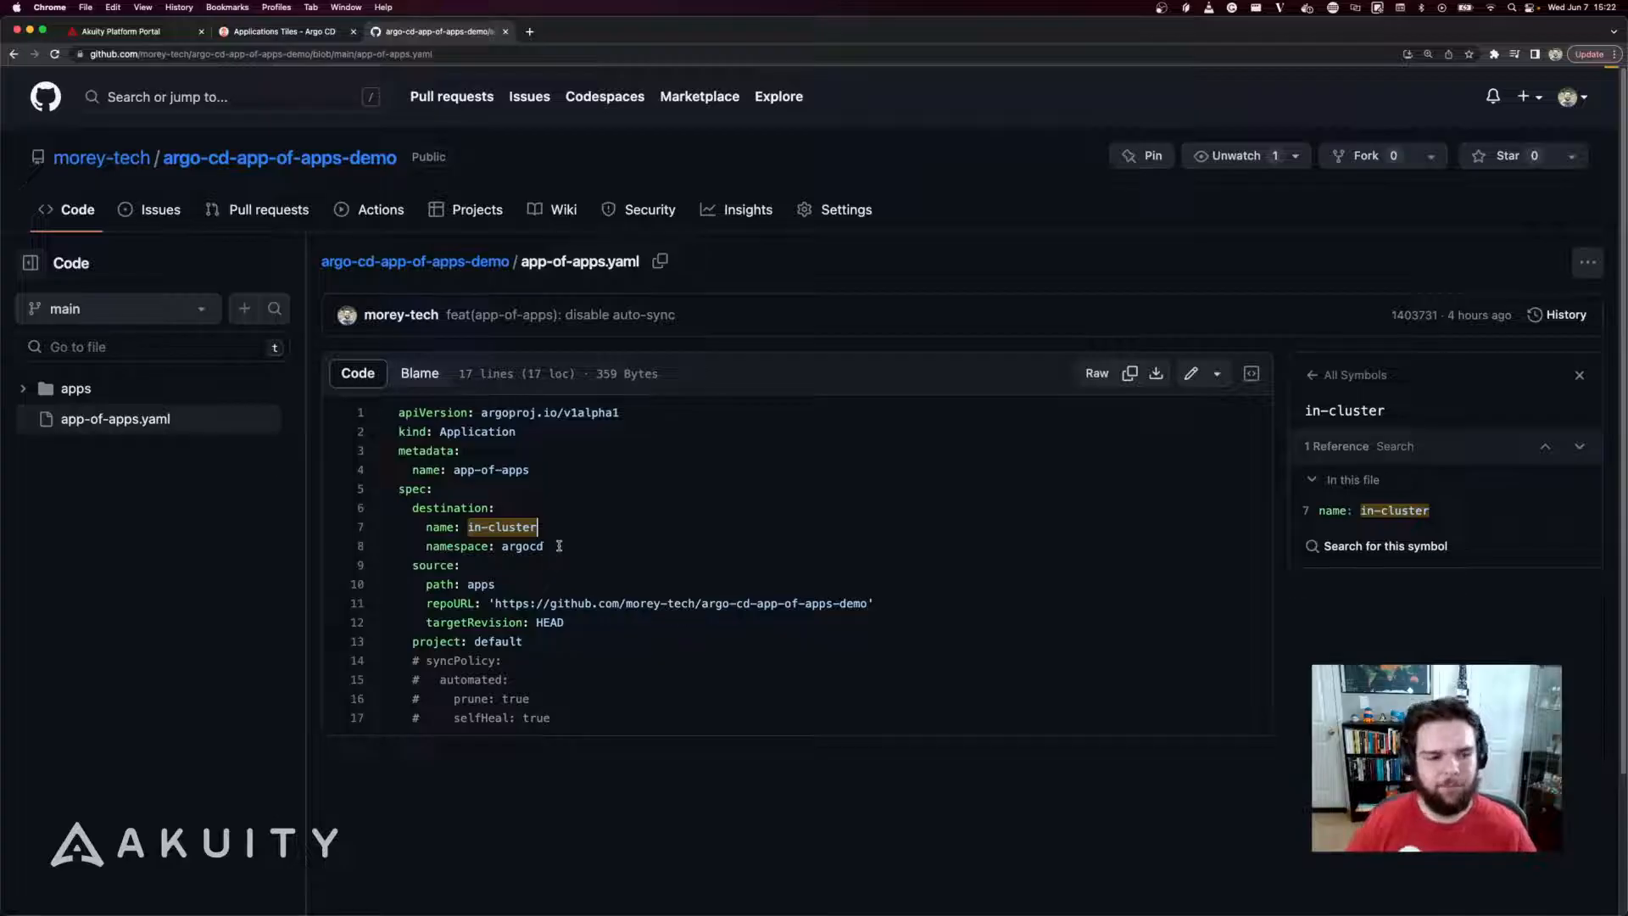
click(280, 30)
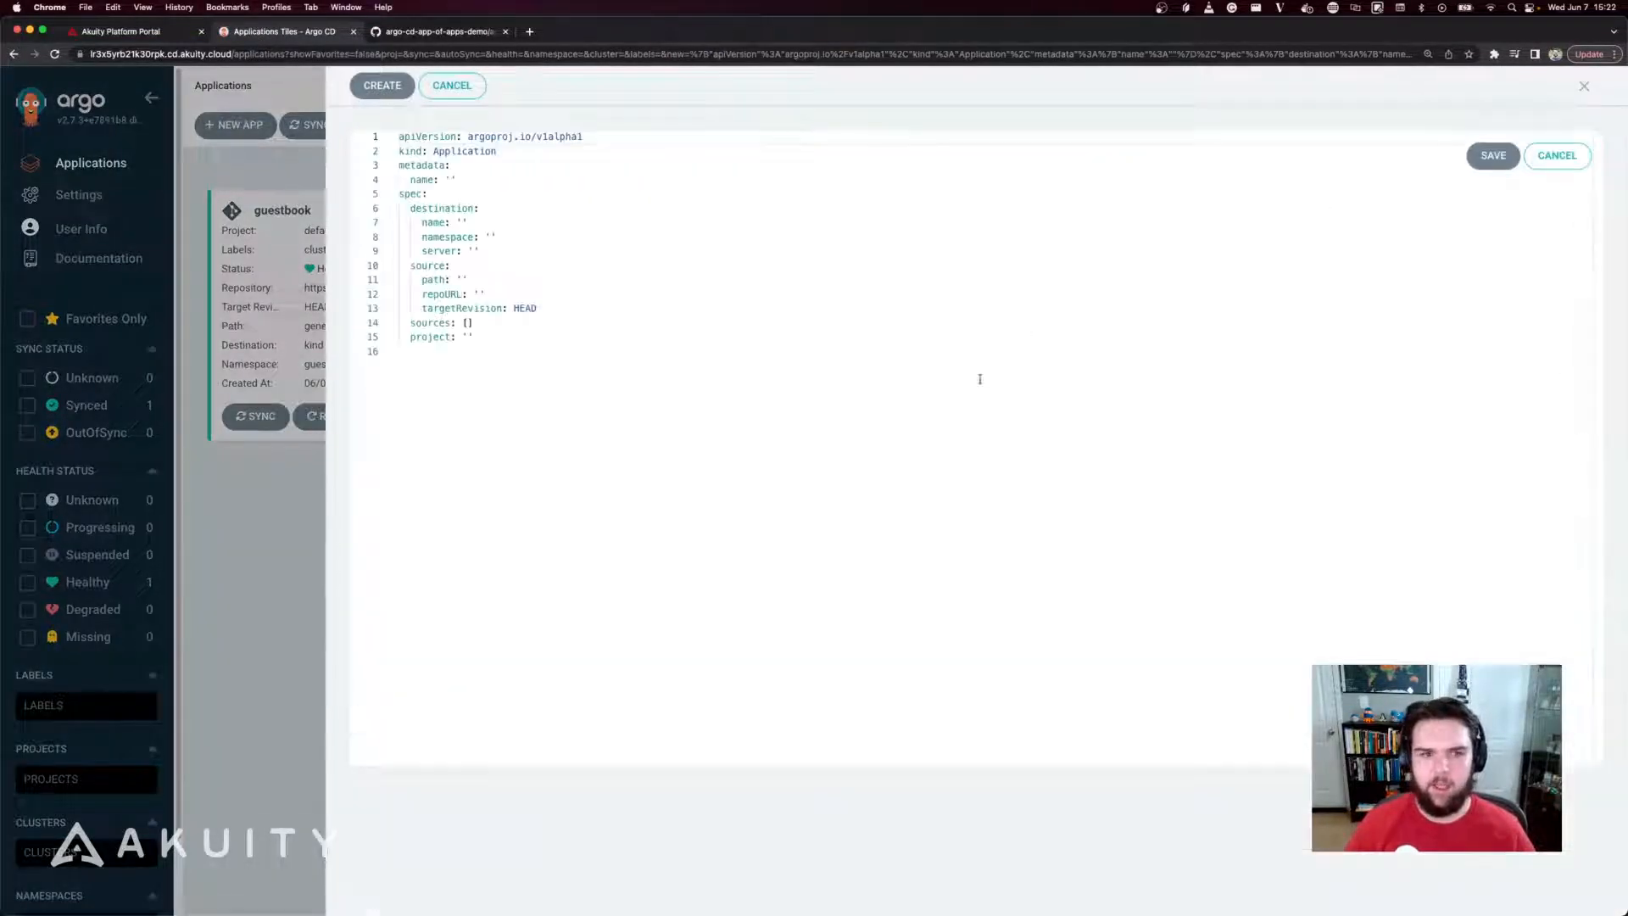
Paste the app-of-apps manifest into the YAML editor, save it and create the application
text(app-of-apps)
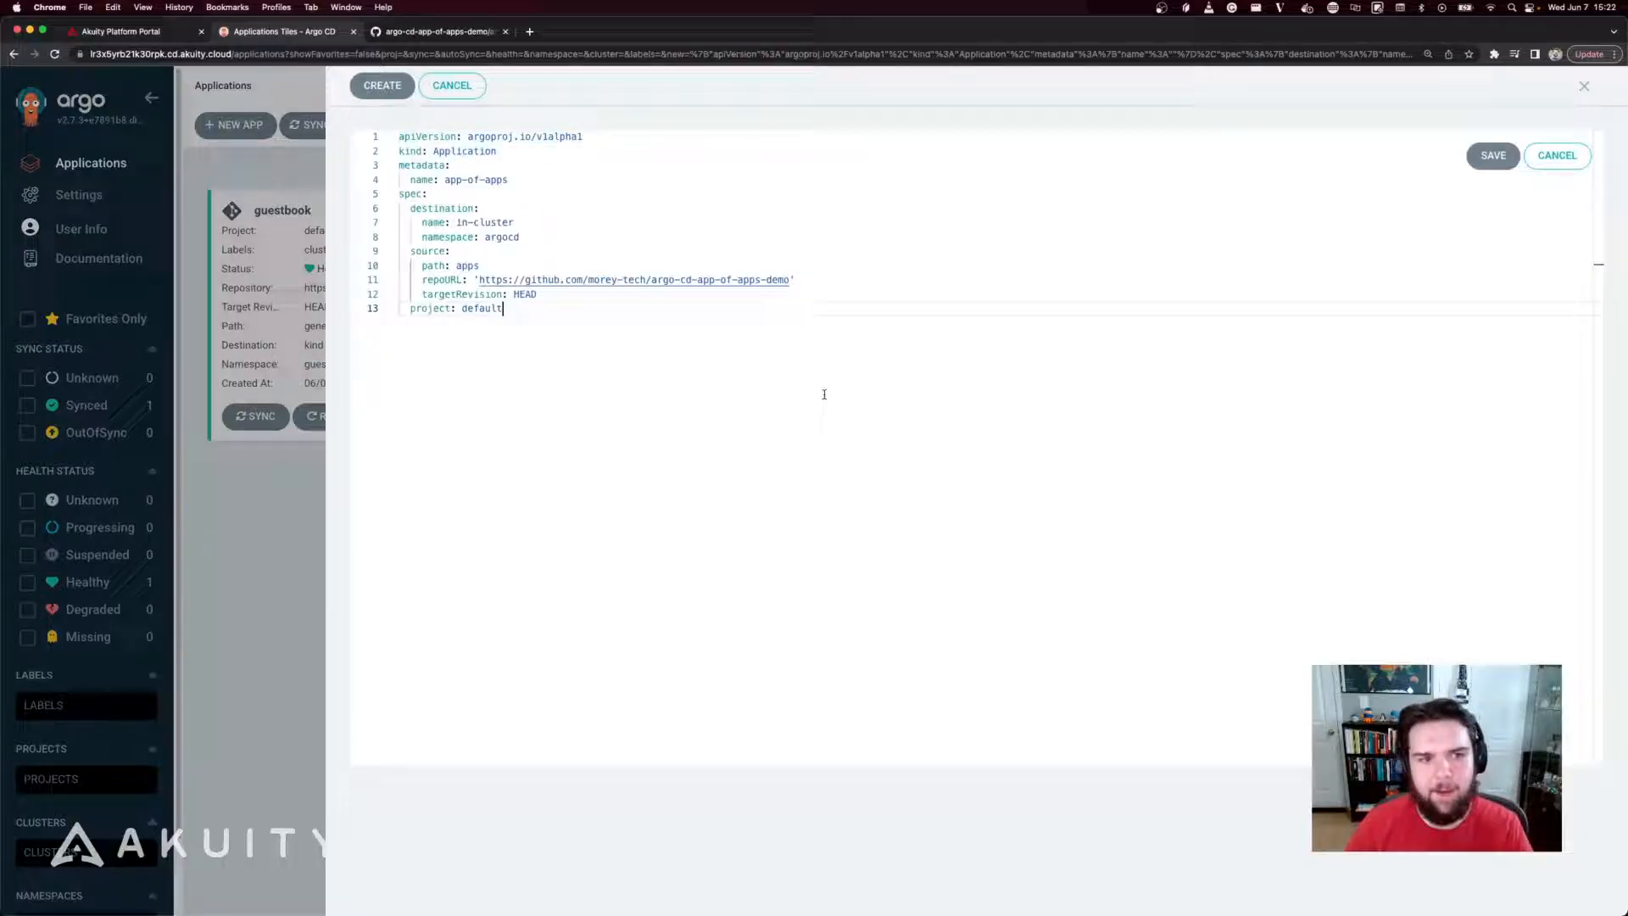
click(1493, 155)
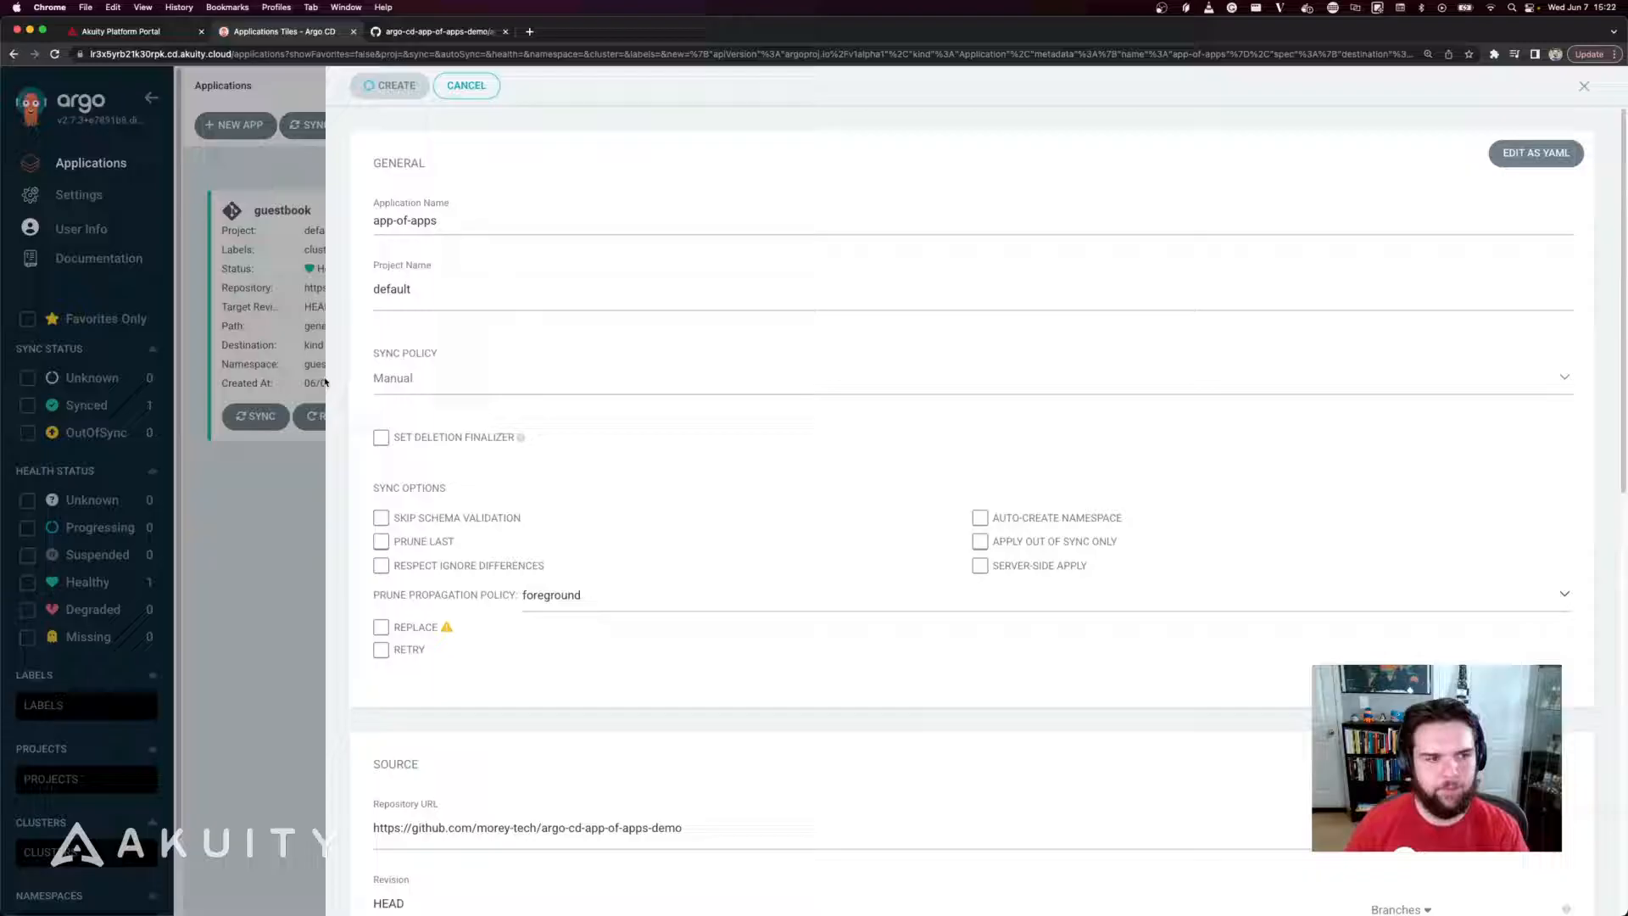
click(394, 85)
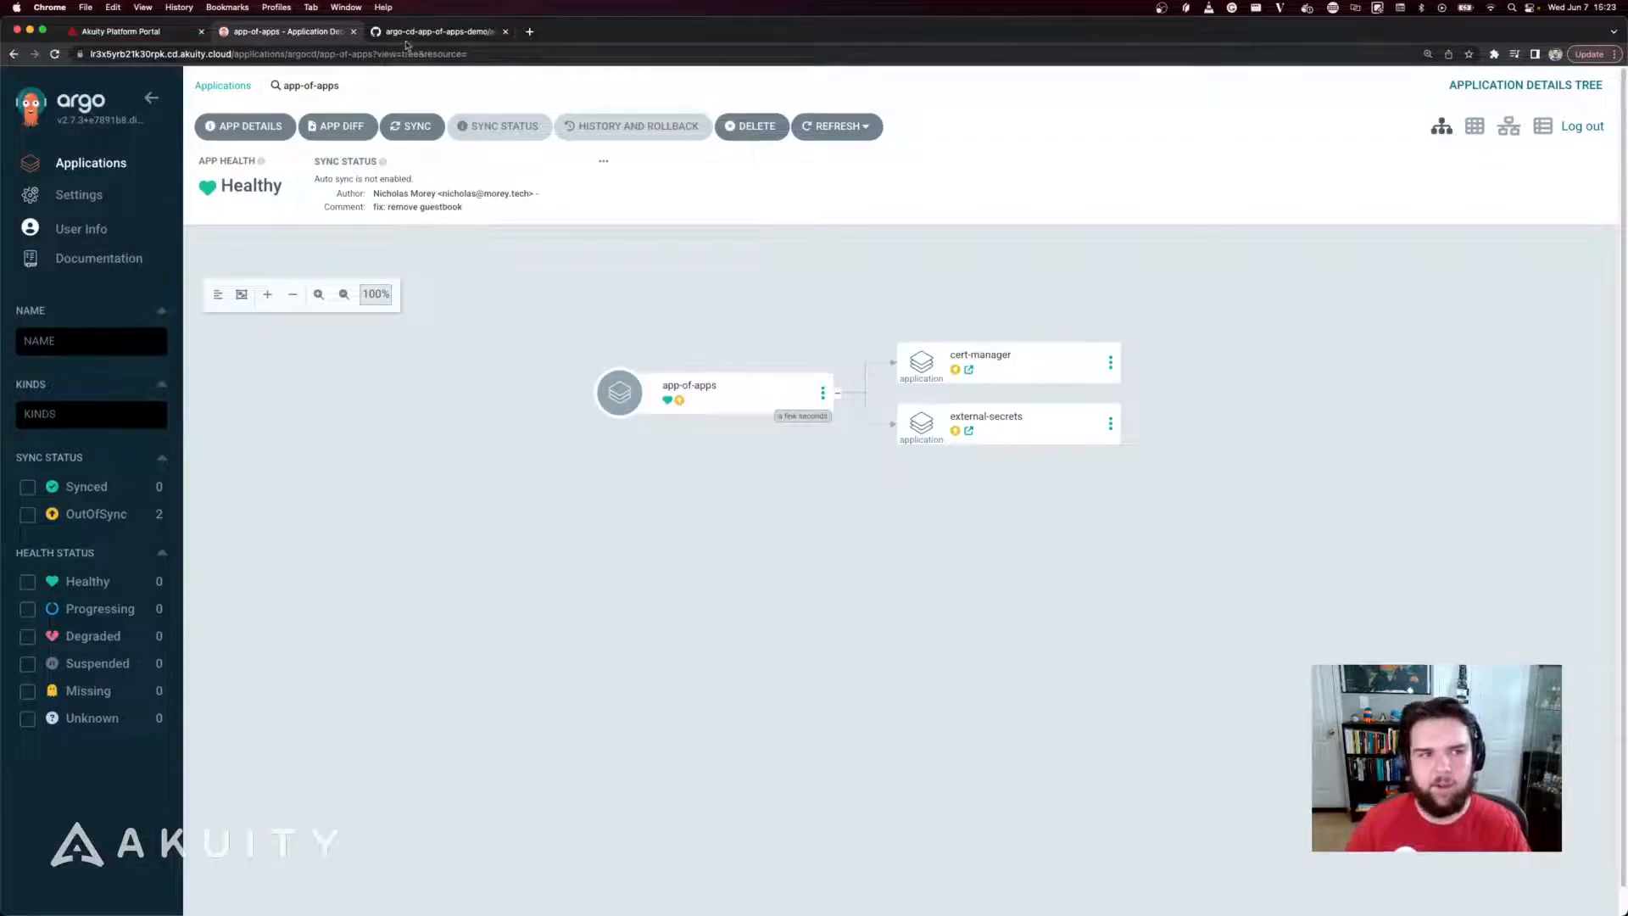
Inspect the app diff showing the cert-manager and external-secrets manifests, then bring up the sync form
click(436, 31)
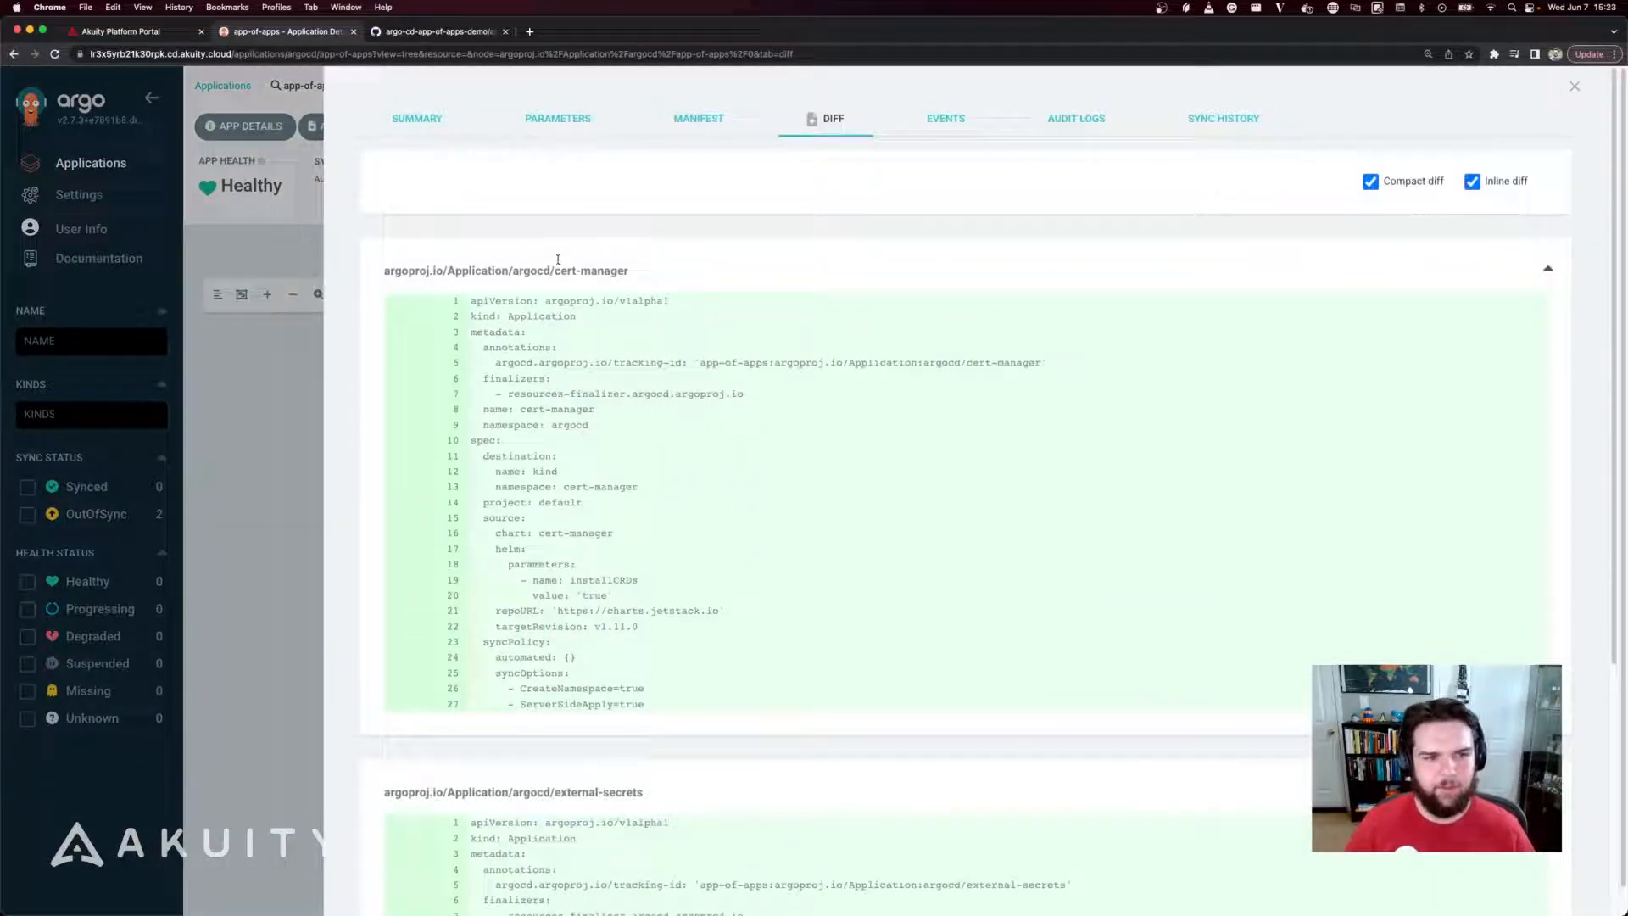
scroll(down, 3)
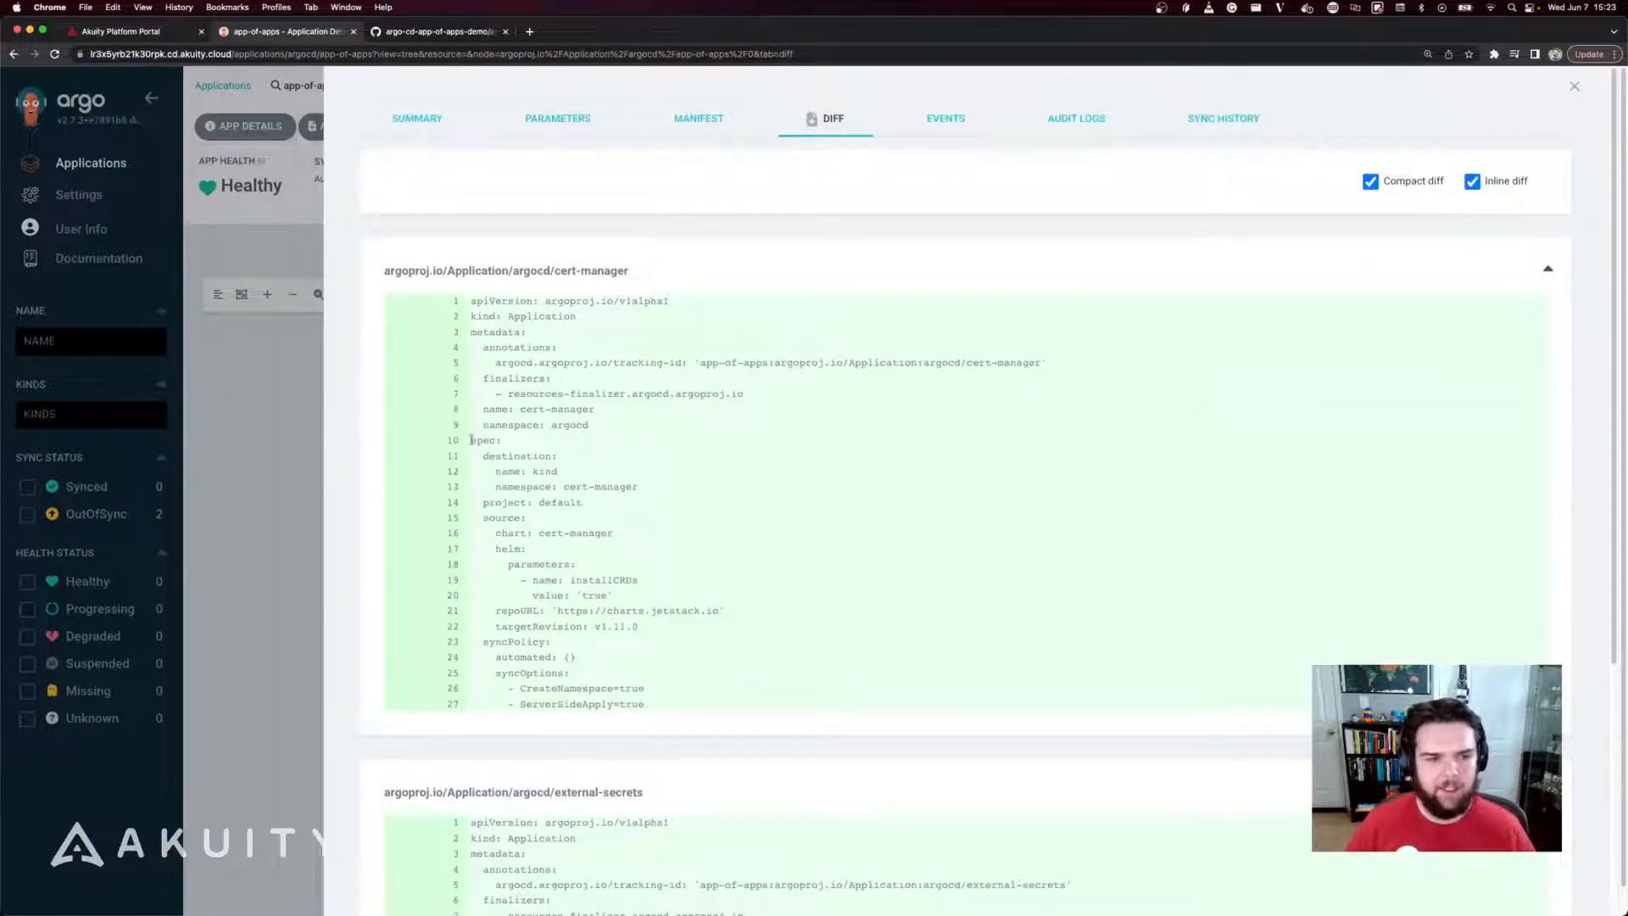
double_click(534, 424)
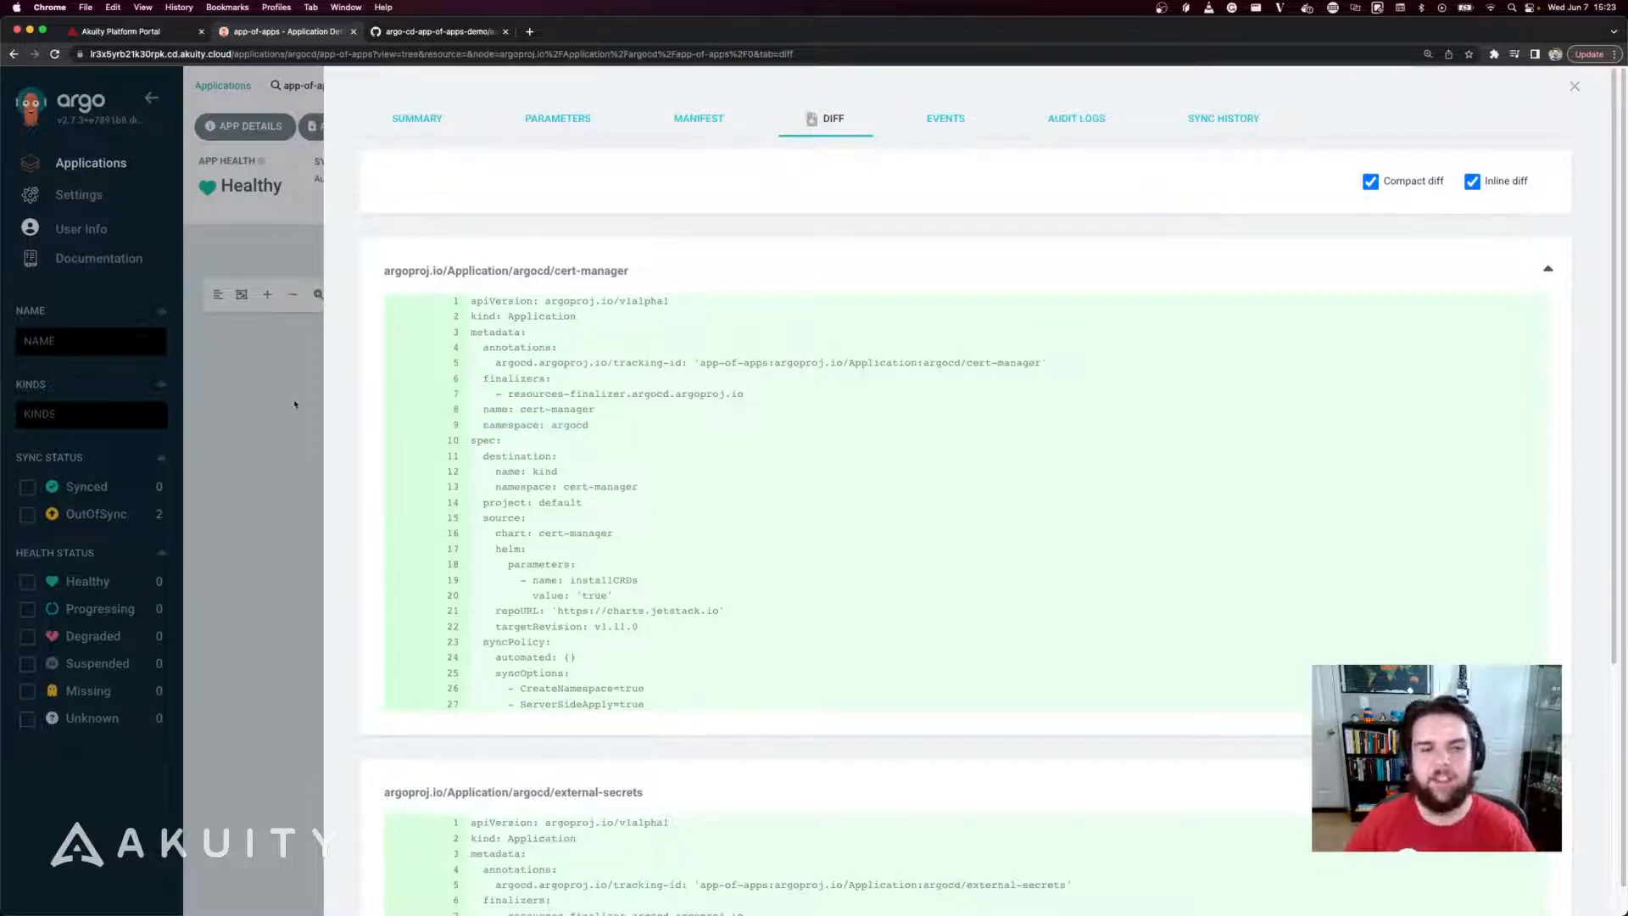
click(412, 126)
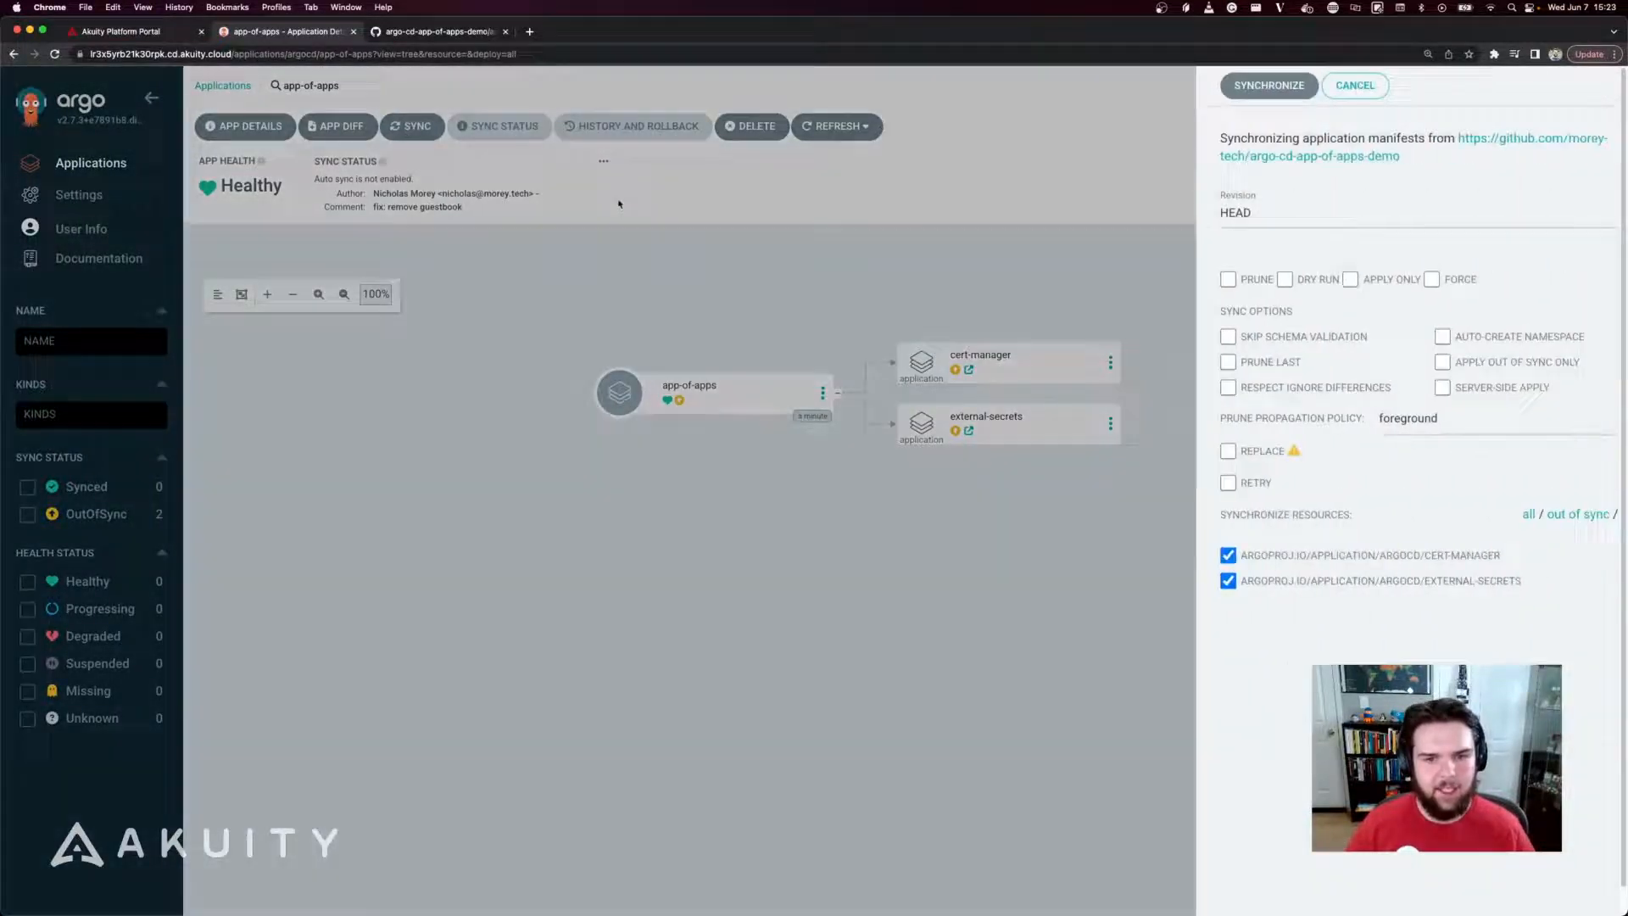
Synchronize app-of-apps so cert-manager and external-secrets sync, then view its details tree
click(1268, 85)
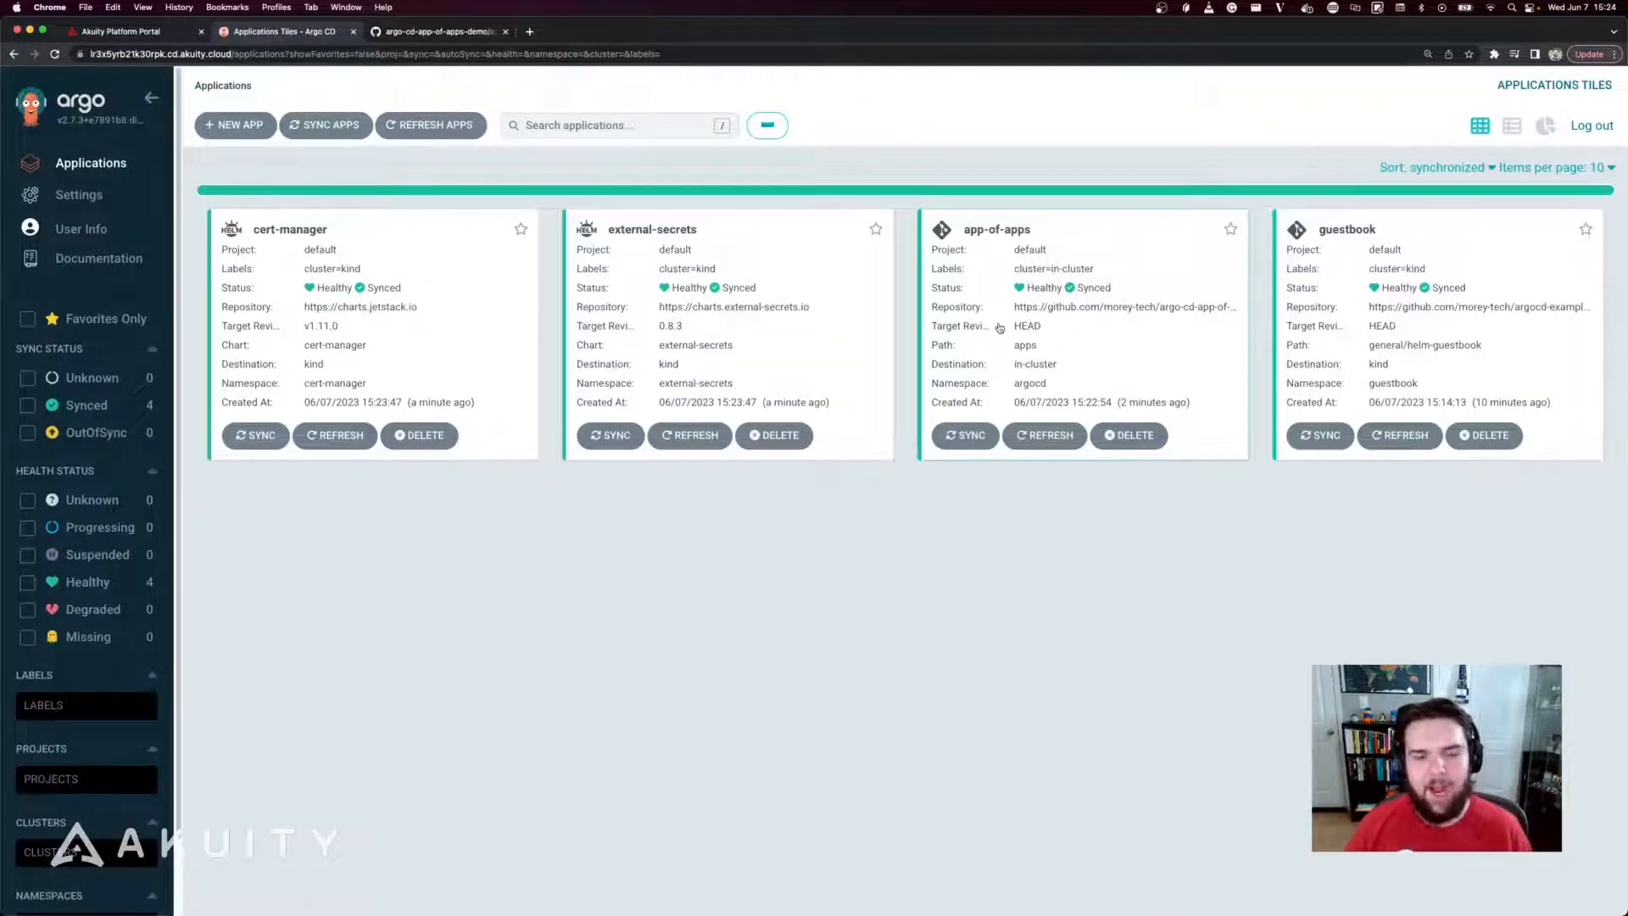
click(995, 229)
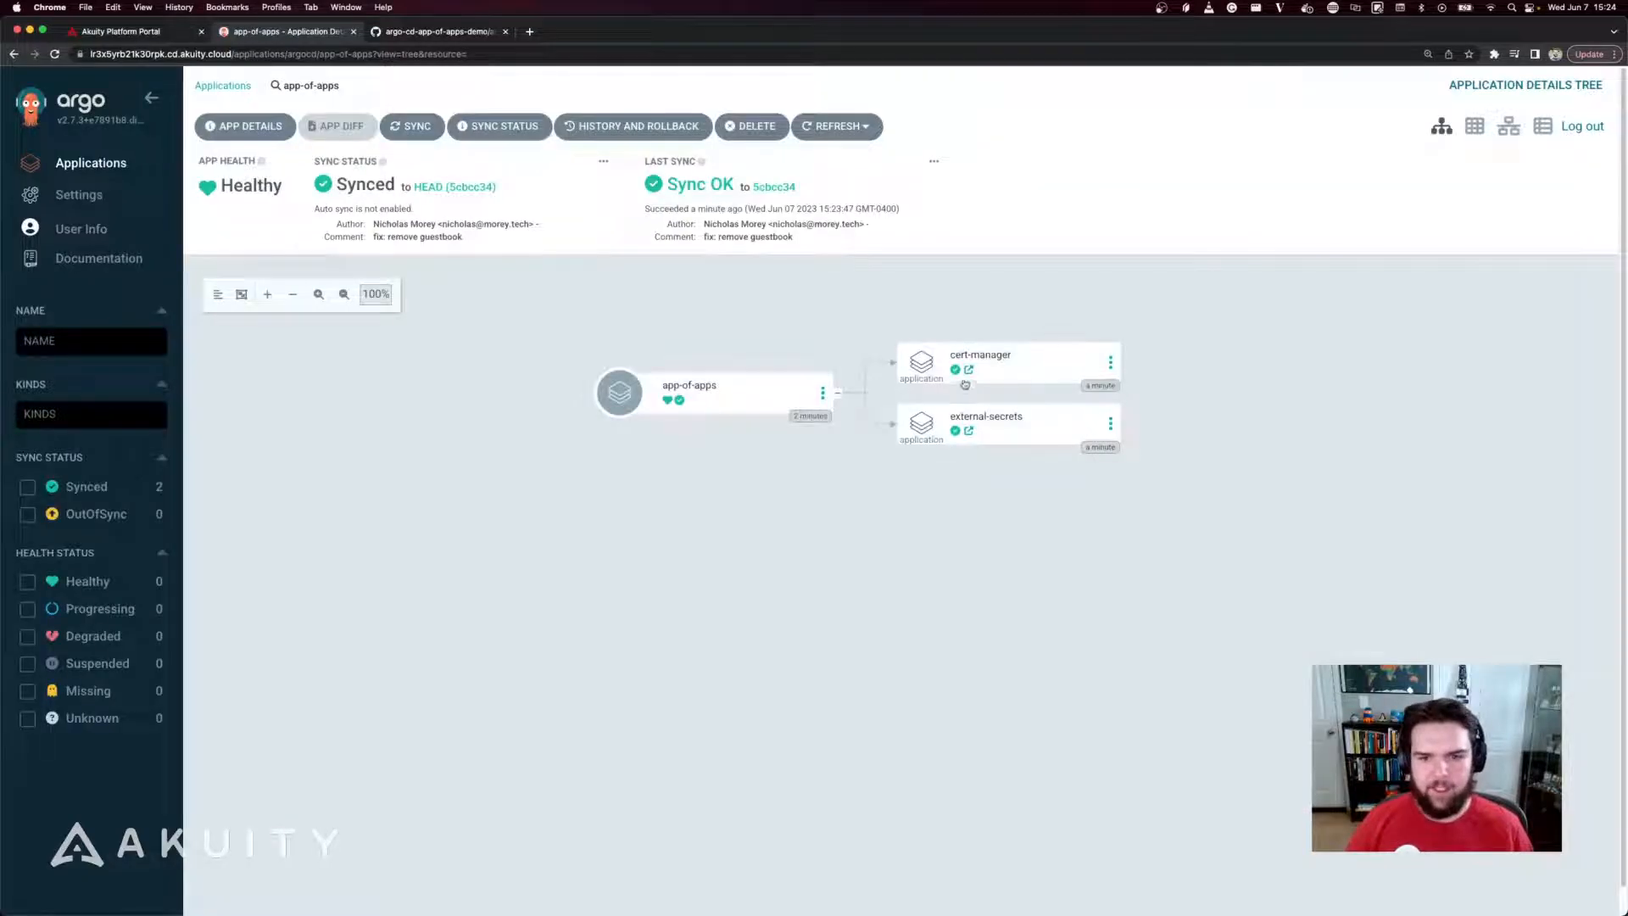
mouse_move(955, 372)
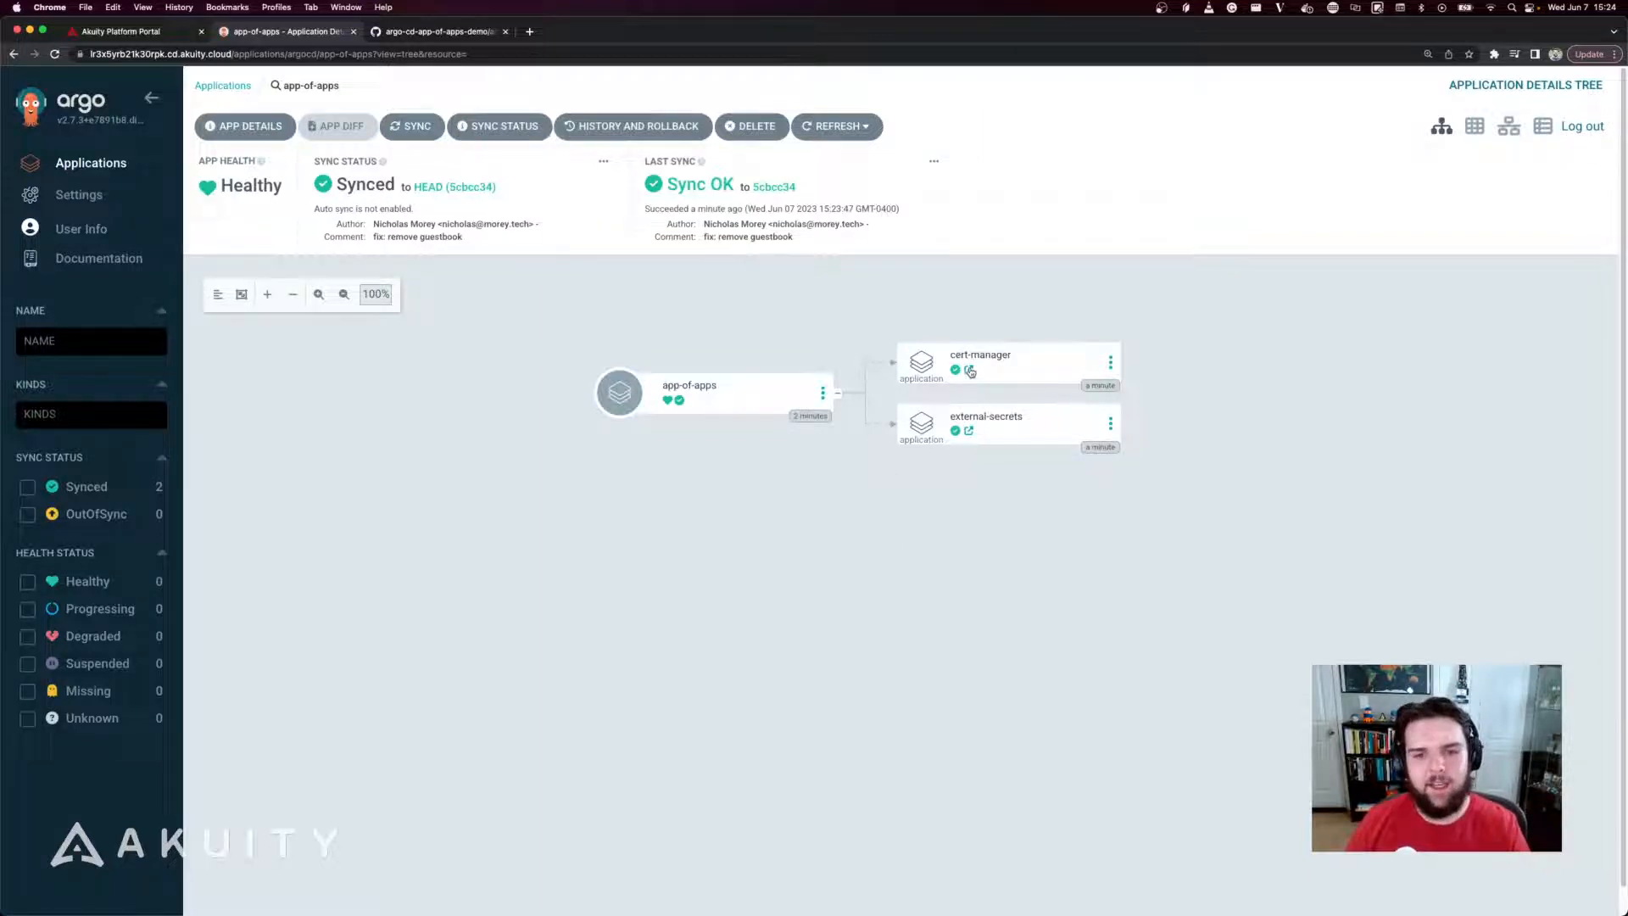
Open the cert-manager application and scroll through its healthy resource tree of deployments, pods and roles
click(978, 360)
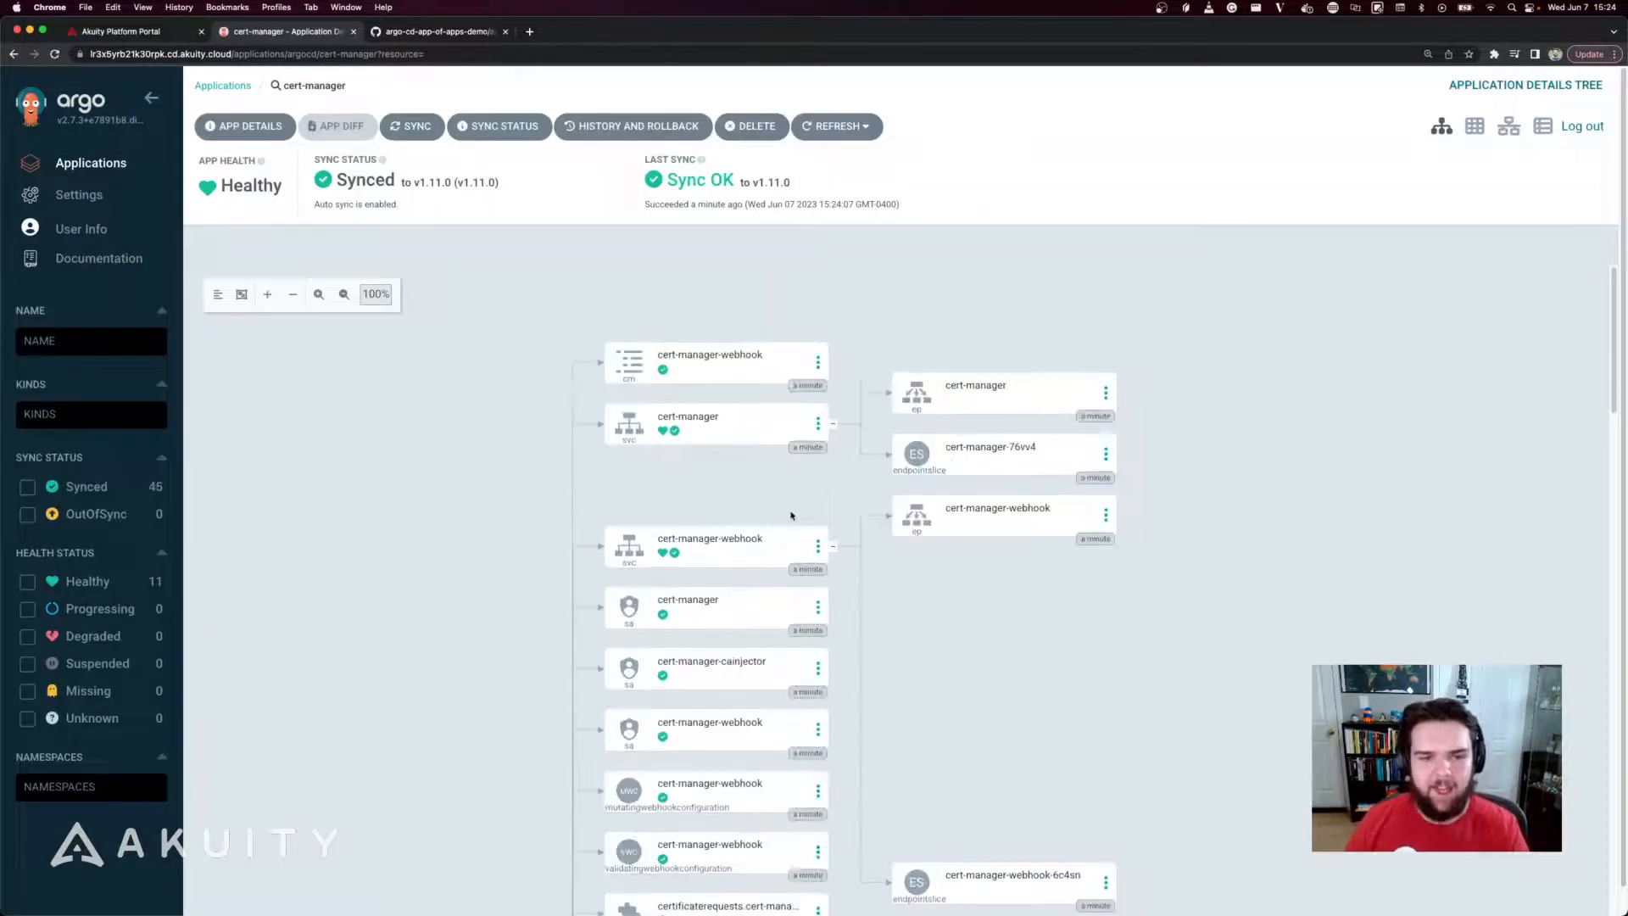
scroll(down, 3)
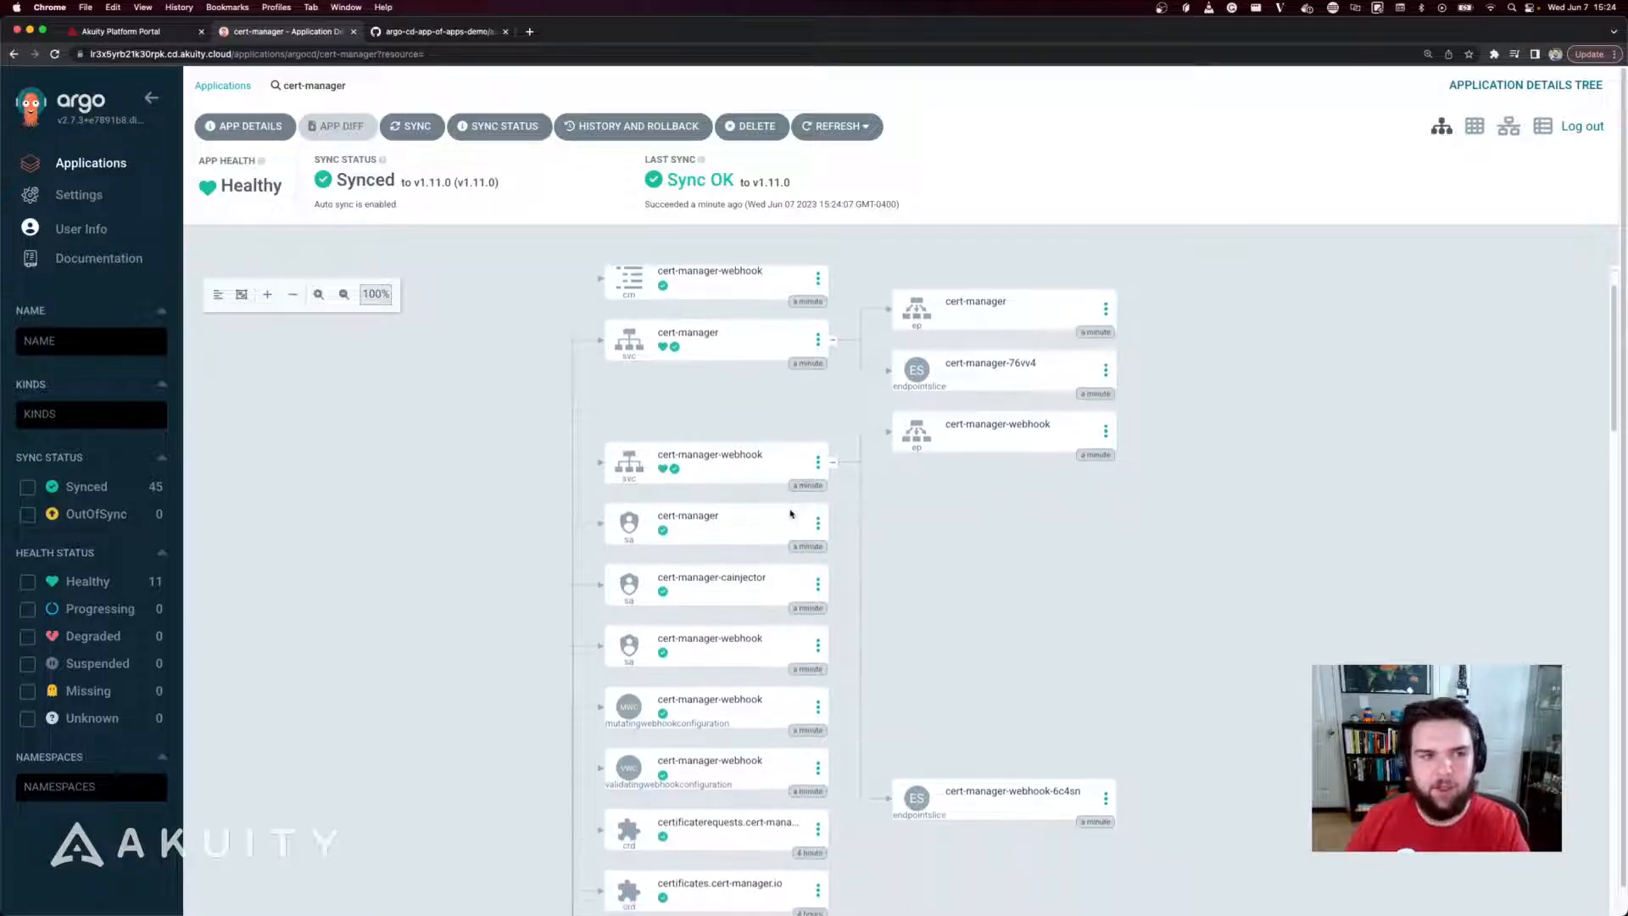
mouse_move(785, 509)
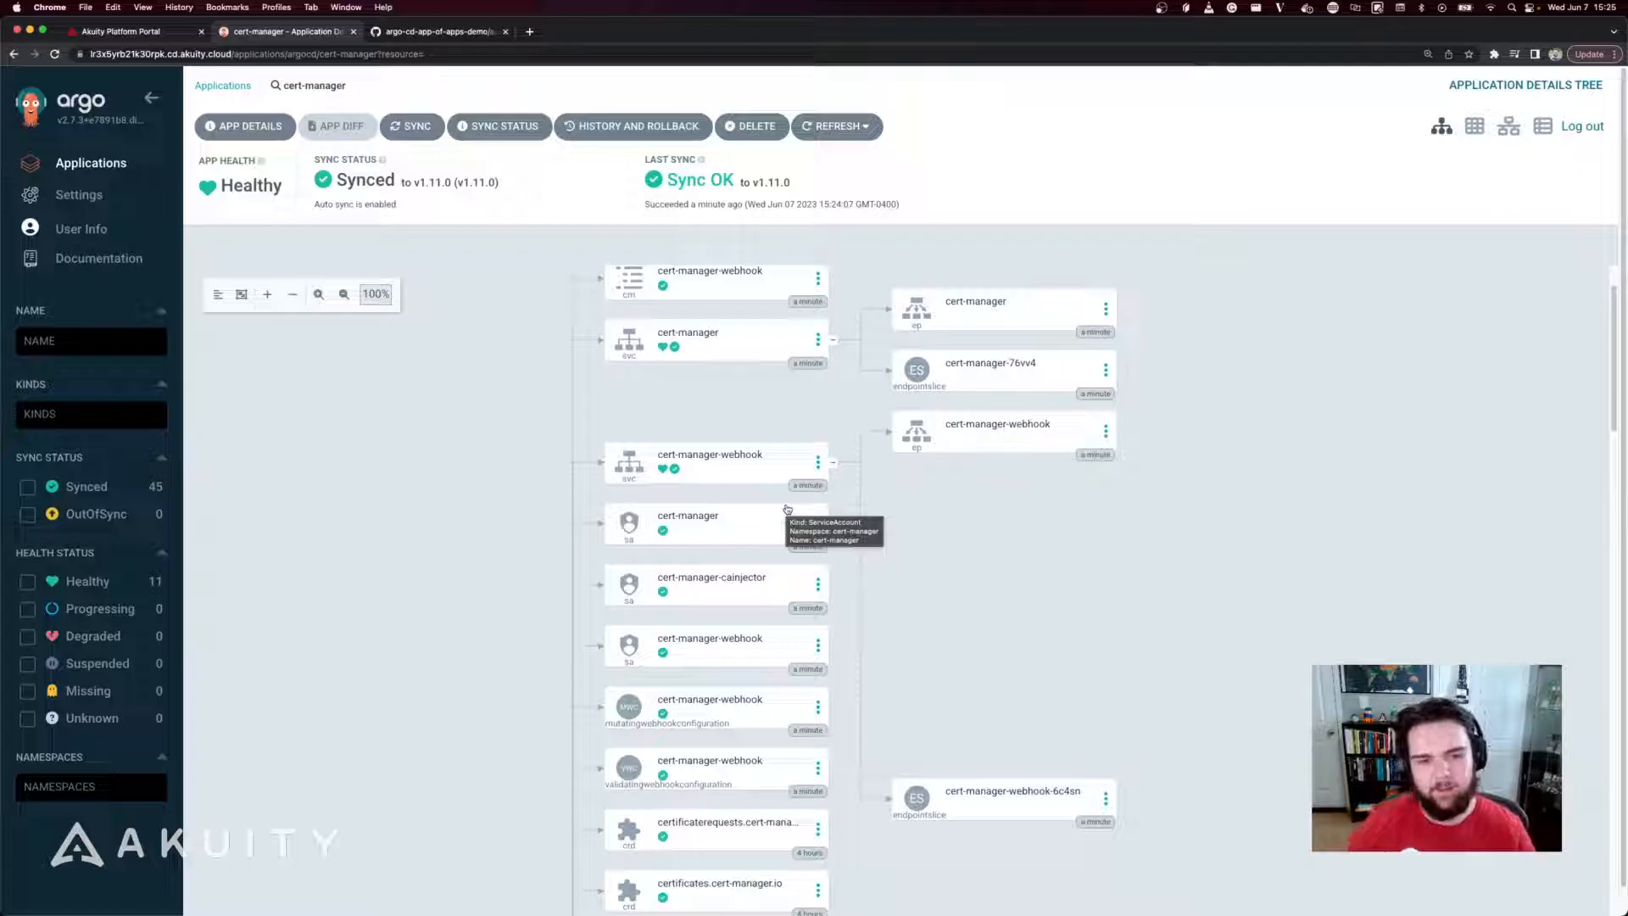
mouse_move(439, 405)
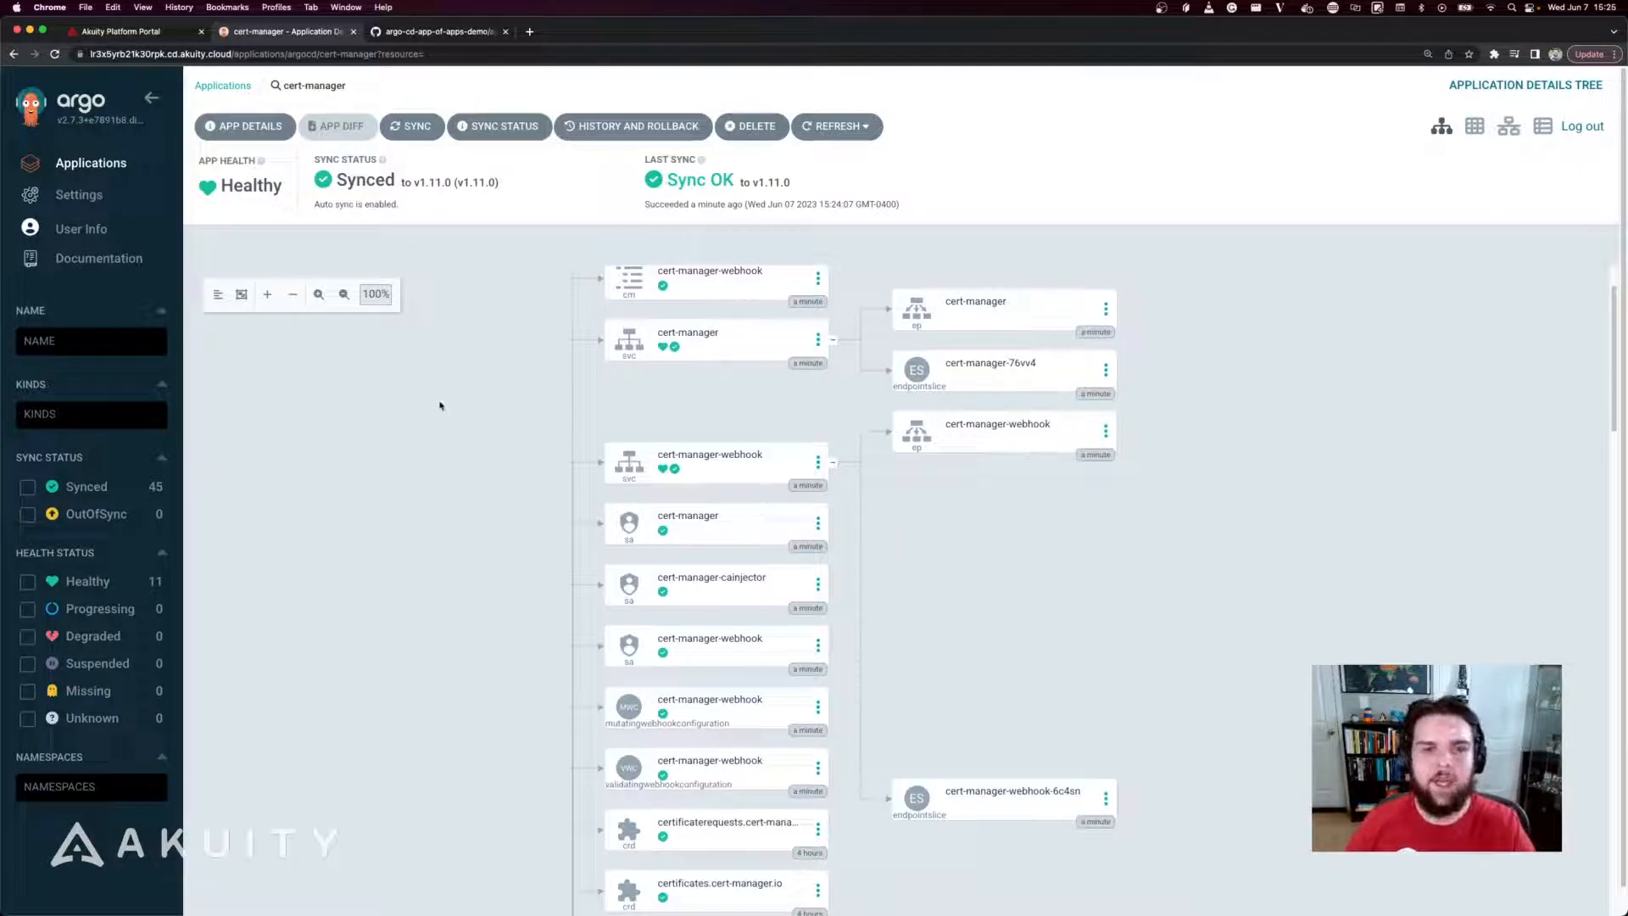
mouse_move(433, 397)
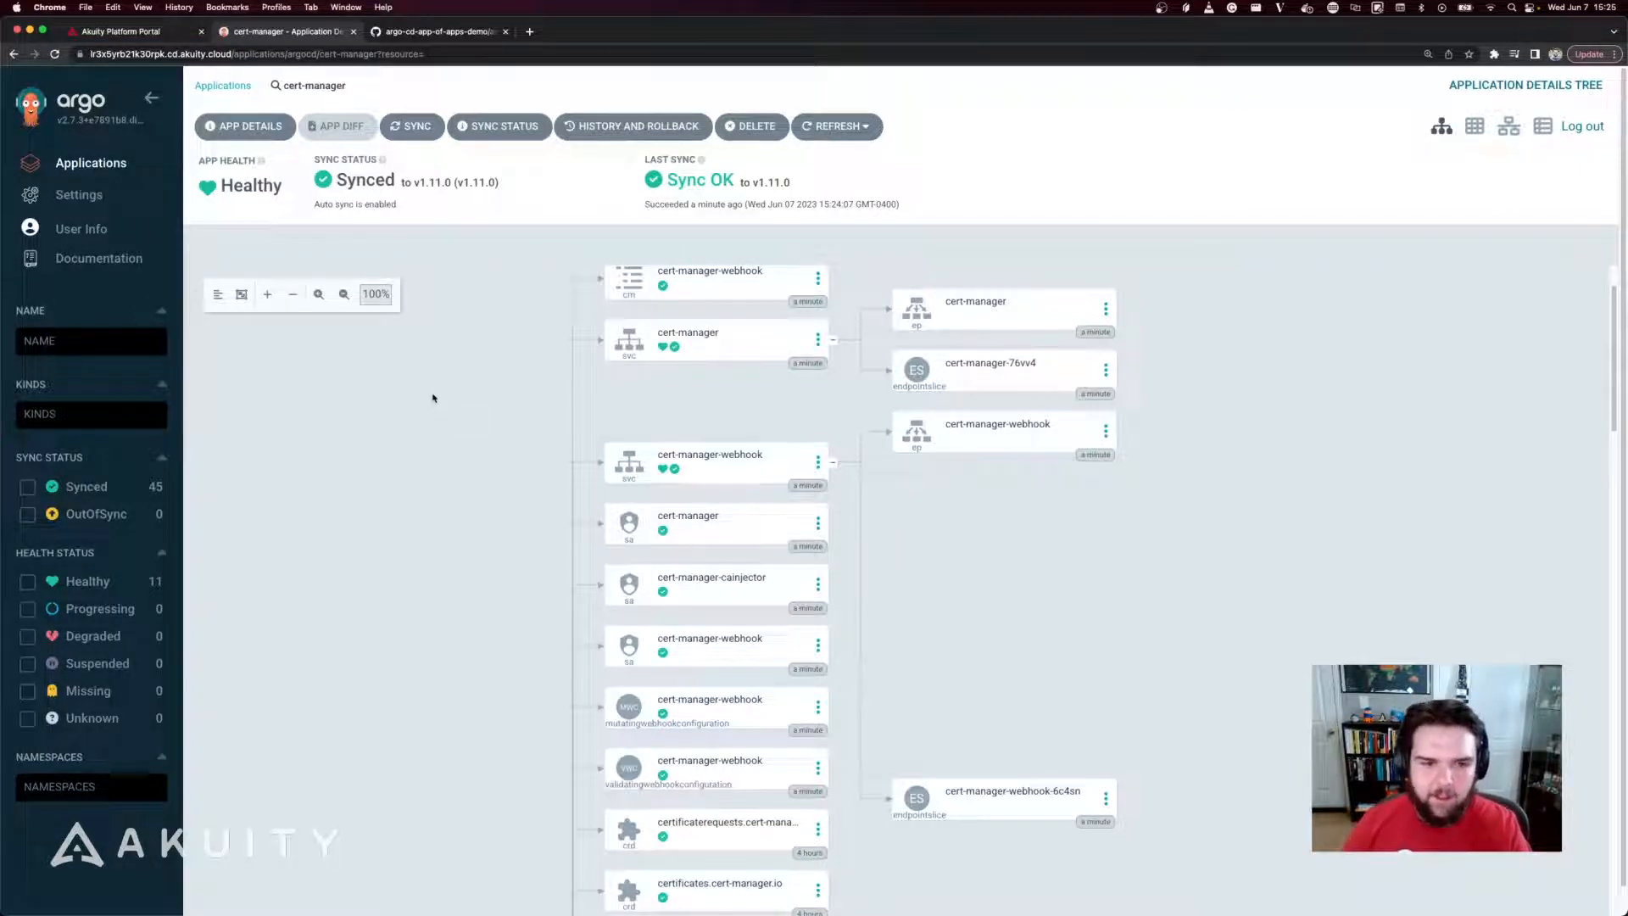
scroll(down, 3)
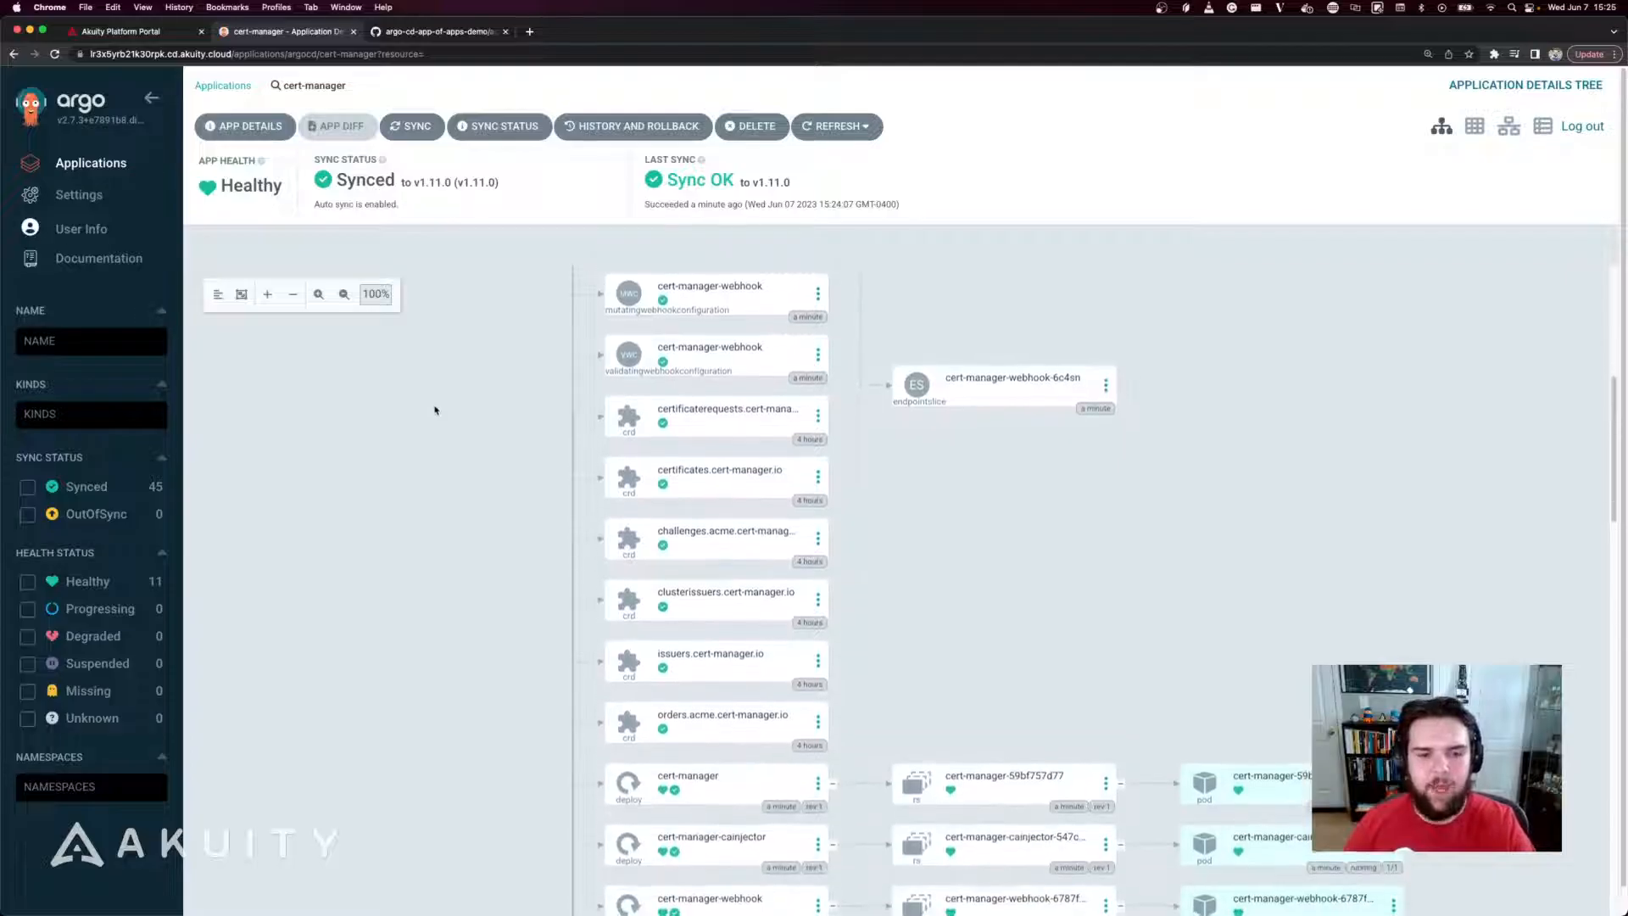
scroll(down, 3)
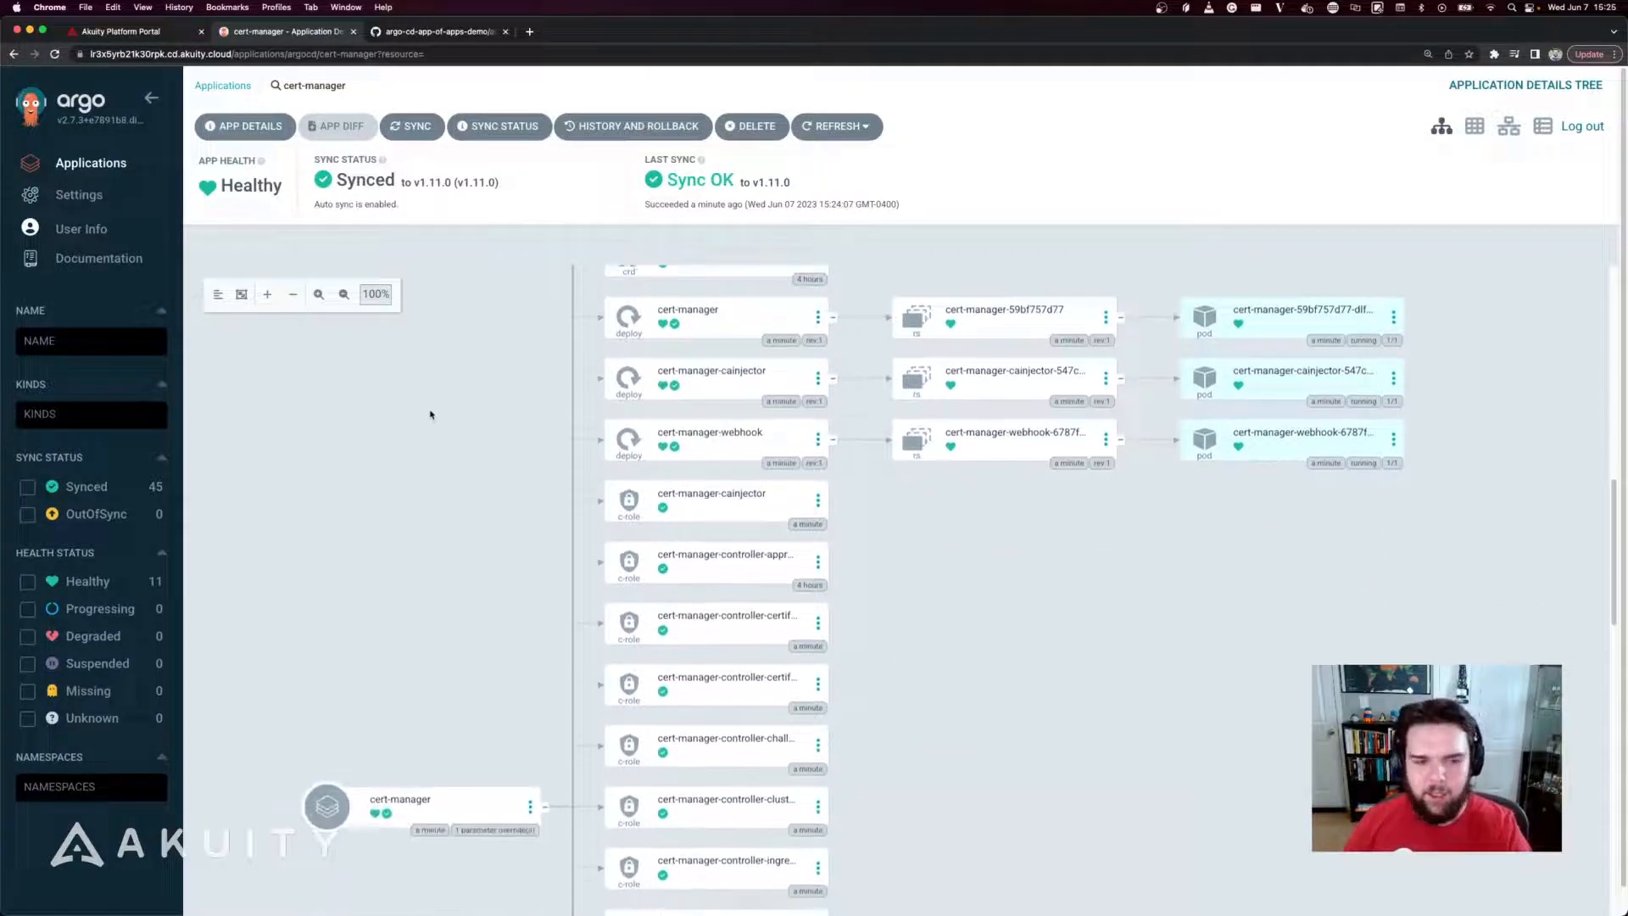
scroll(down, 3)
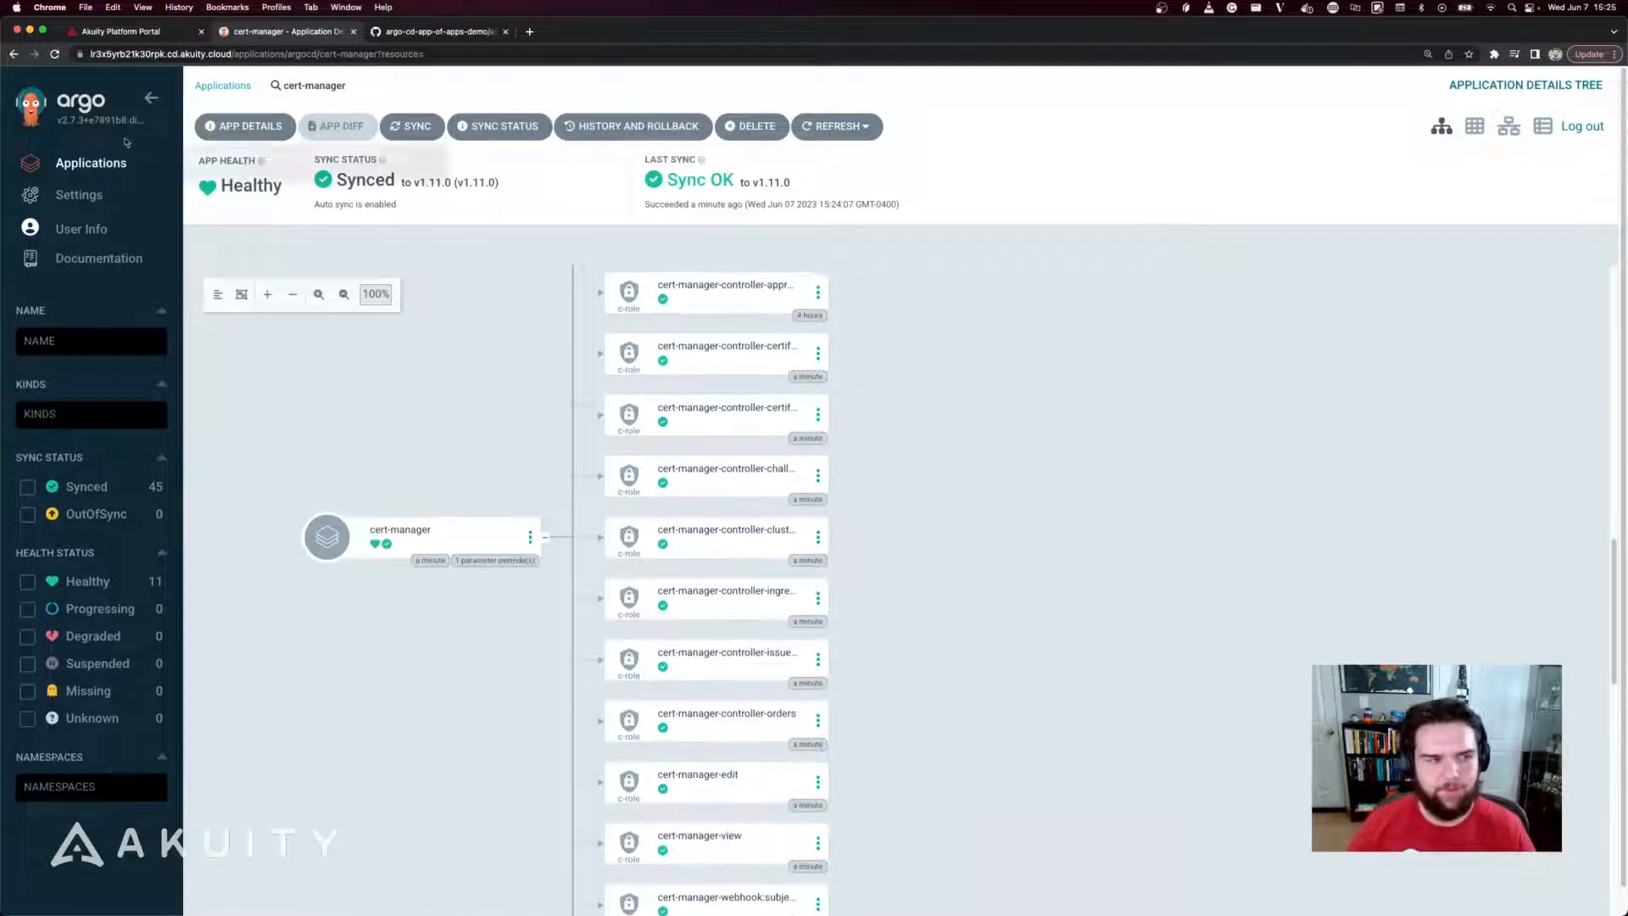
Return to the applications list showing all four apps healthy and synced
click(90, 162)
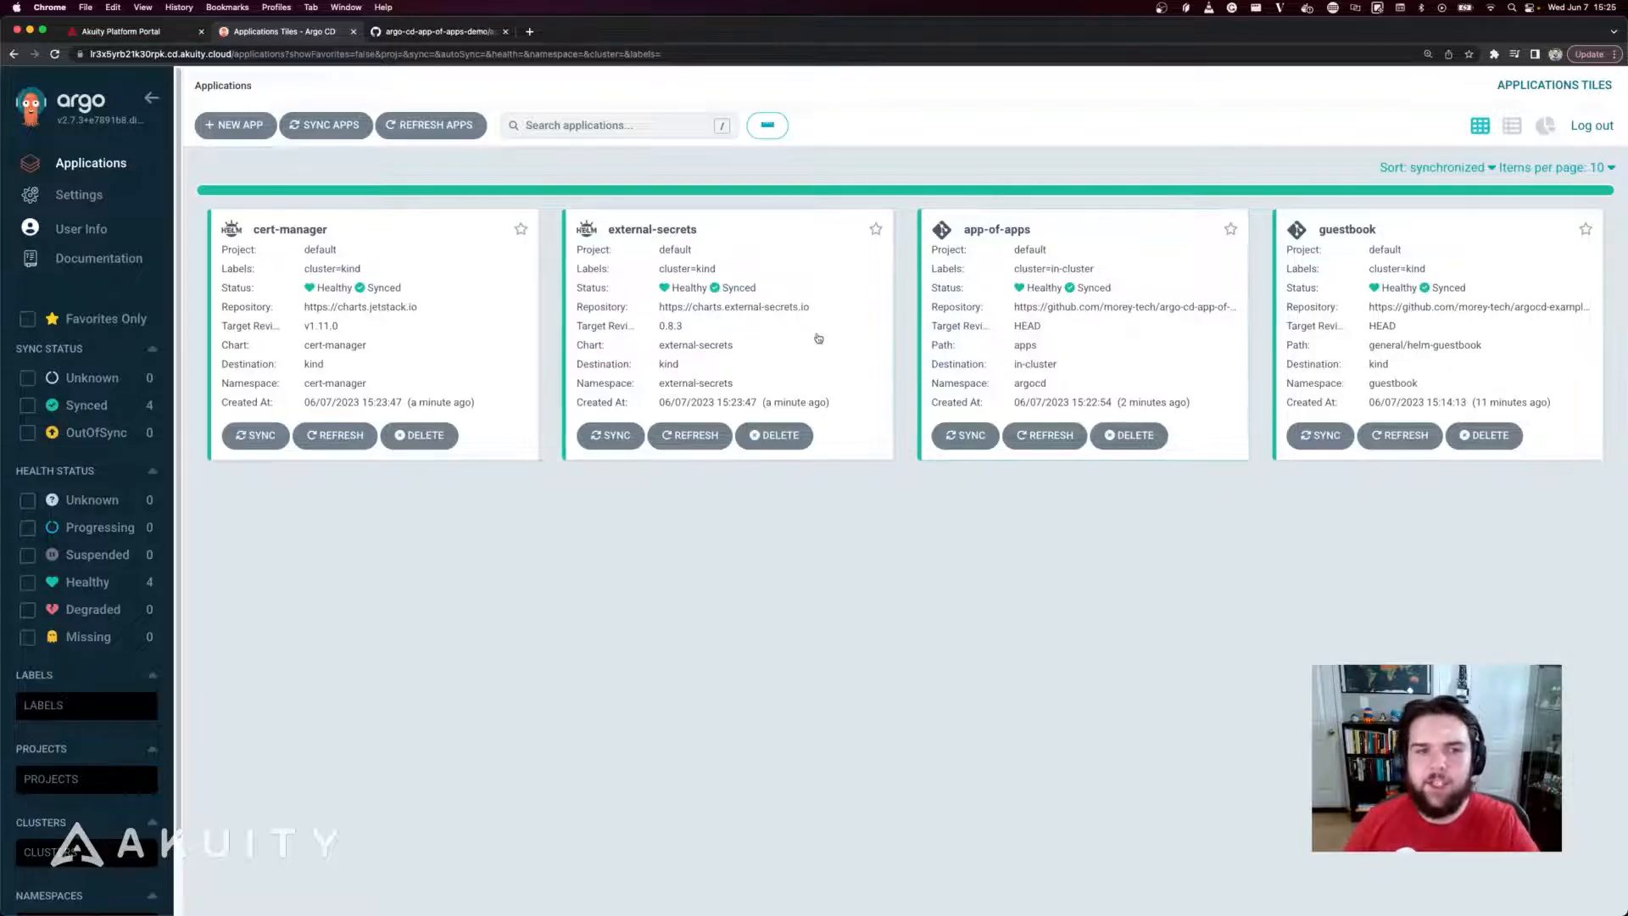
mouse_move(1452, 334)
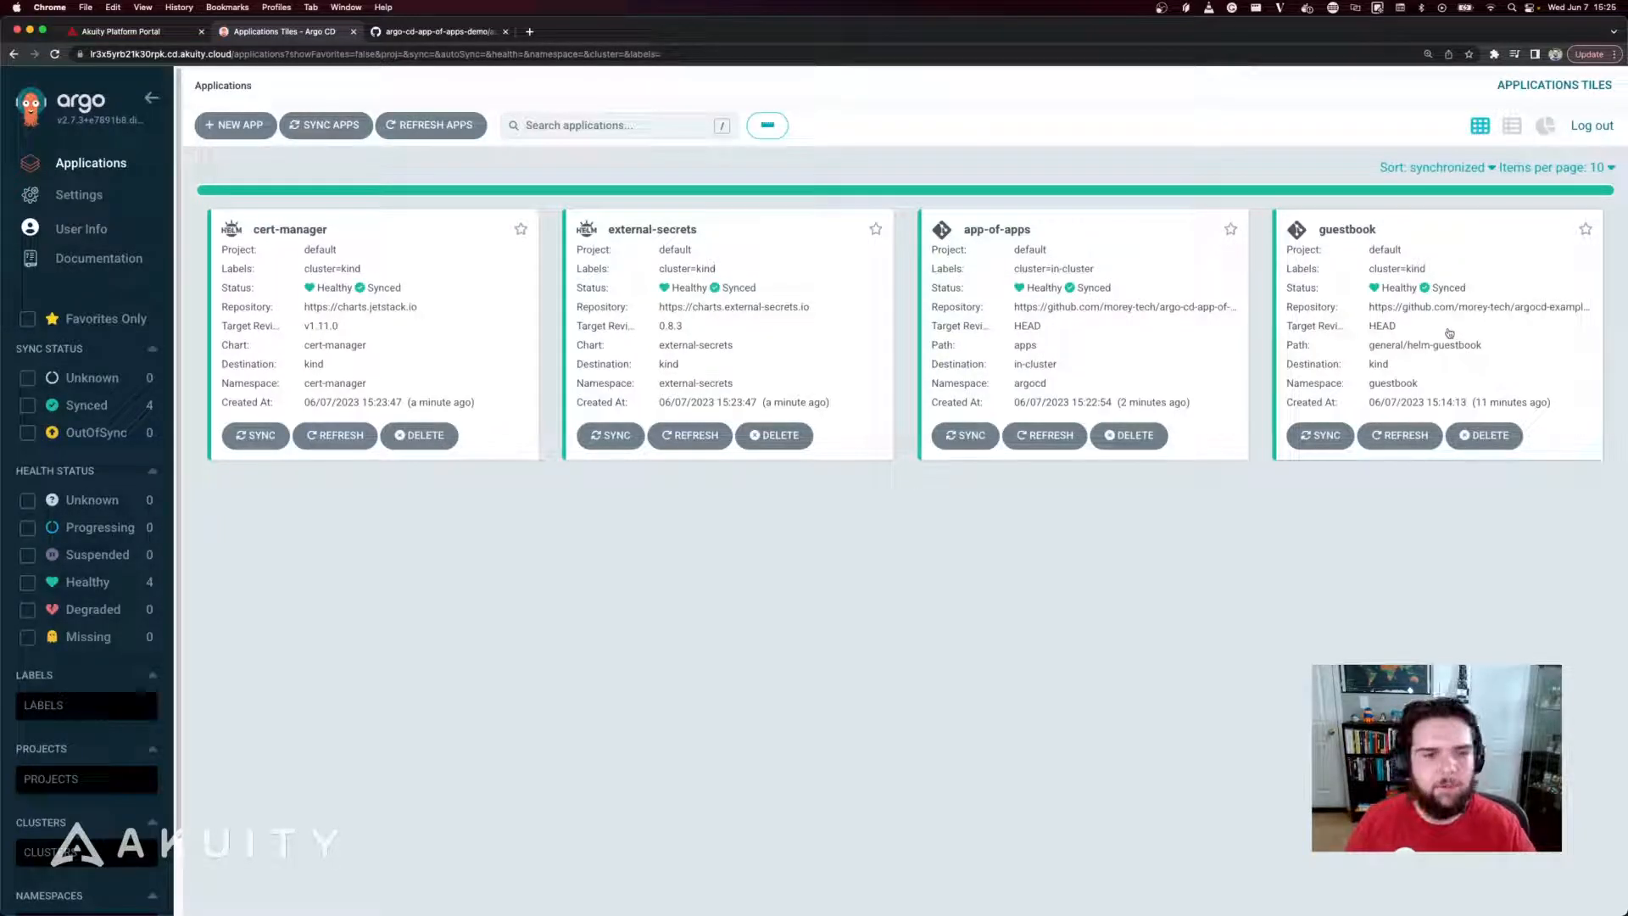
mouse_move(865, 307)
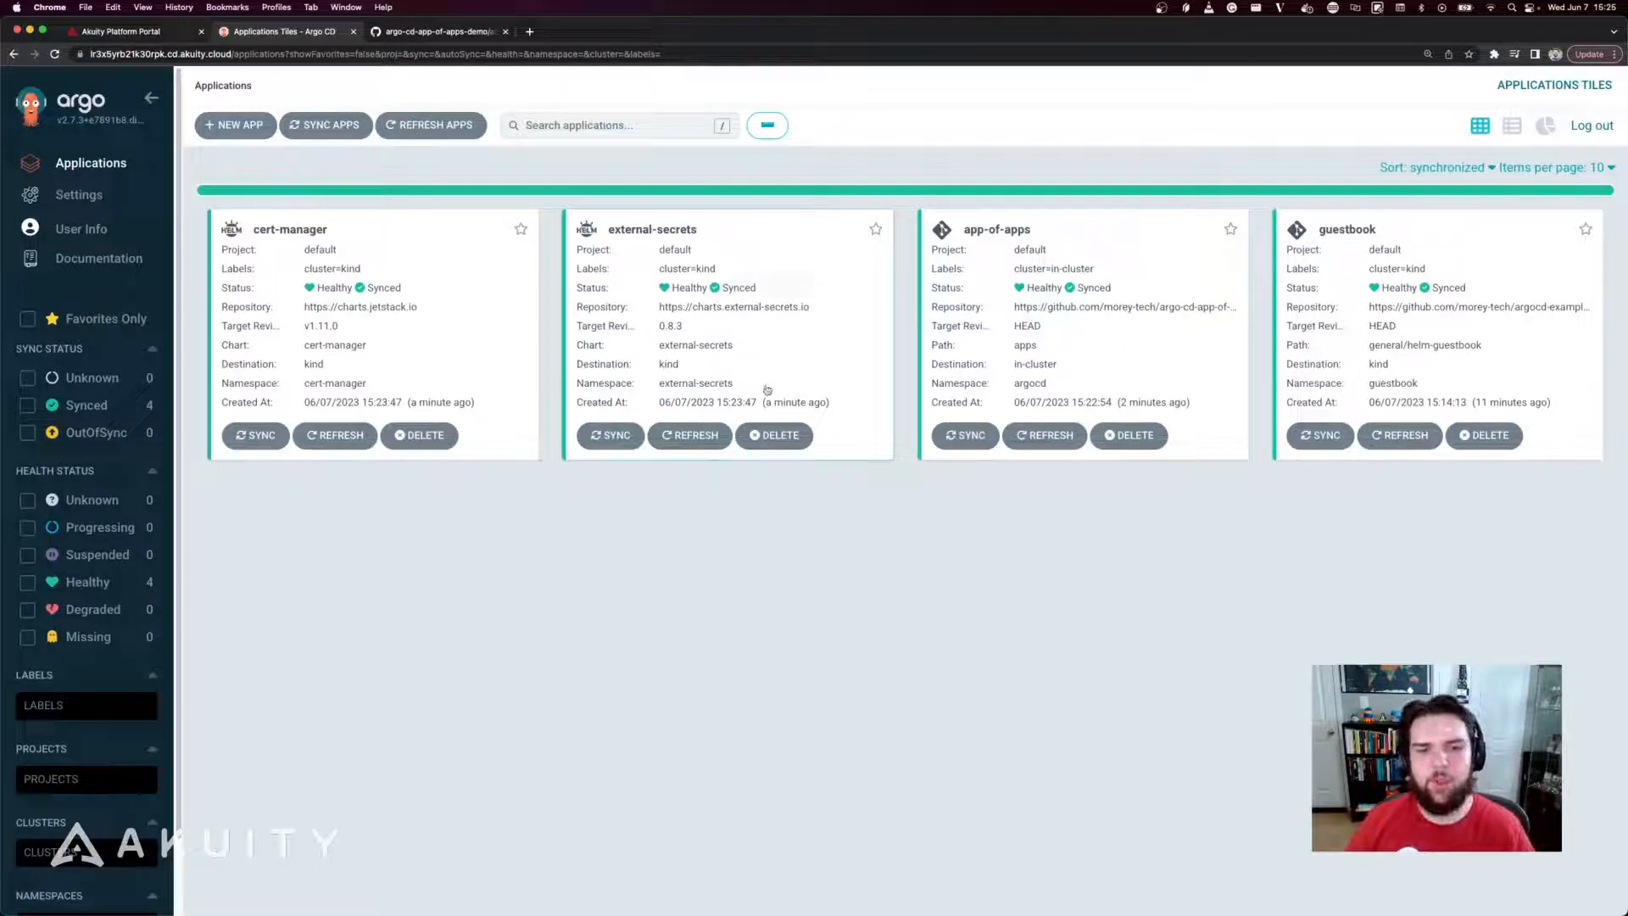
View the 'feat(apps): add guestbook' commit adding the 22-line apps/guestbook.yaml manifest on GitHub
click(436, 31)
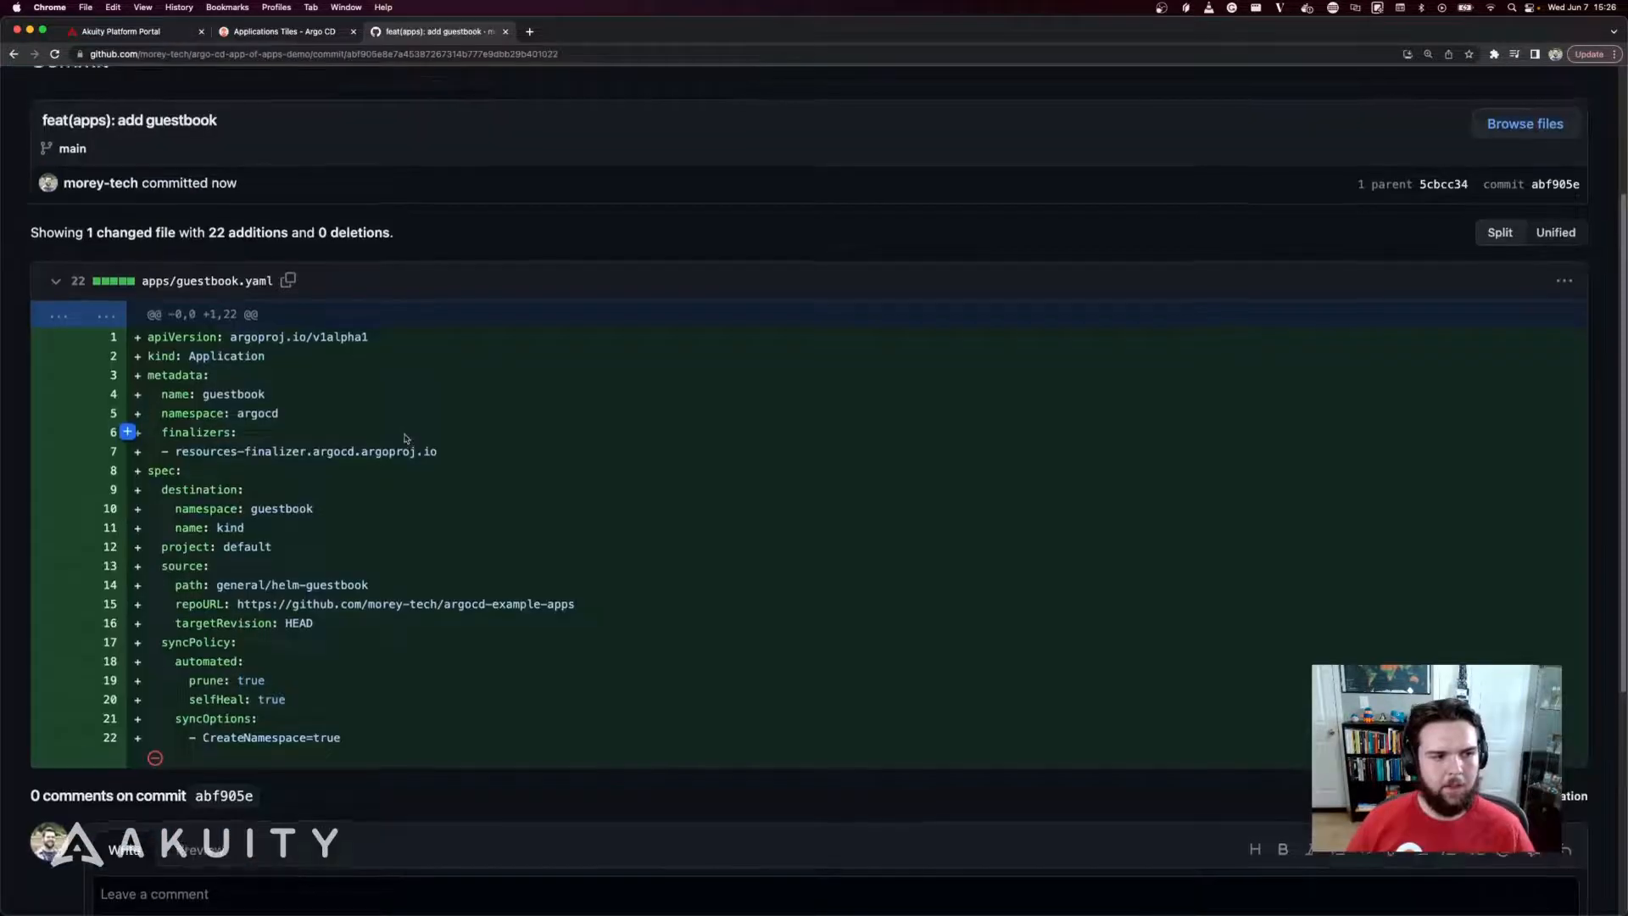
scroll(up, 3)
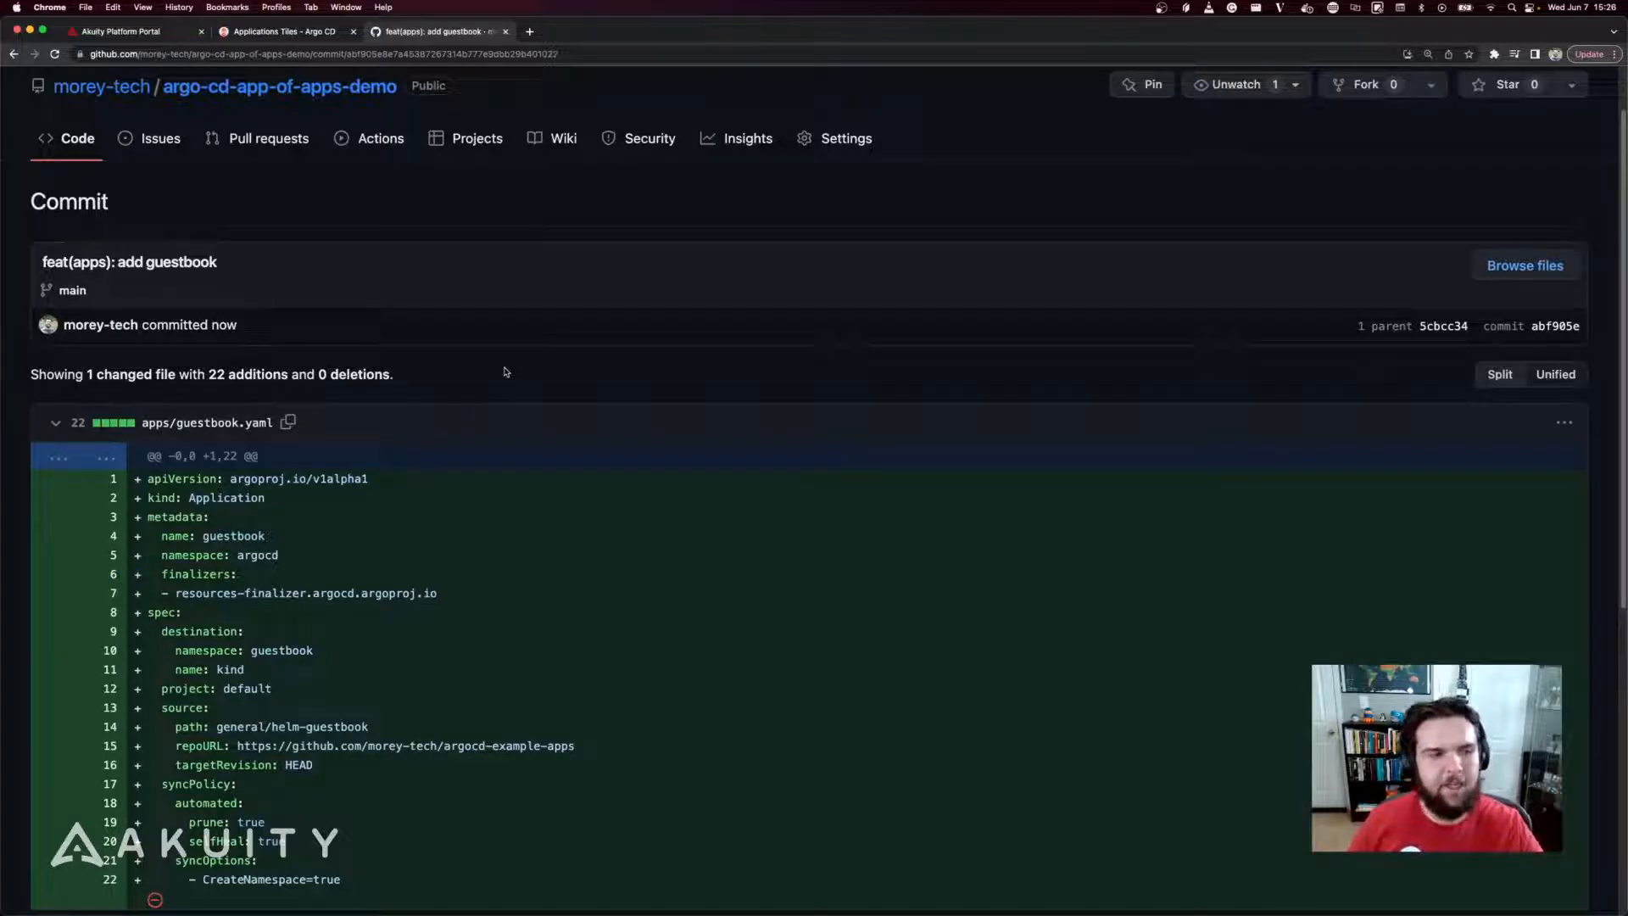
scroll(up, 3)
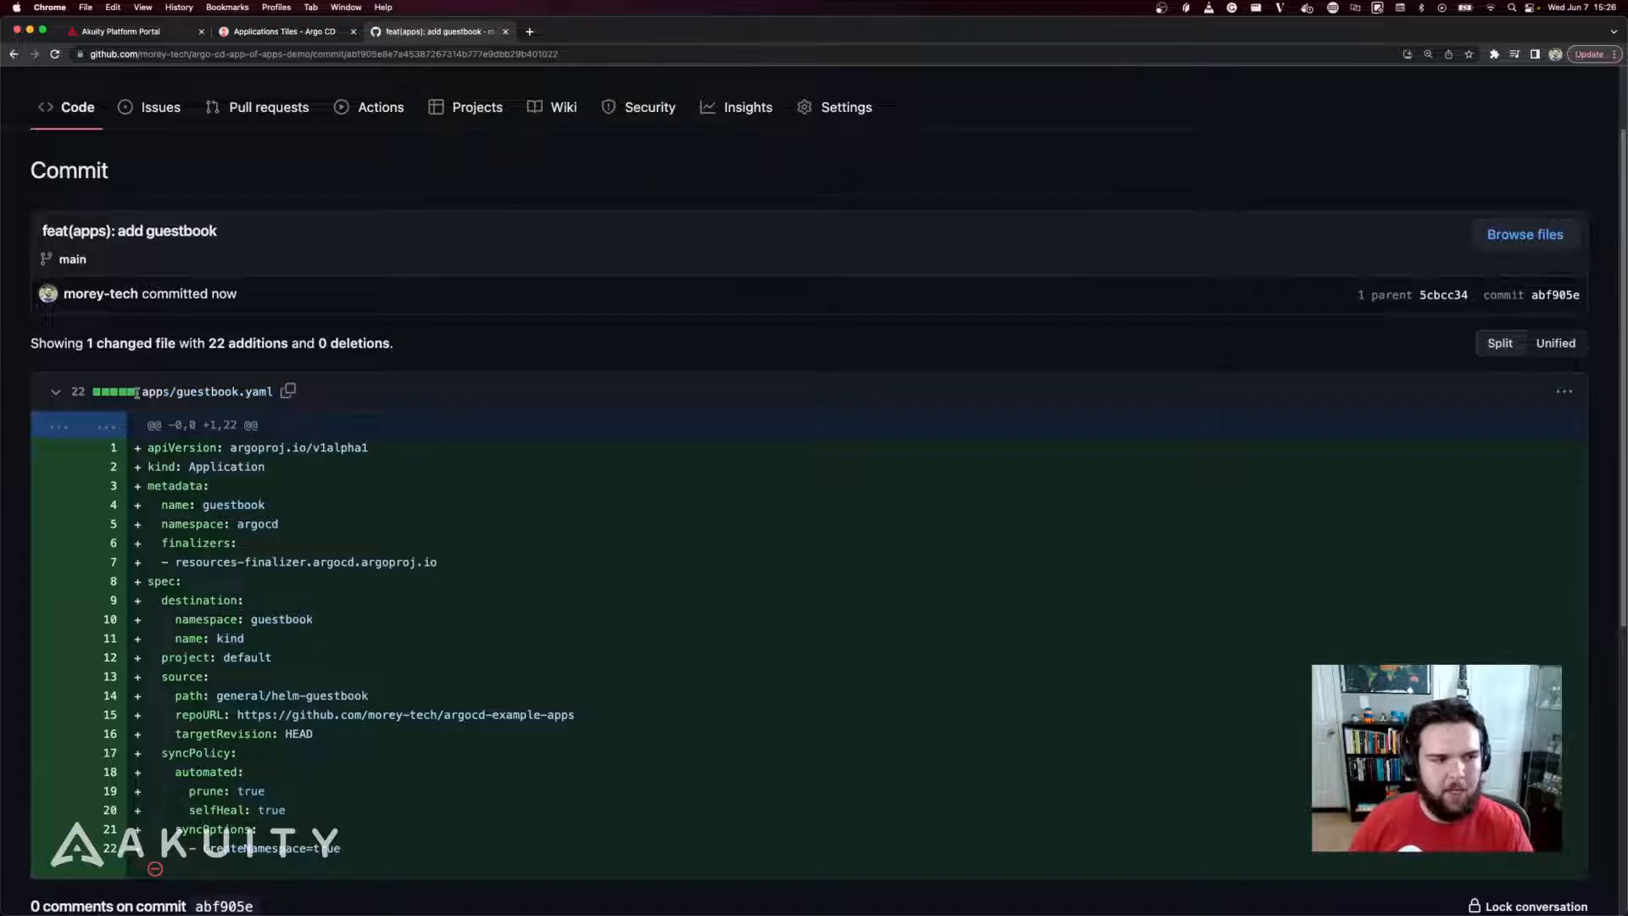
mouse_move(462, 344)
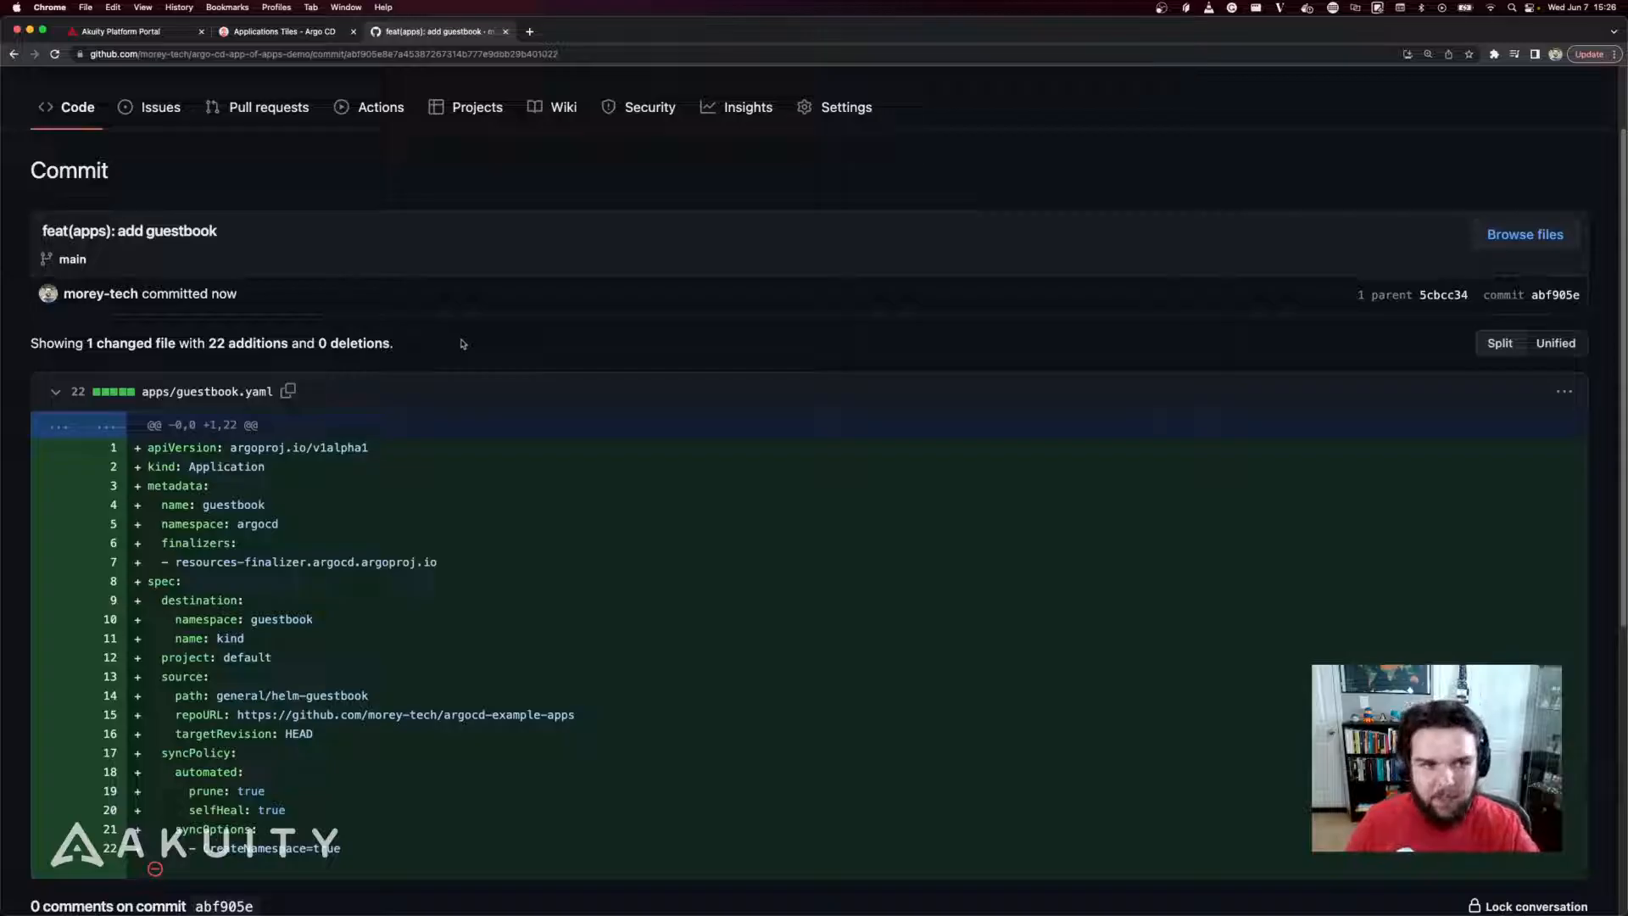
Switch back to Argo CD, where app-of-apps reports OutOfSync against the guestbook commit
click(280, 31)
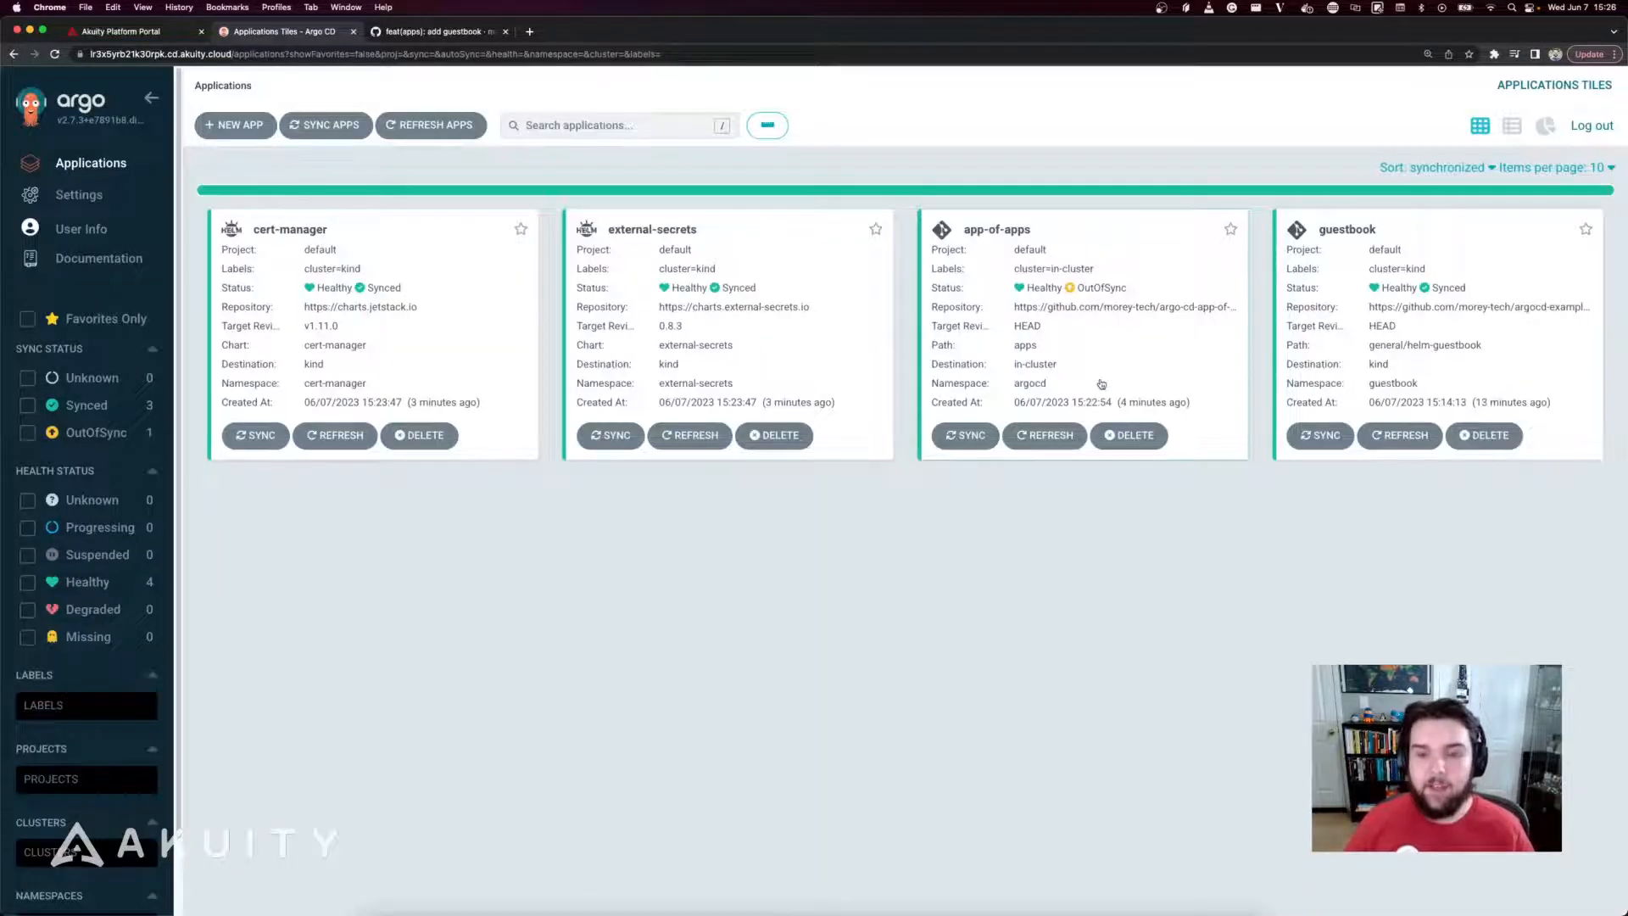
mouse_move(1089, 353)
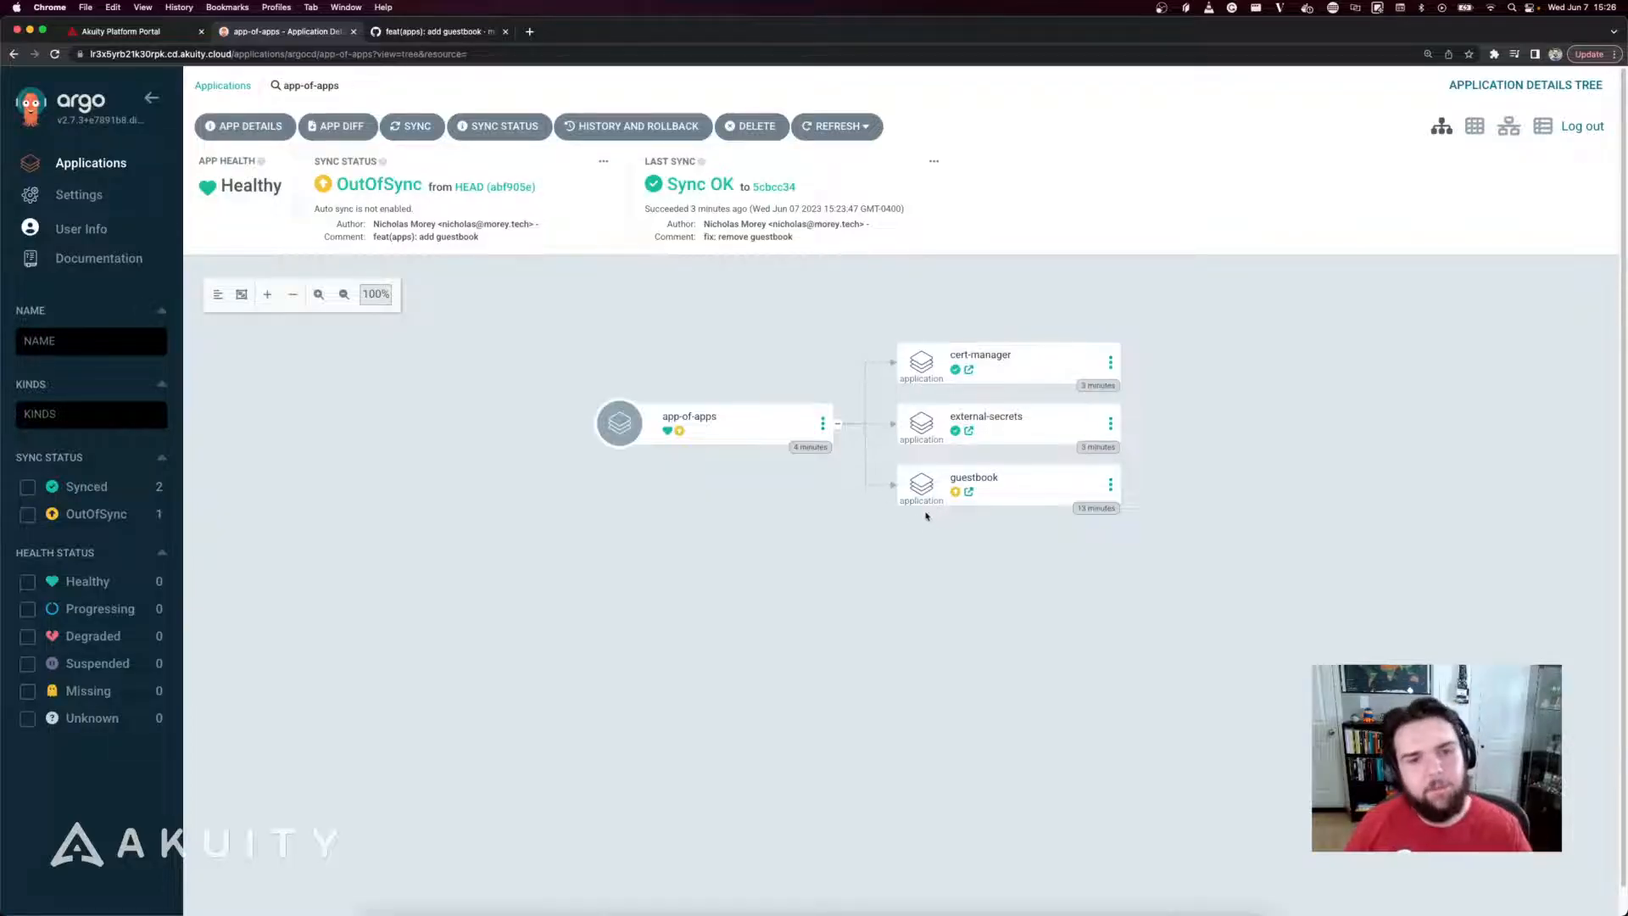
mouse_move(867, 570)
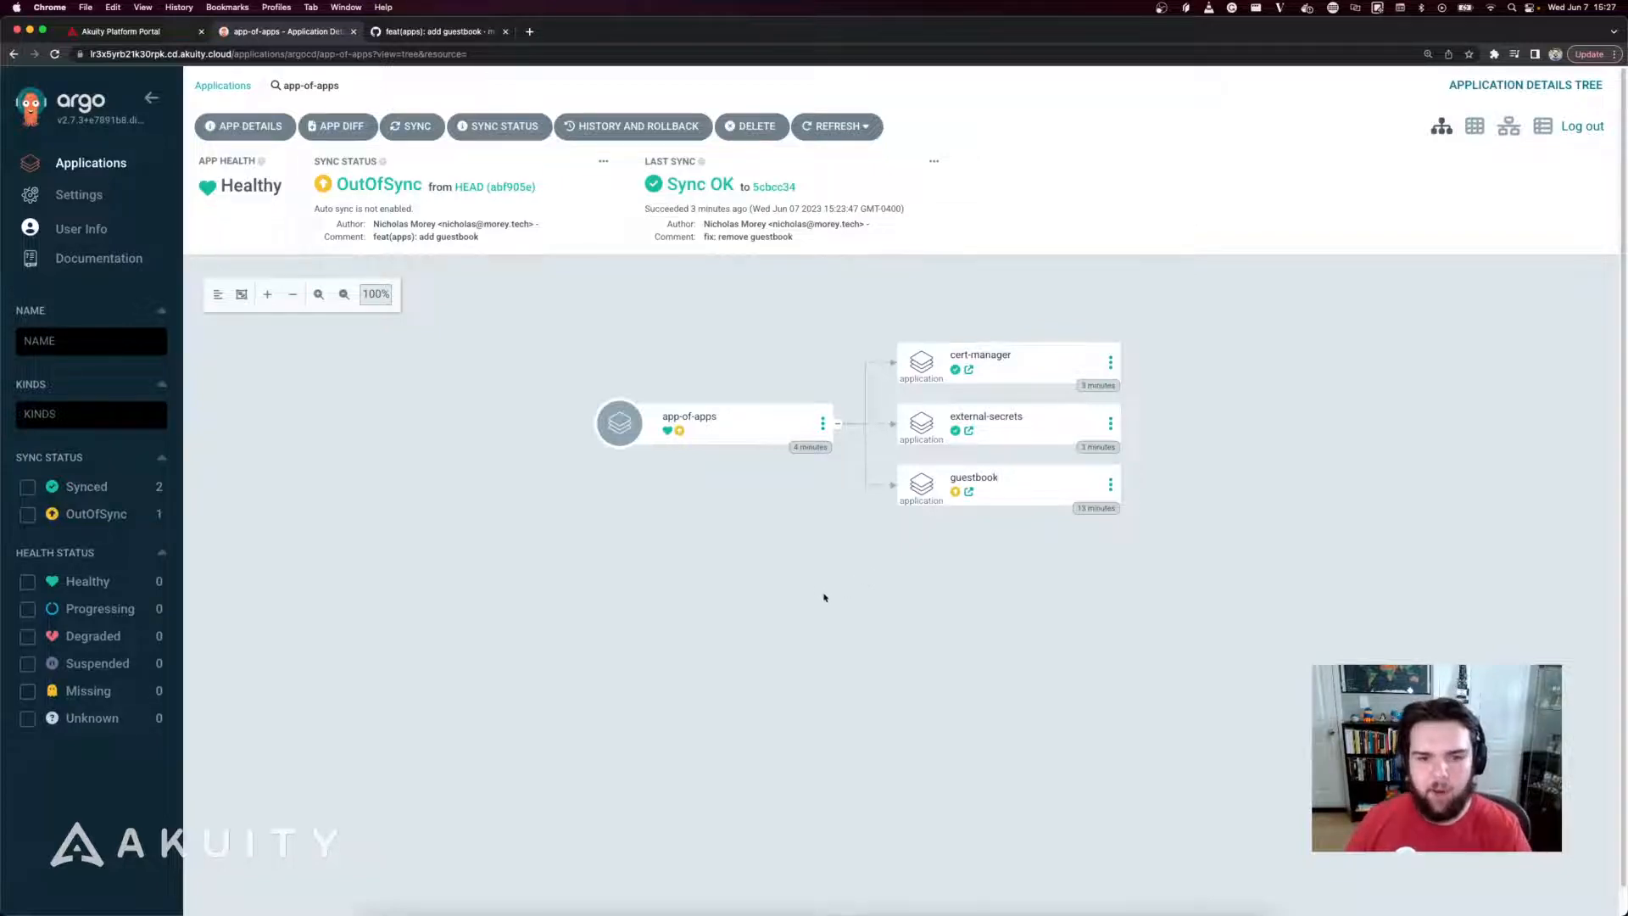
click(974, 477)
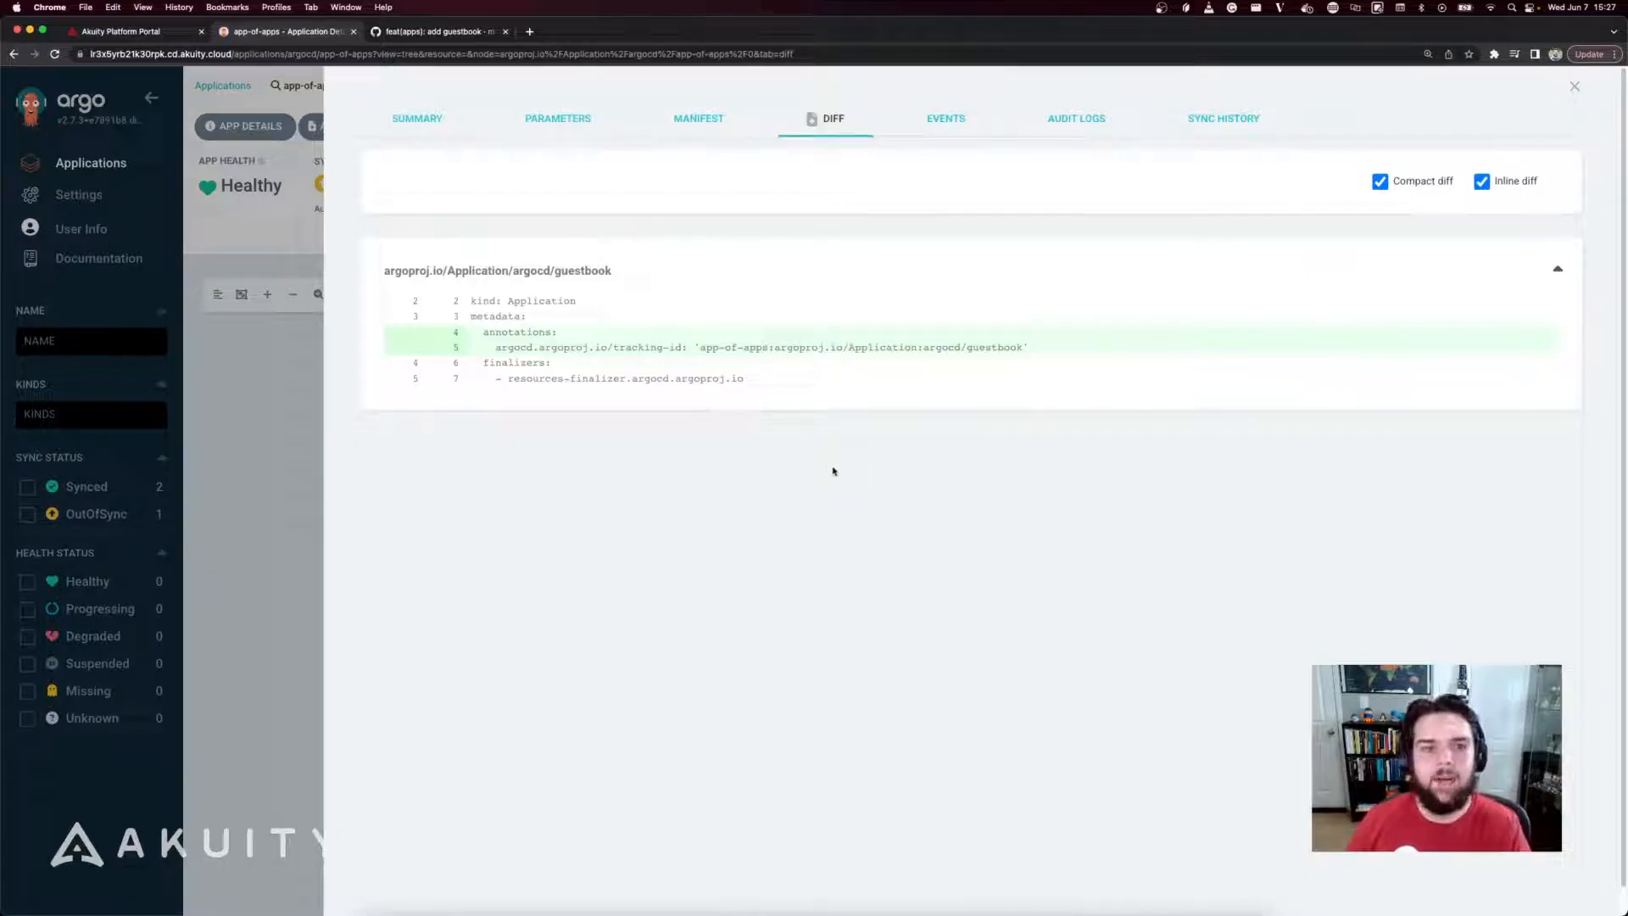
mouse_move(774, 392)
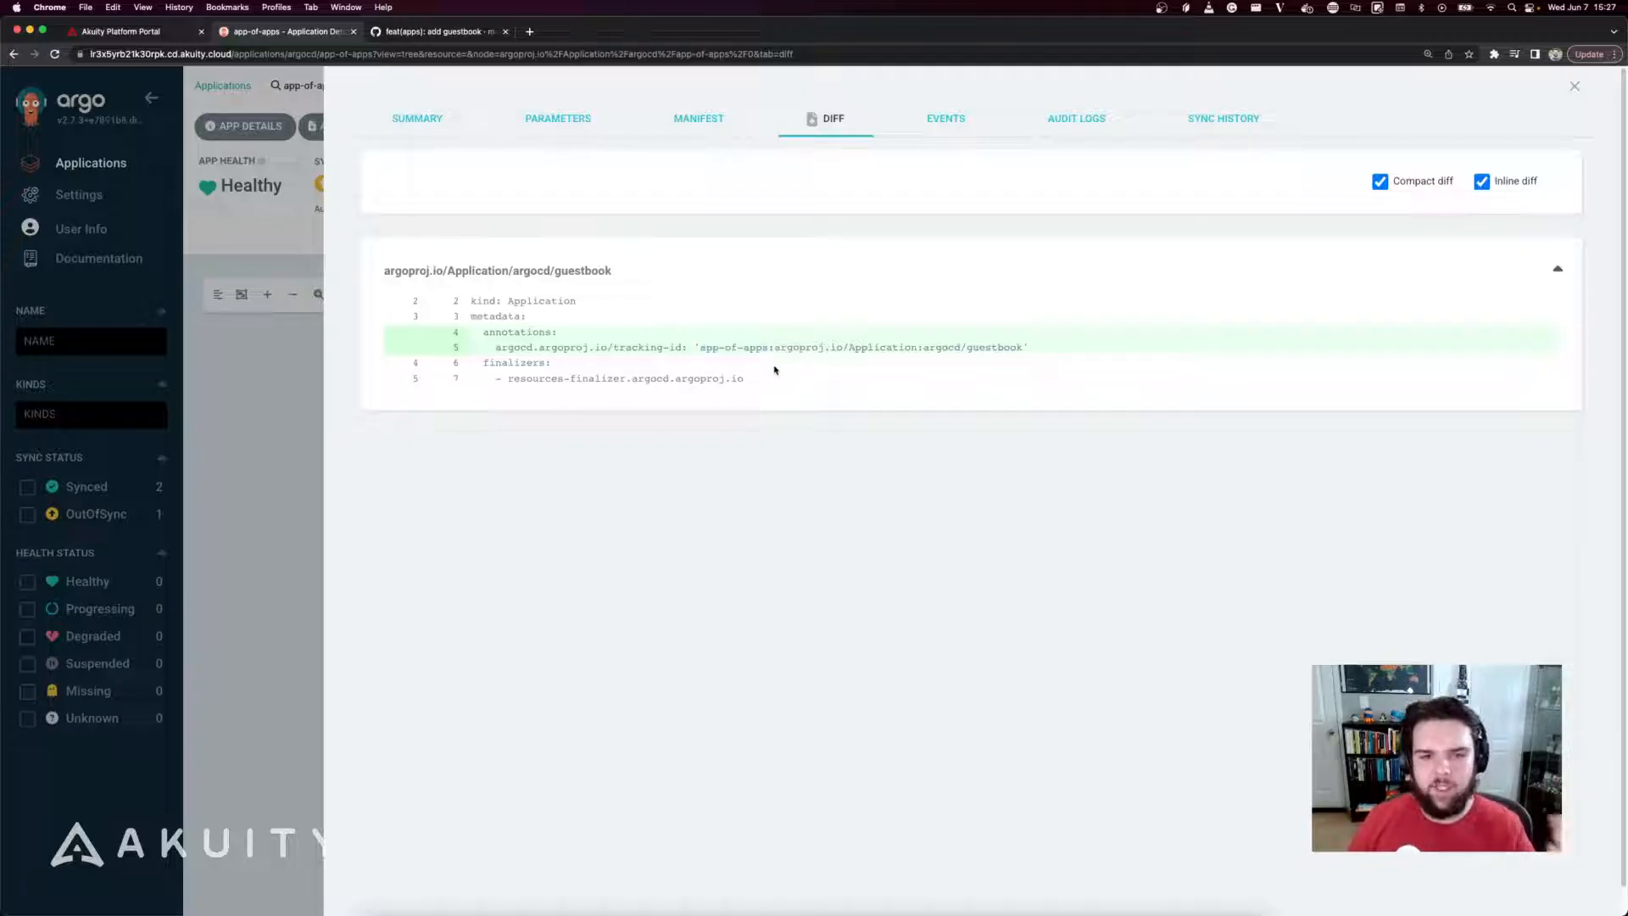
click(1574, 86)
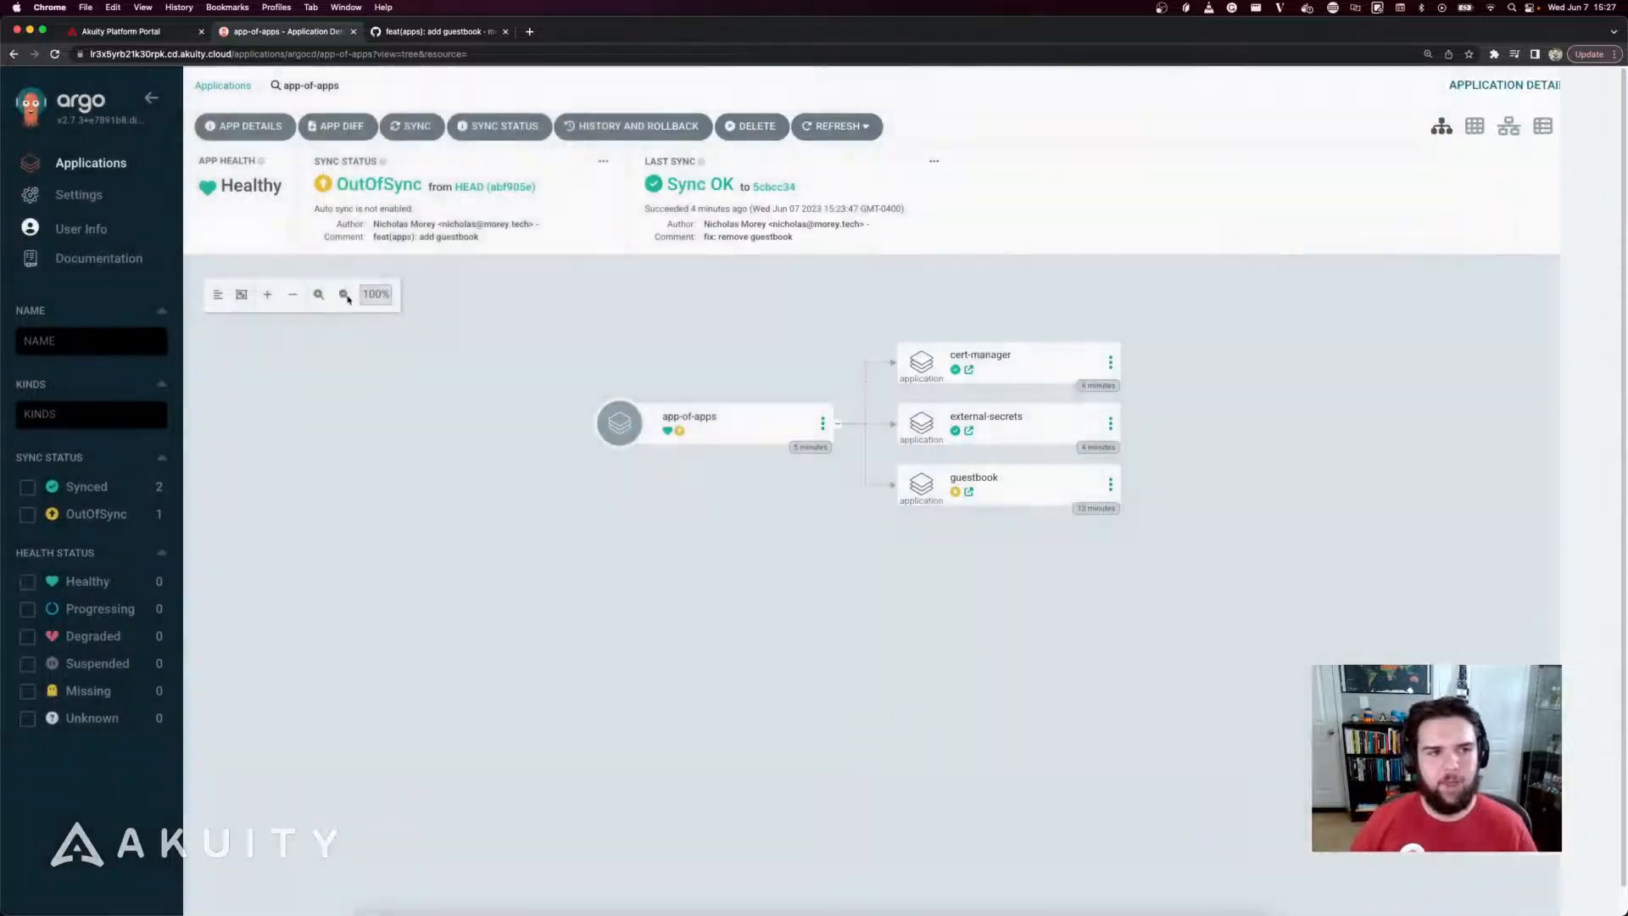
Synchronize app-of-apps with all three child apps checked, then view guestbook's healthy resource tree
click(412, 126)
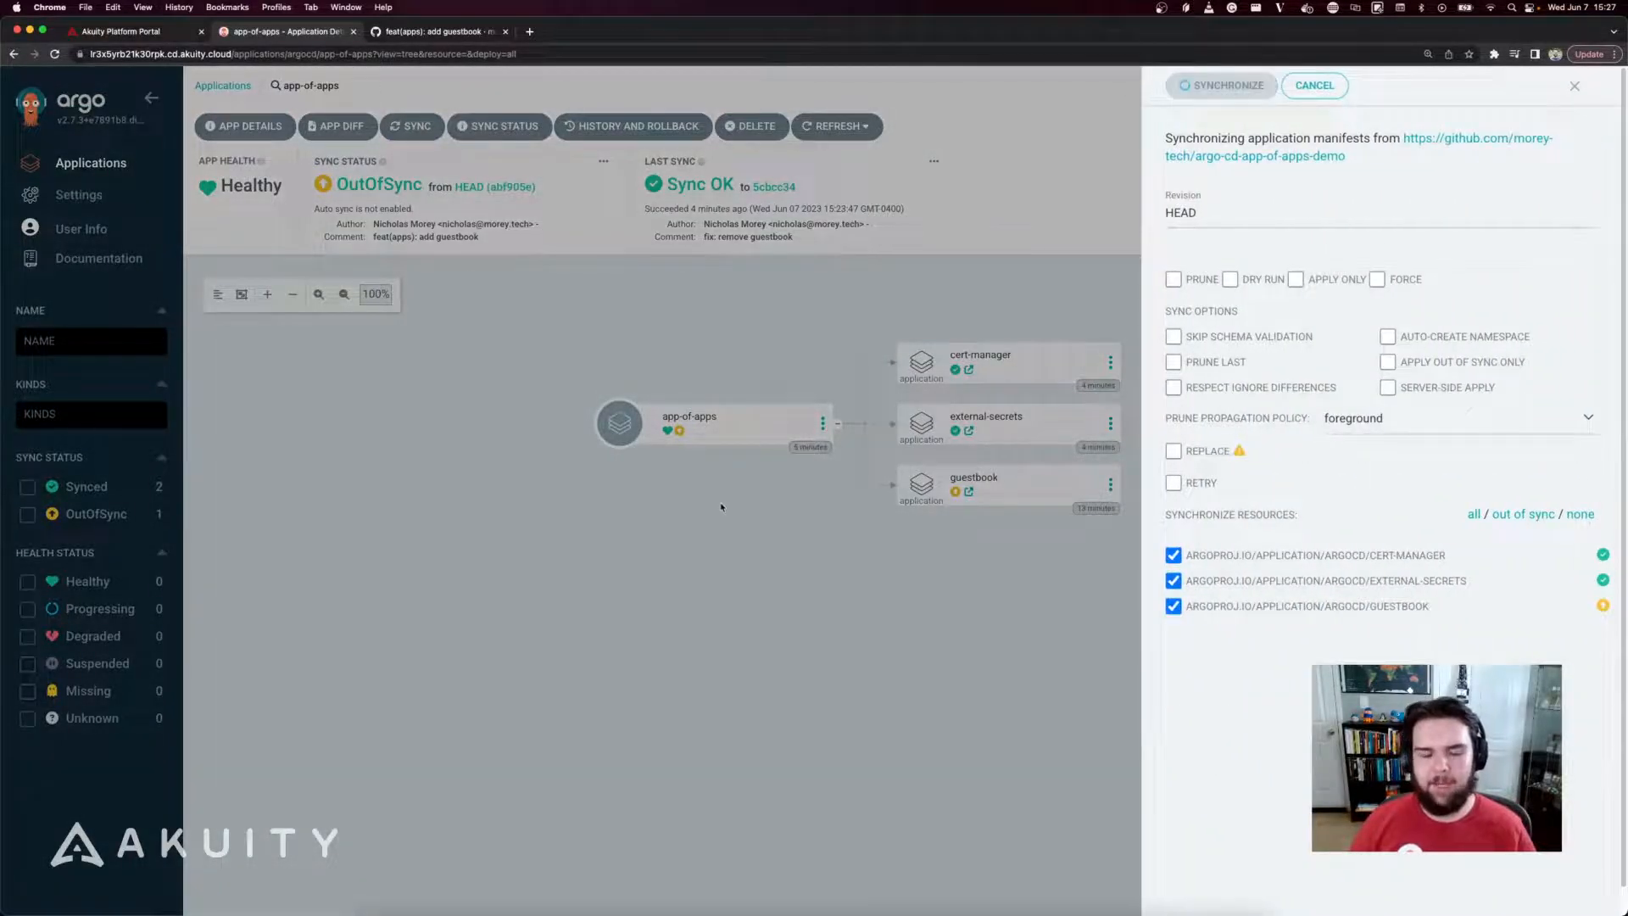
click(1221, 85)
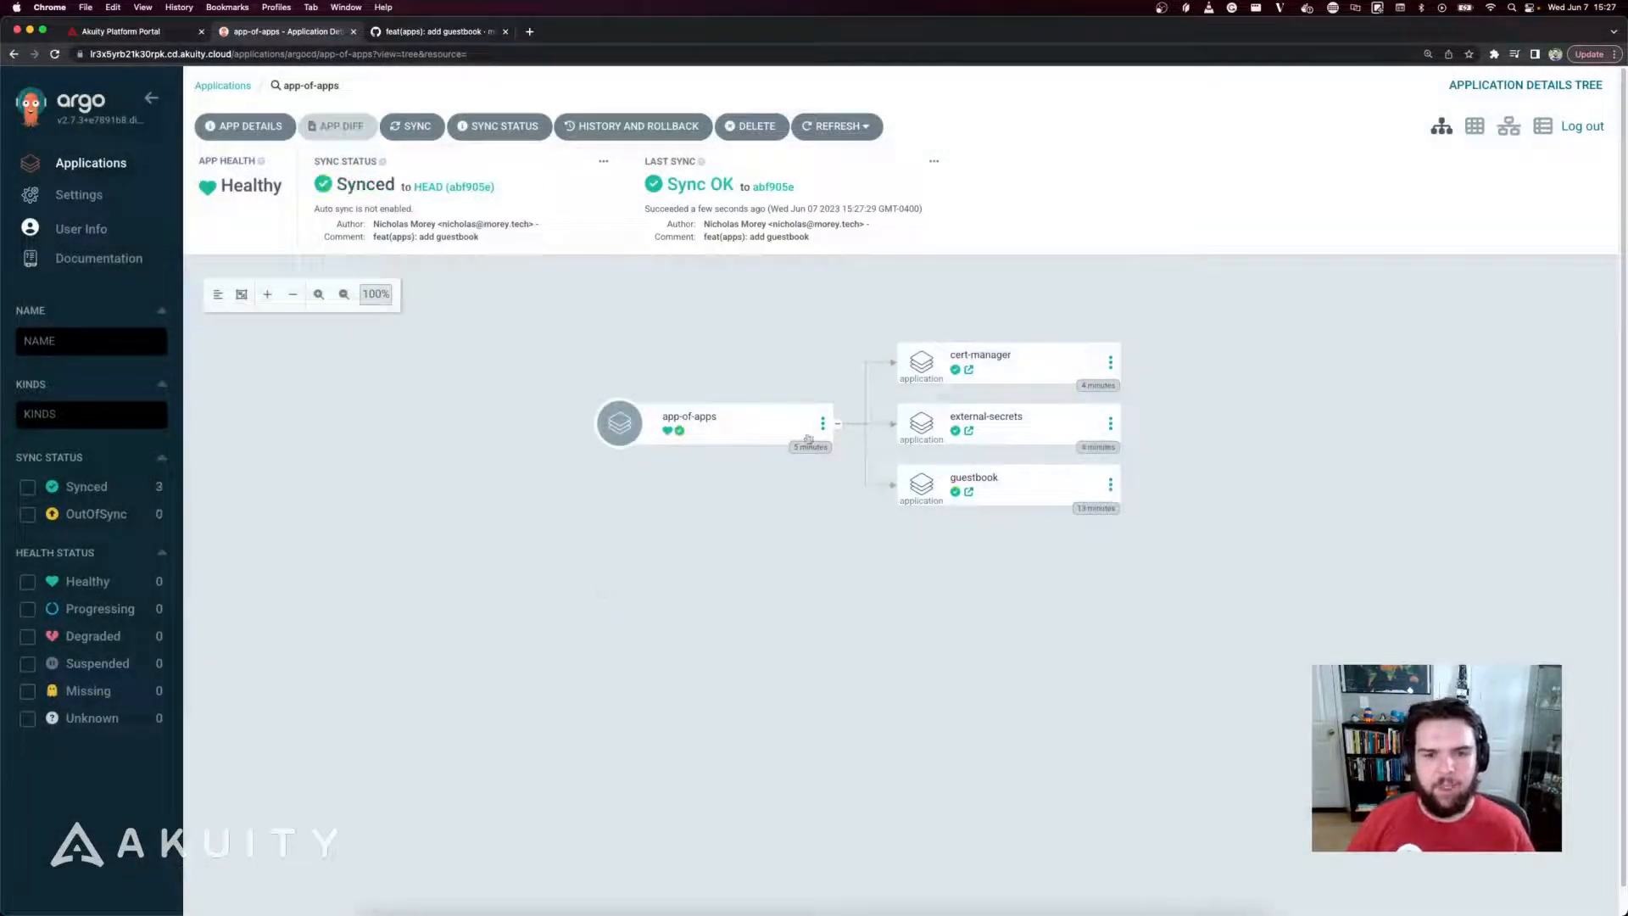
click(974, 483)
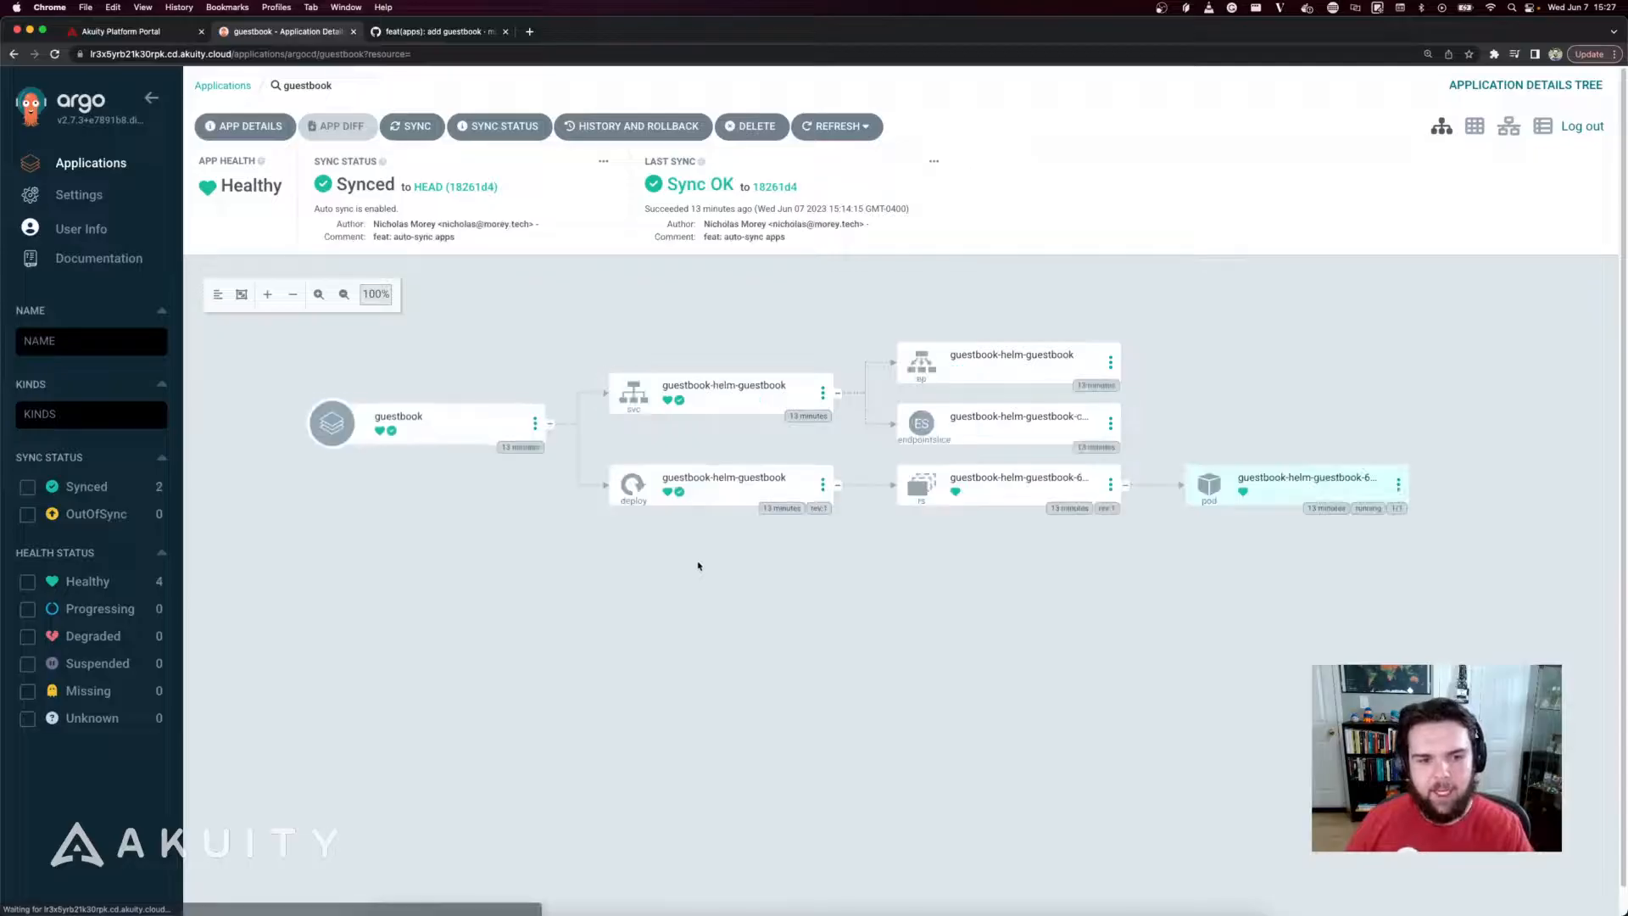
mouse_move(674, 573)
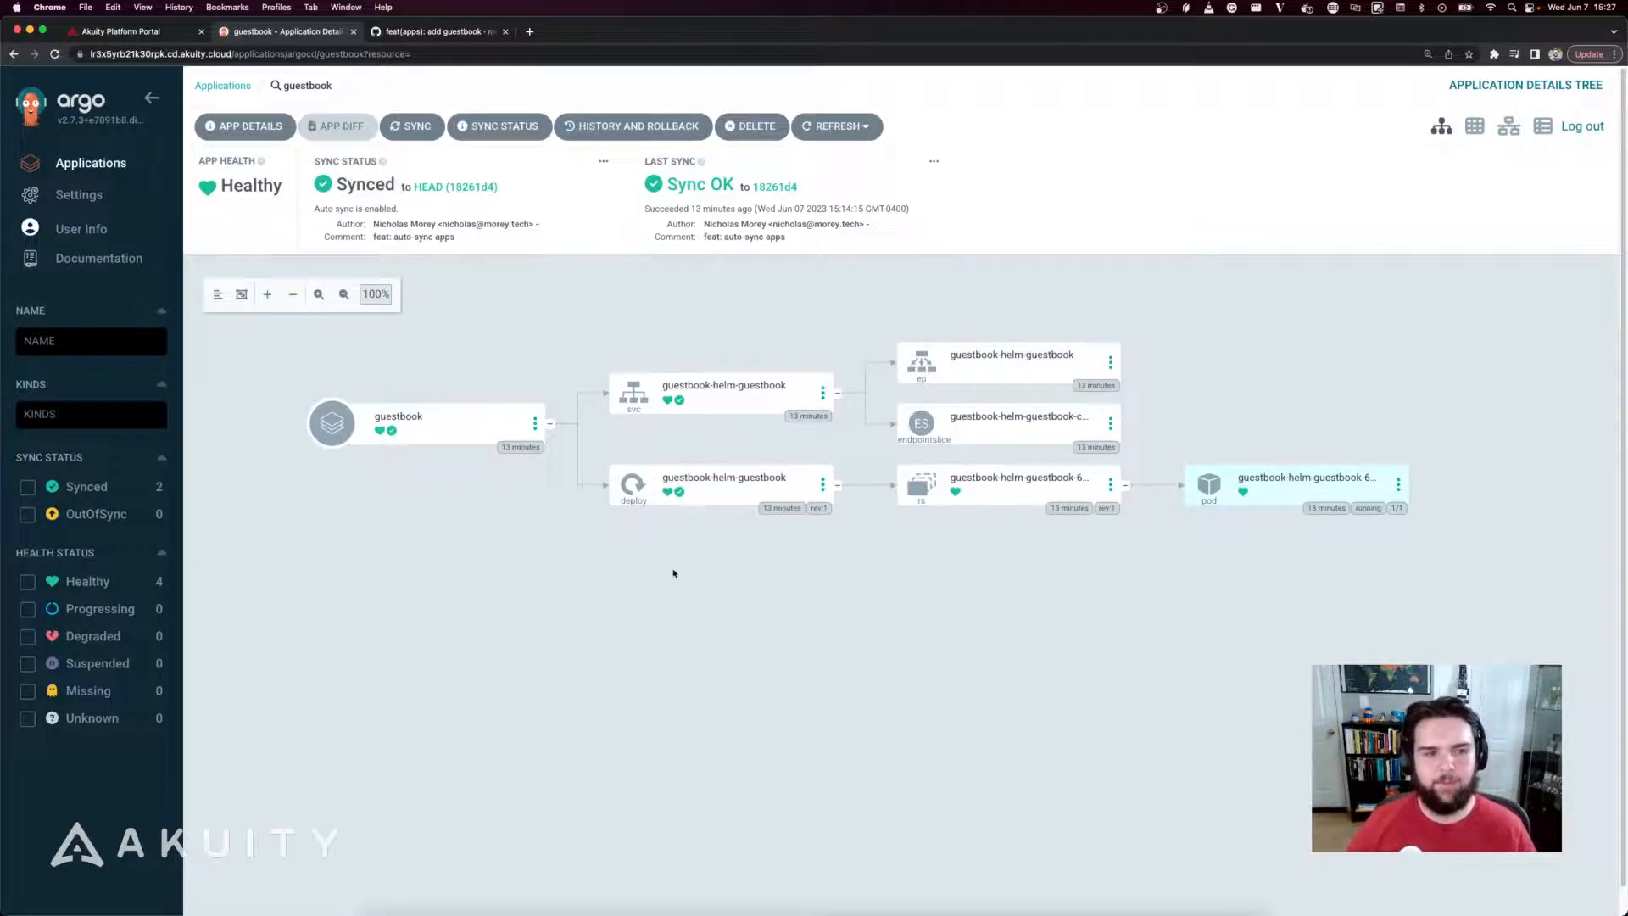
Return to the Applications overview listing app-of-apps, cert-manager, external-secrets and guestbook
click(222, 85)
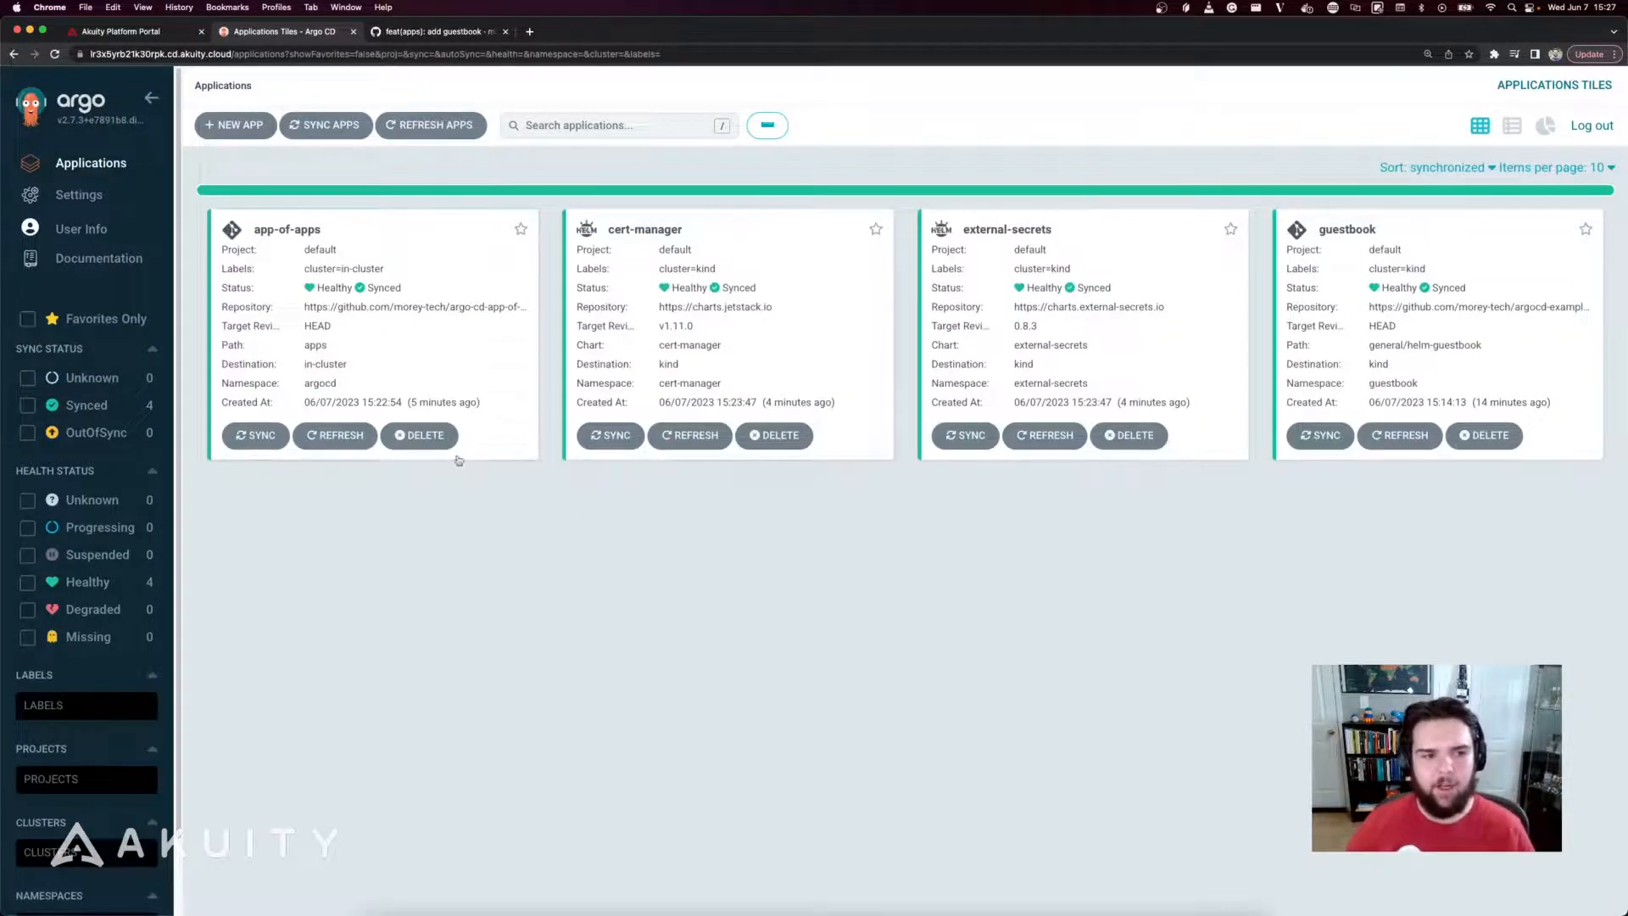
mouse_move(476, 557)
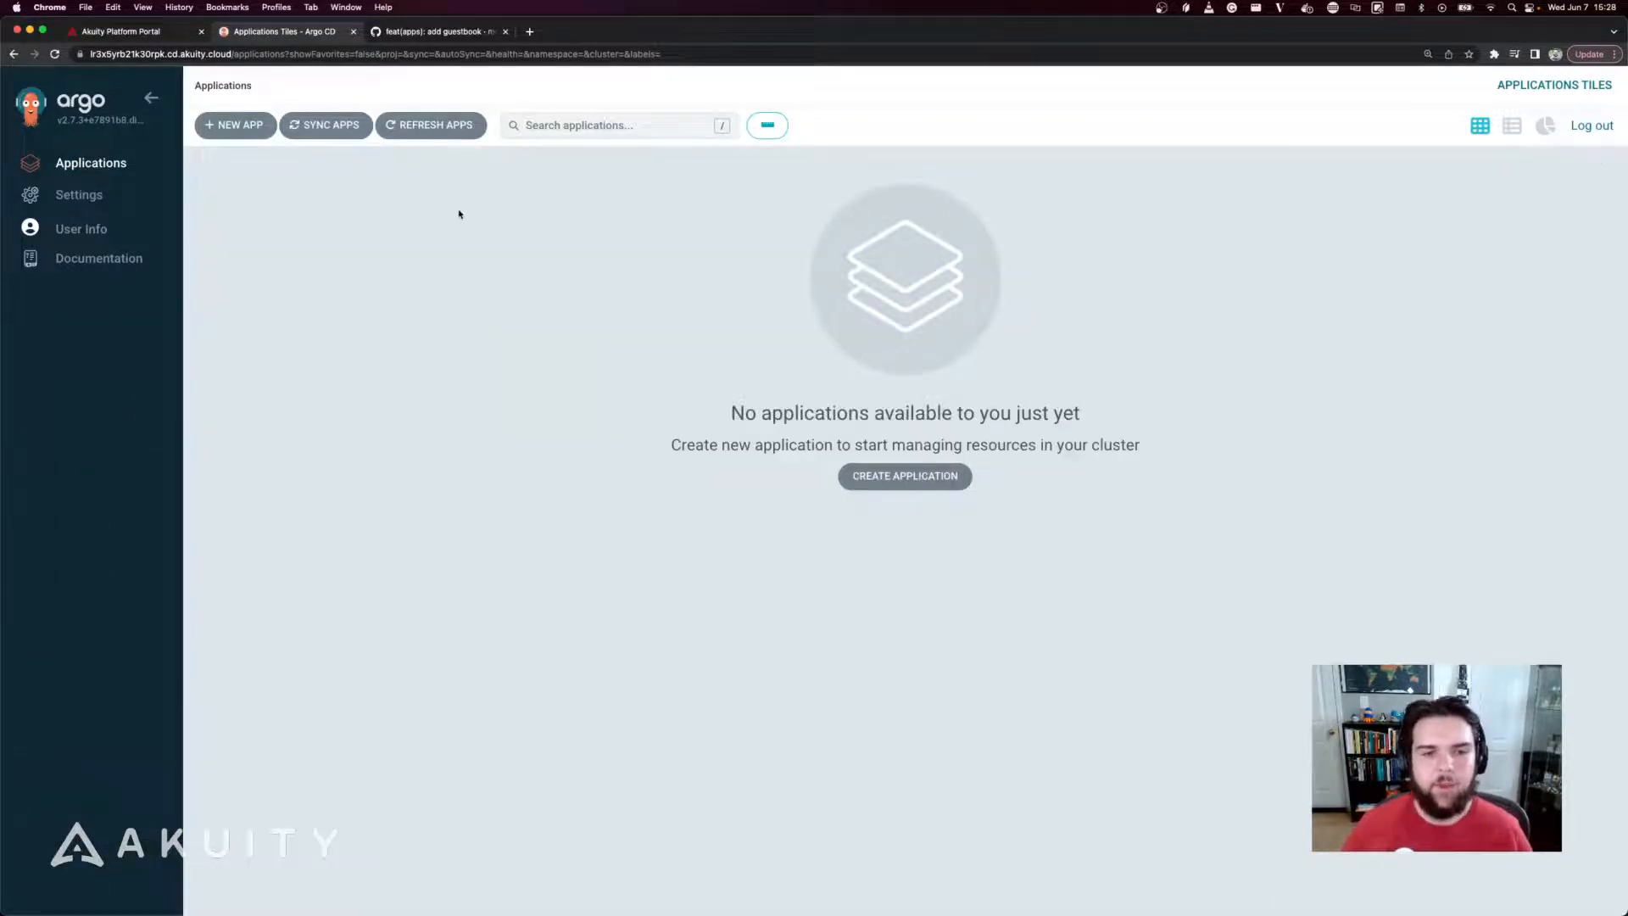
Create app-of-apps from the demo repository with Automatic sync, Prune Resources and Self Heal
click(234, 124)
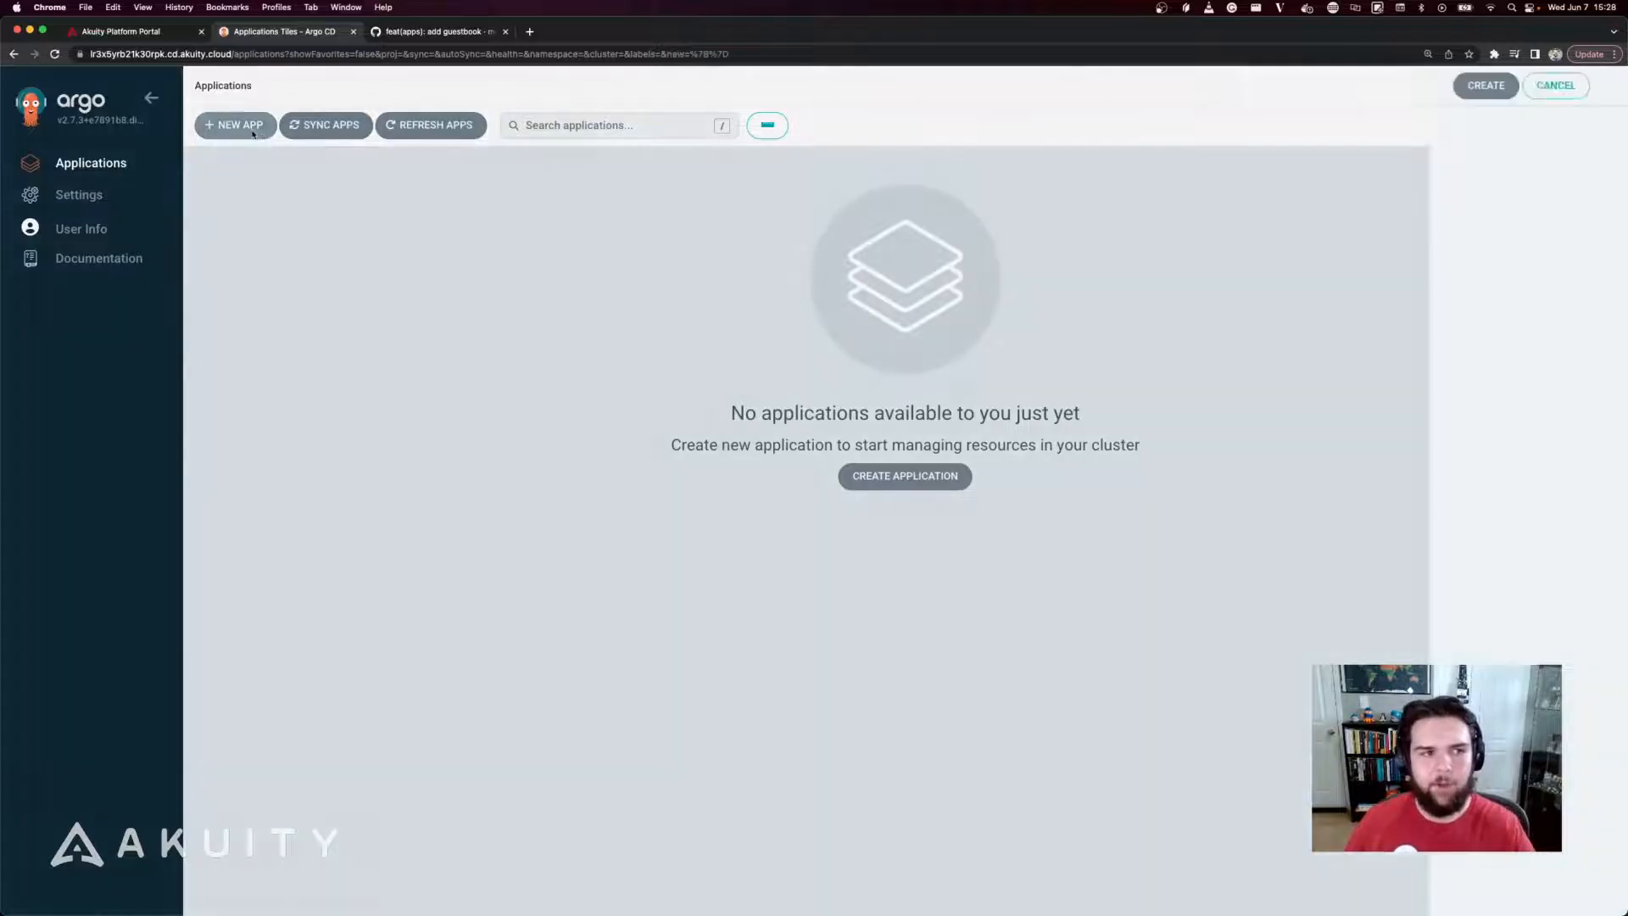
click(234, 124)
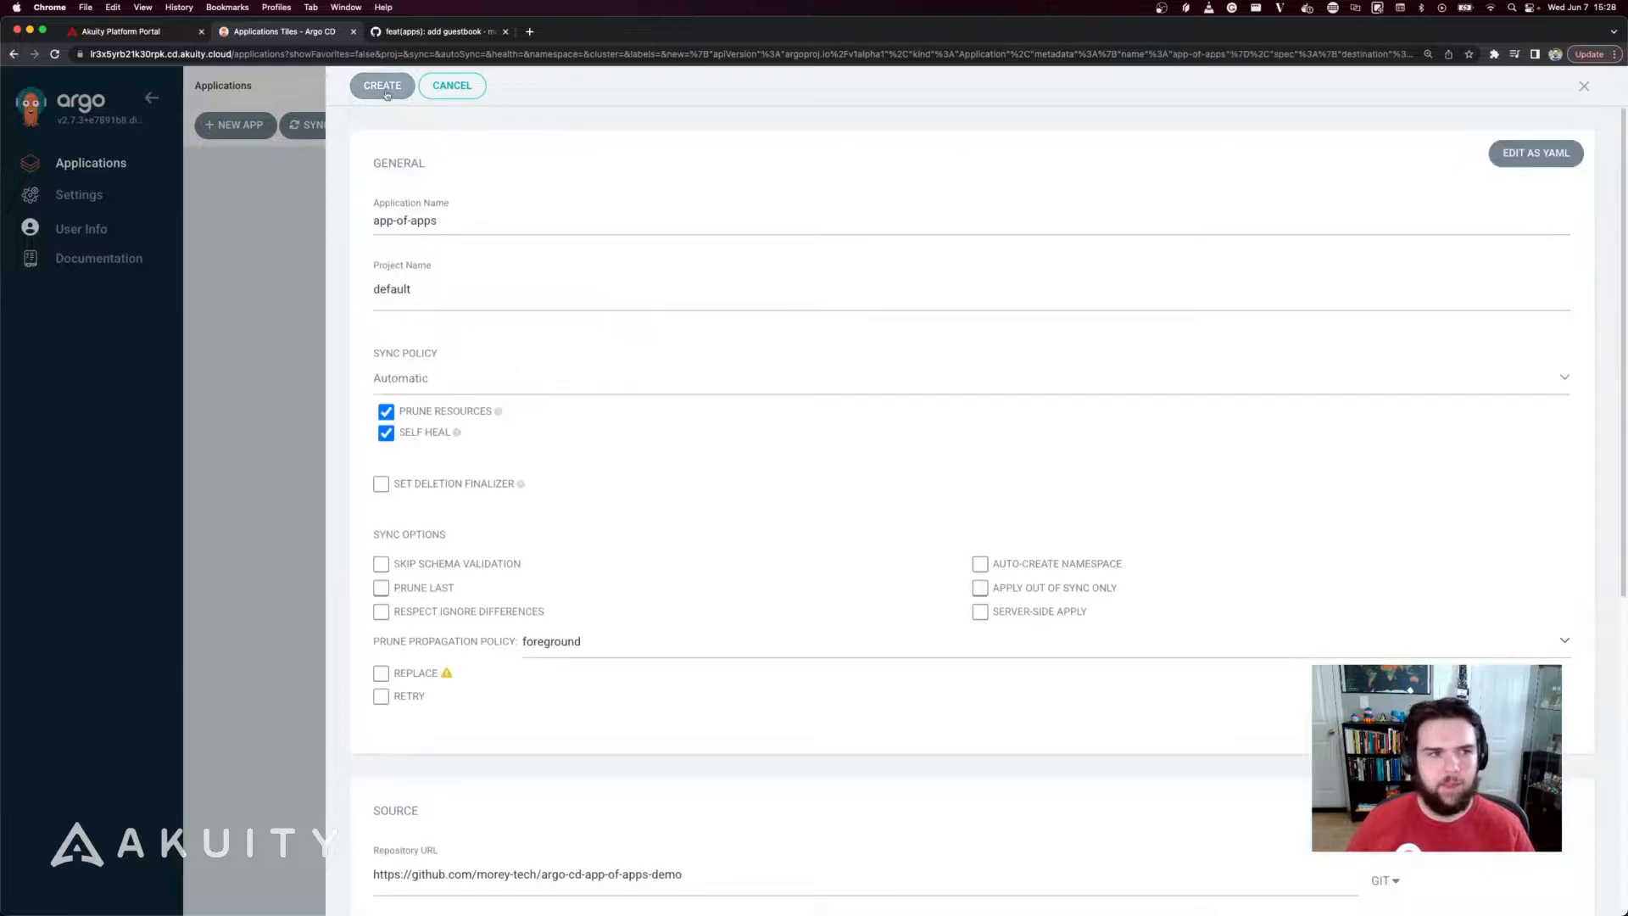
click(382, 84)
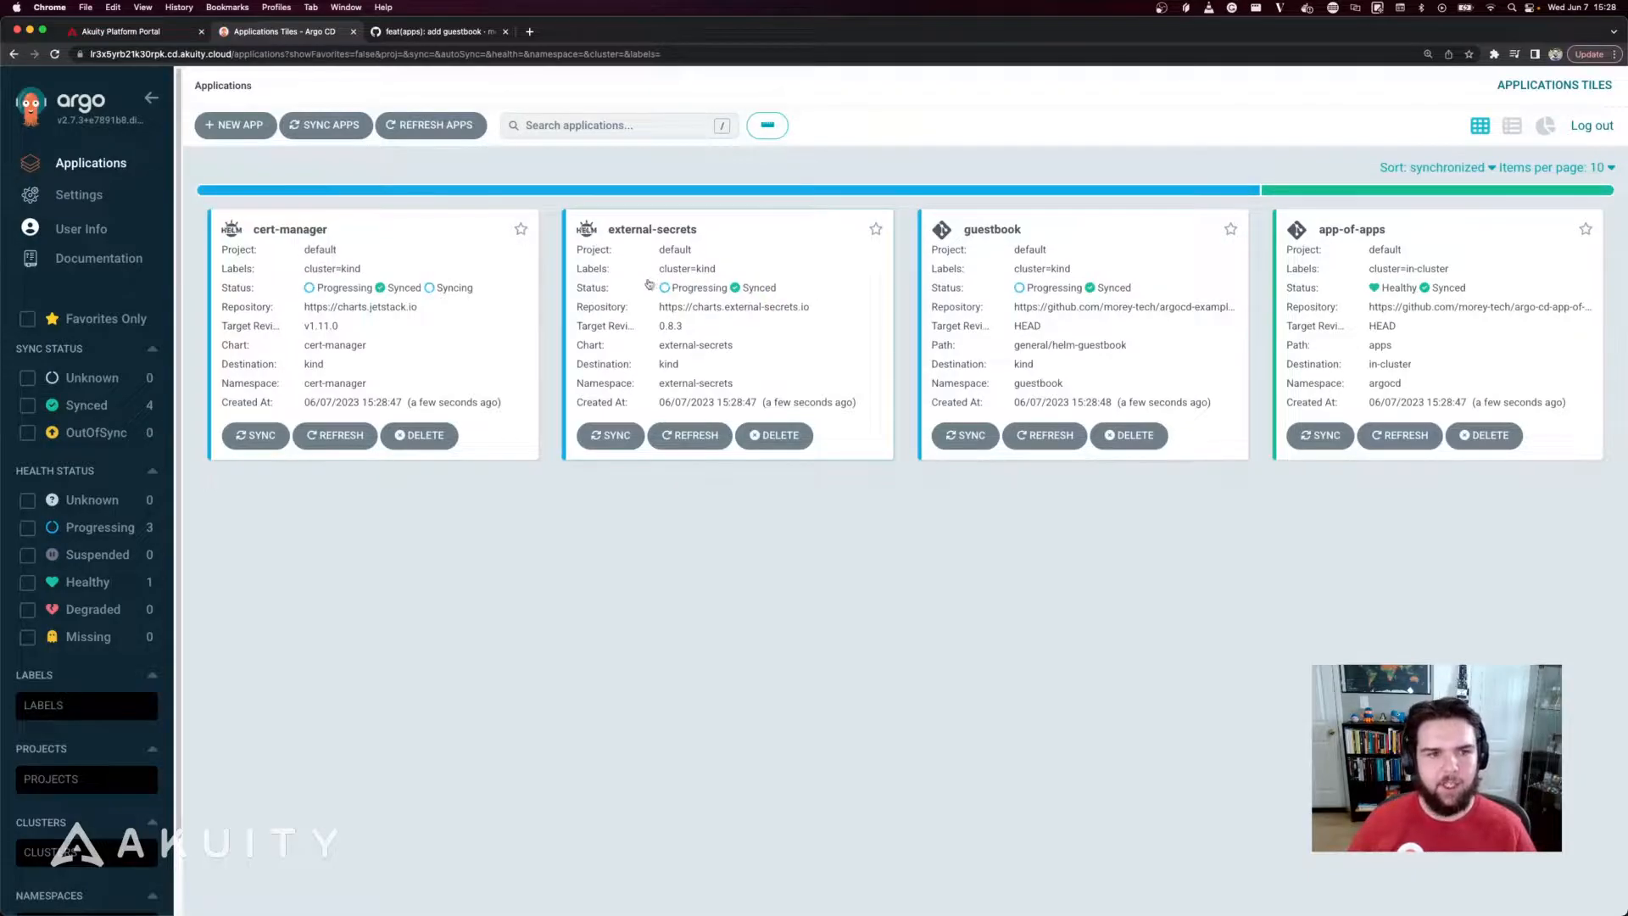
mouse_move(410, 317)
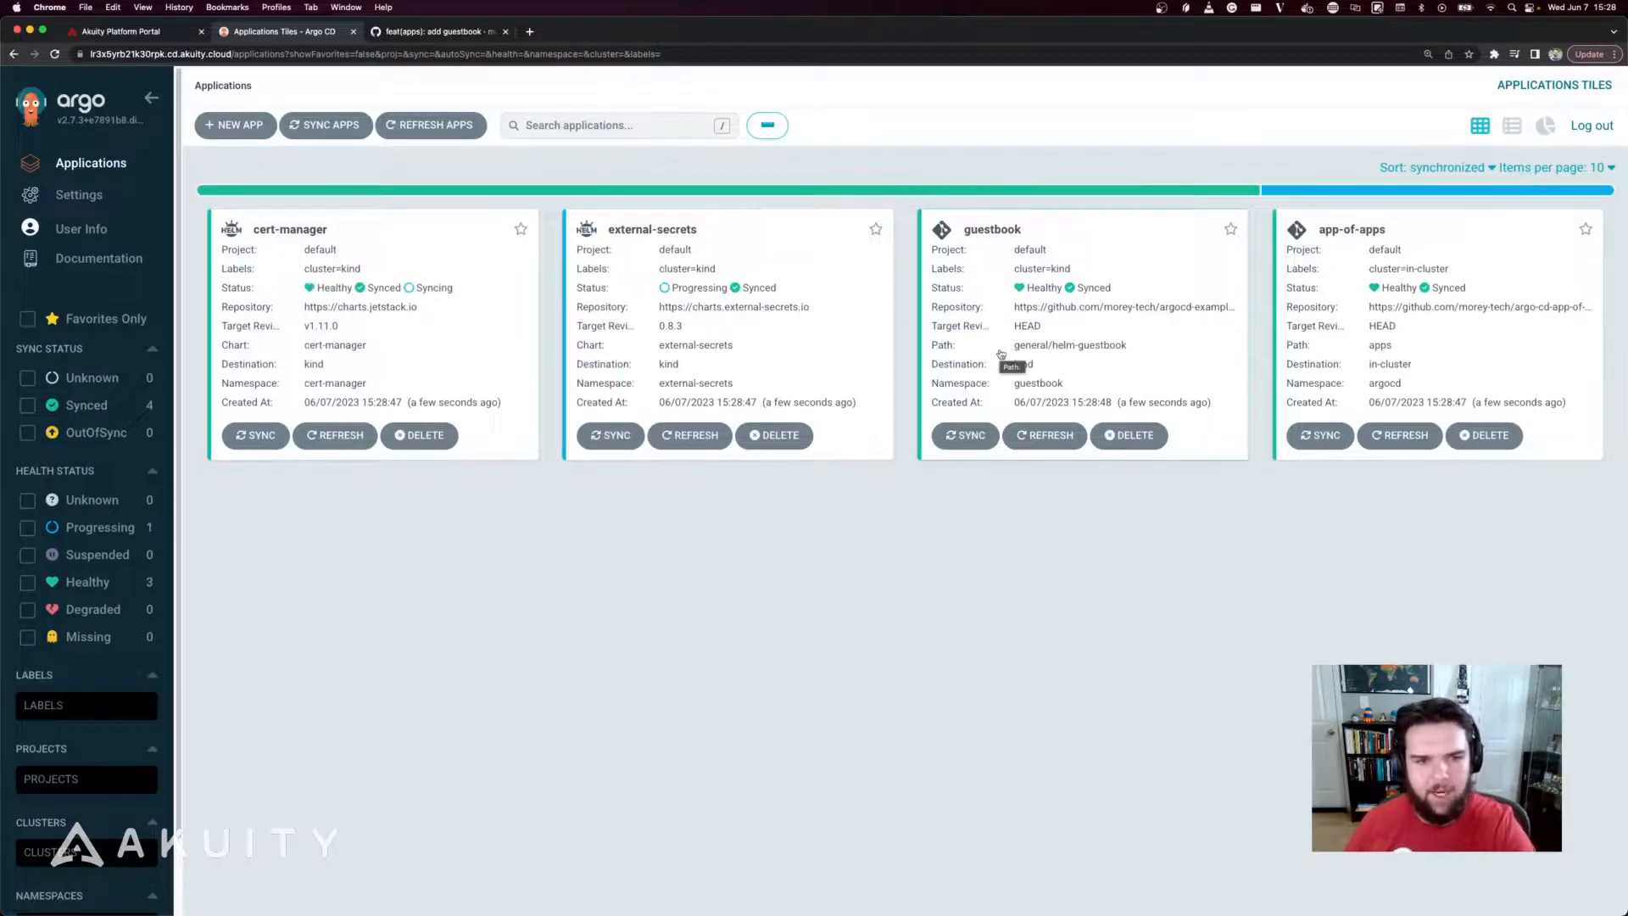
mouse_move(495, 367)
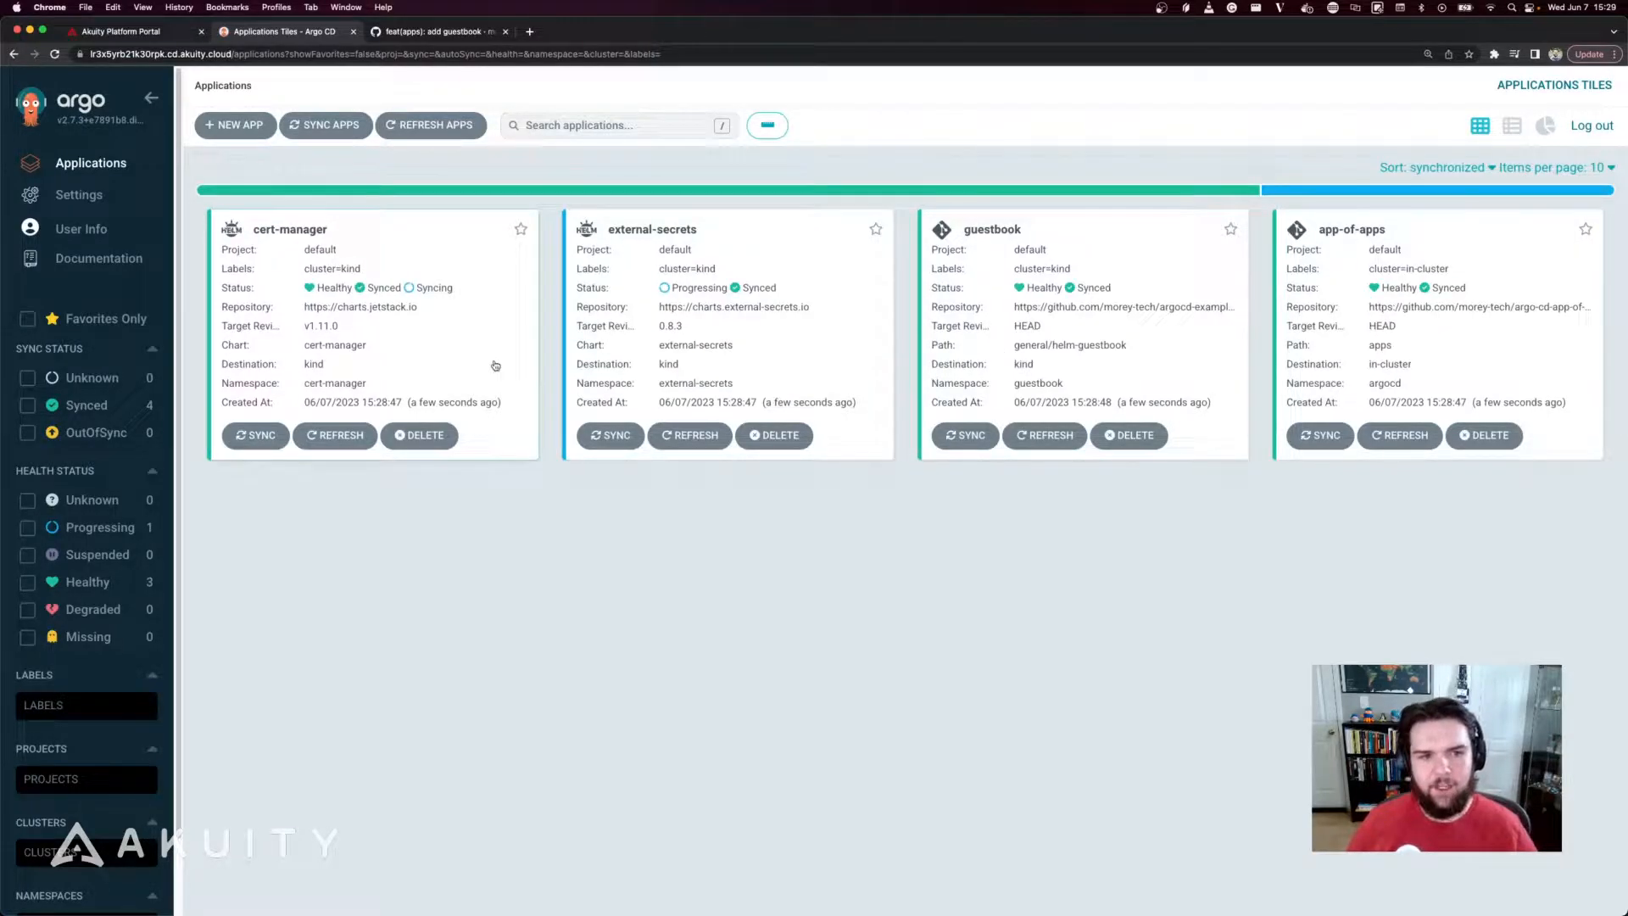
mouse_move(693, 509)
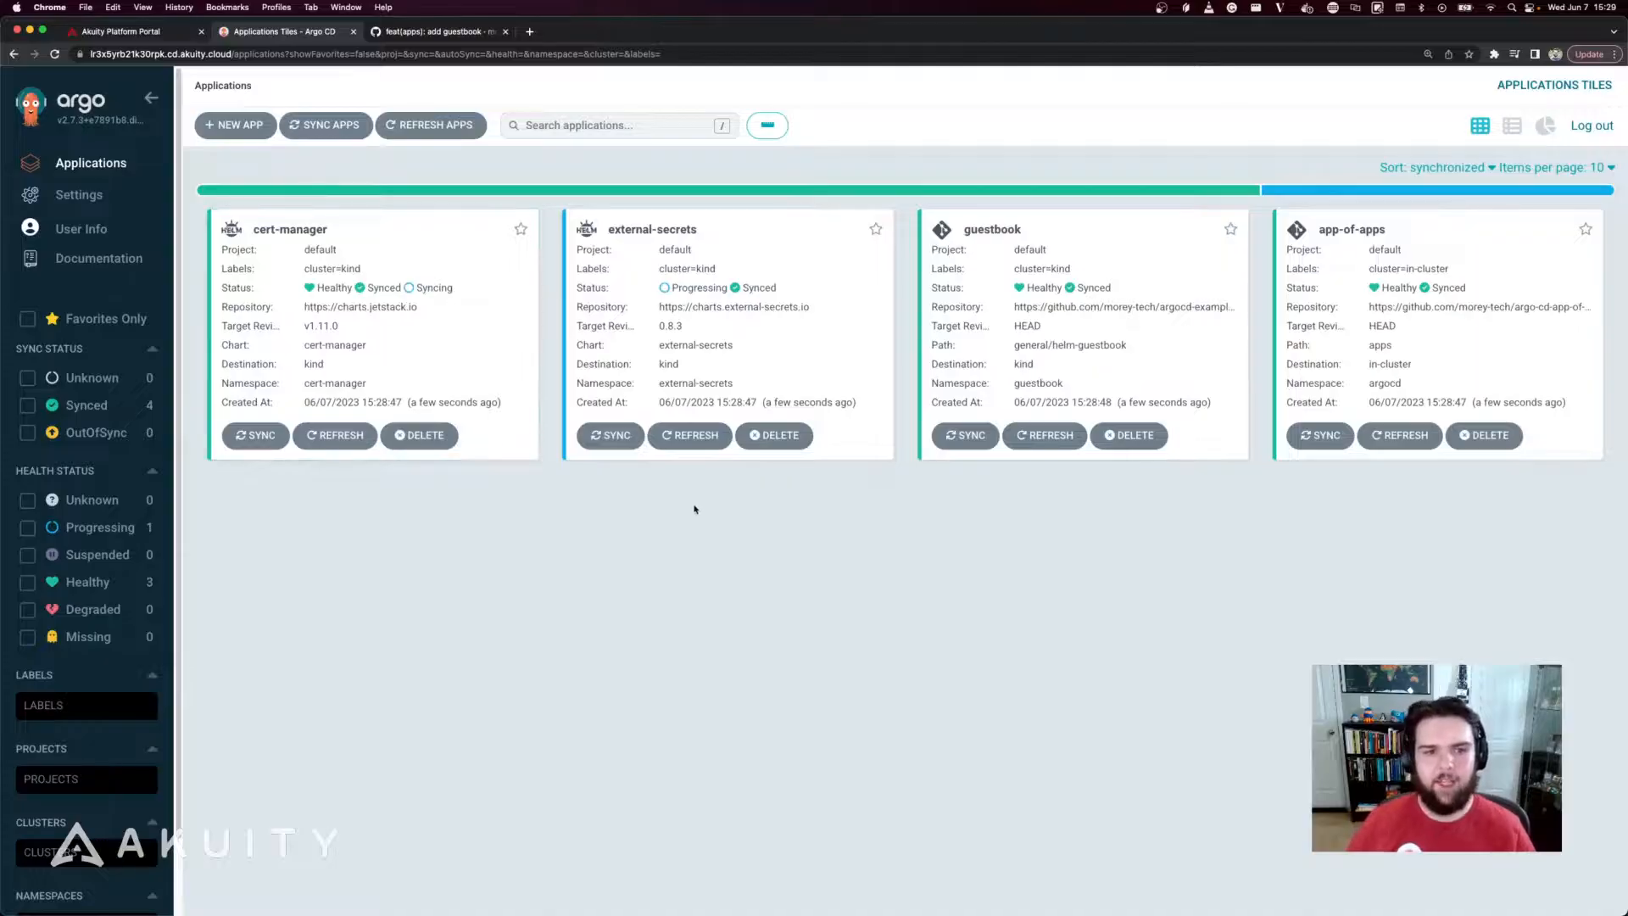